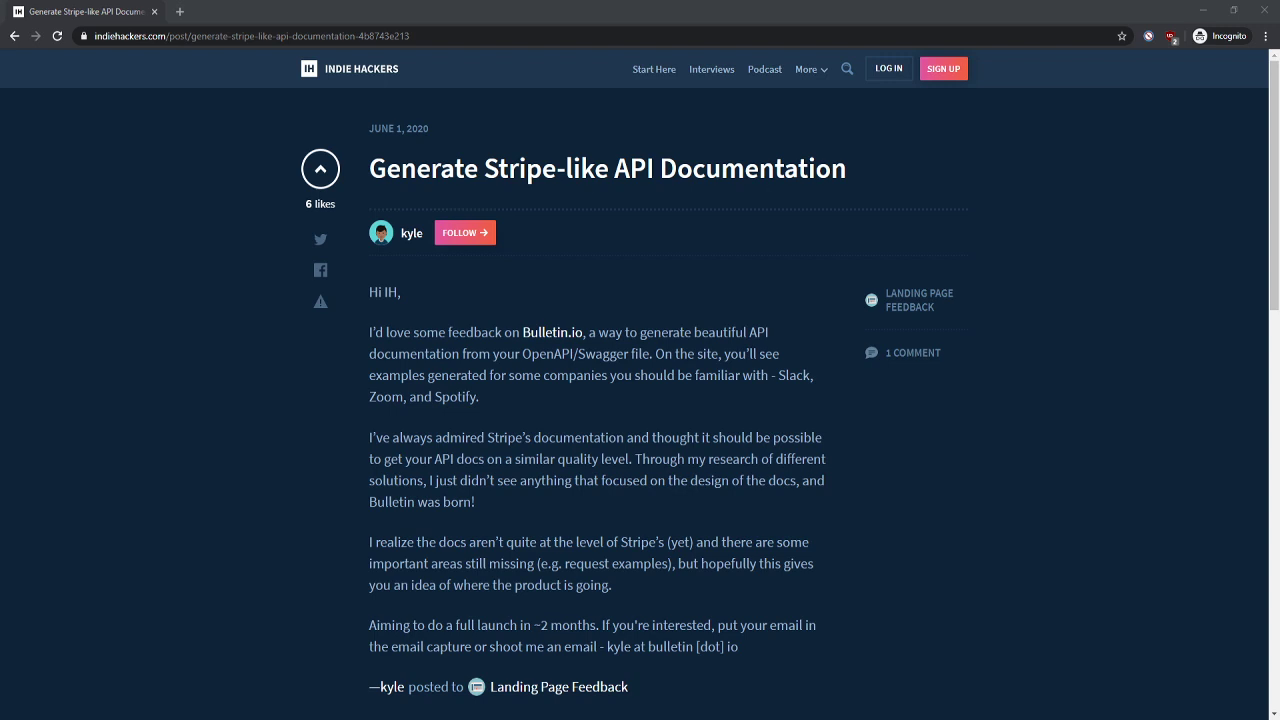
pyautogui.moveTo(544, 264)
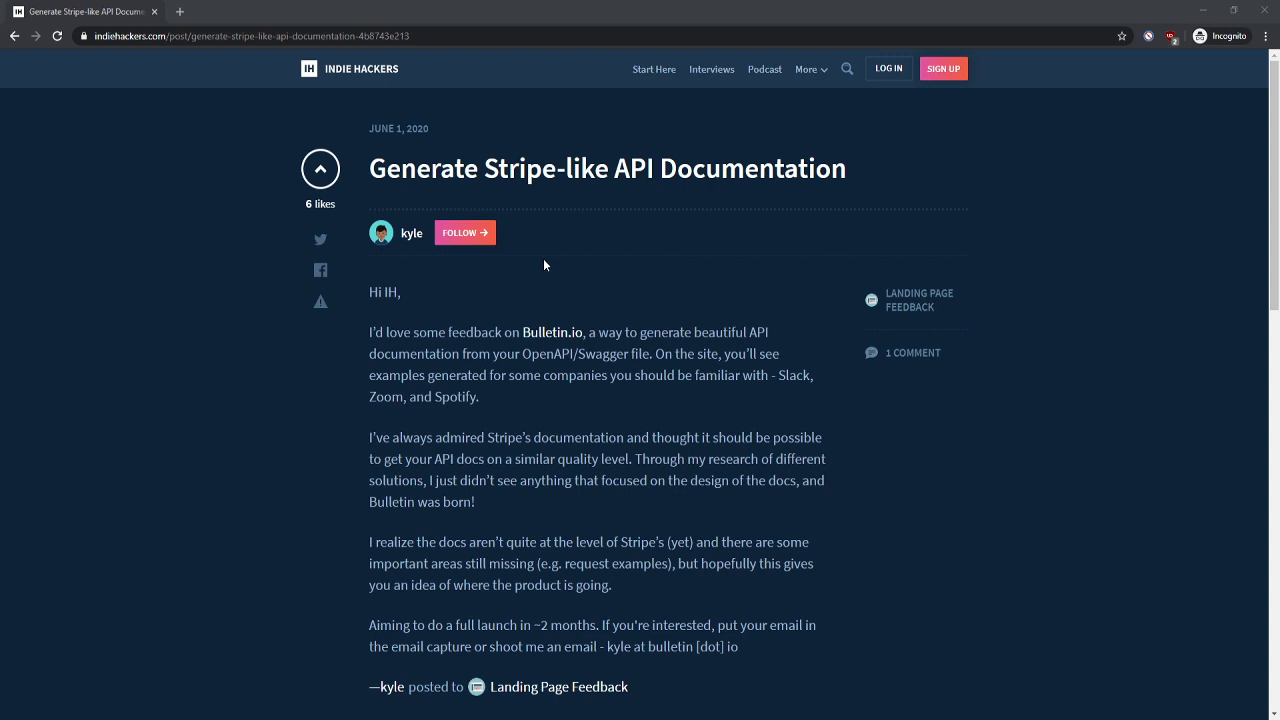
pyautogui.moveTo(710, 334)
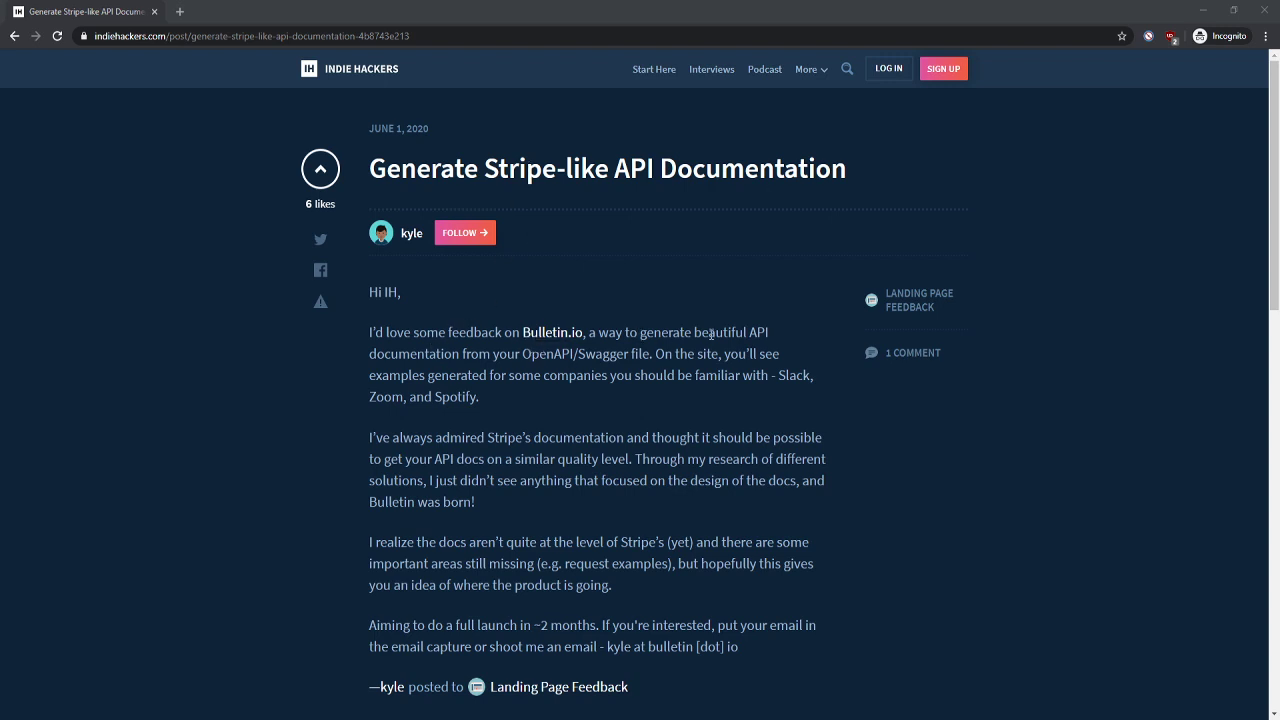
pyautogui.moveTo(392, 370)
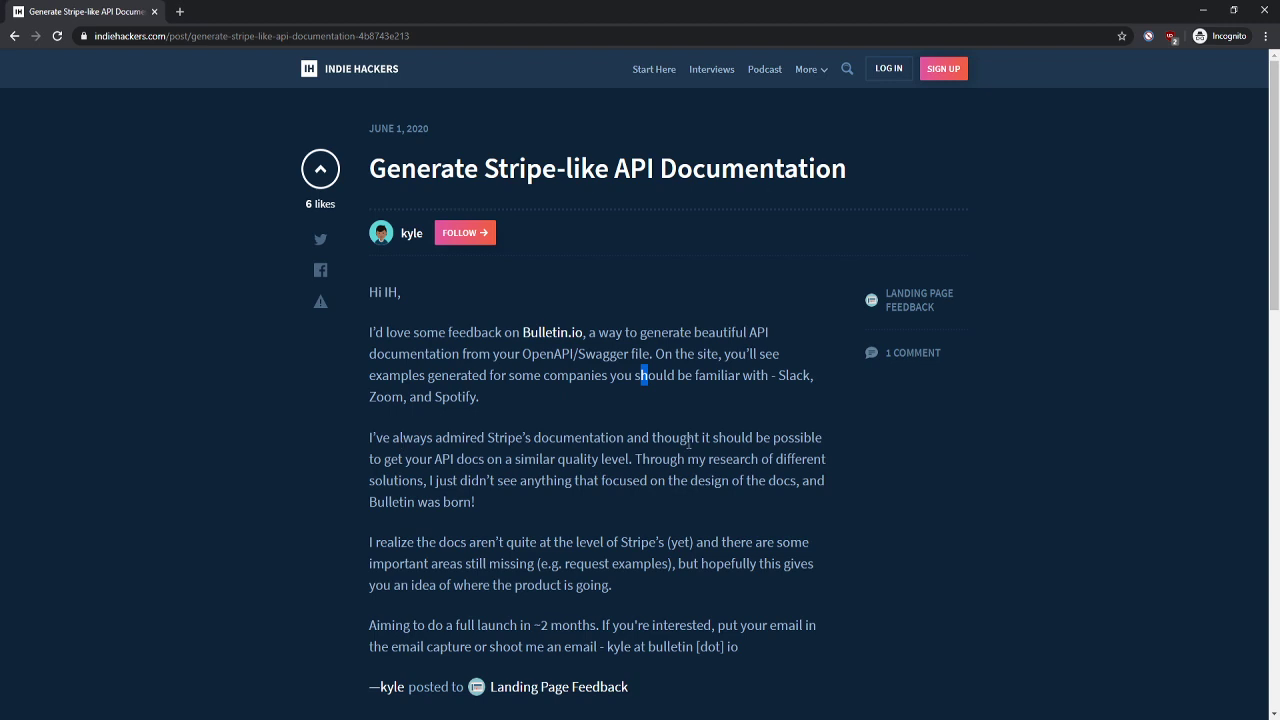
# - Highlight the post's passages on docs design, not matching Stripe, and launch plans
pyautogui.moveTo(520, 480); pyautogui.dragTo(822, 480)
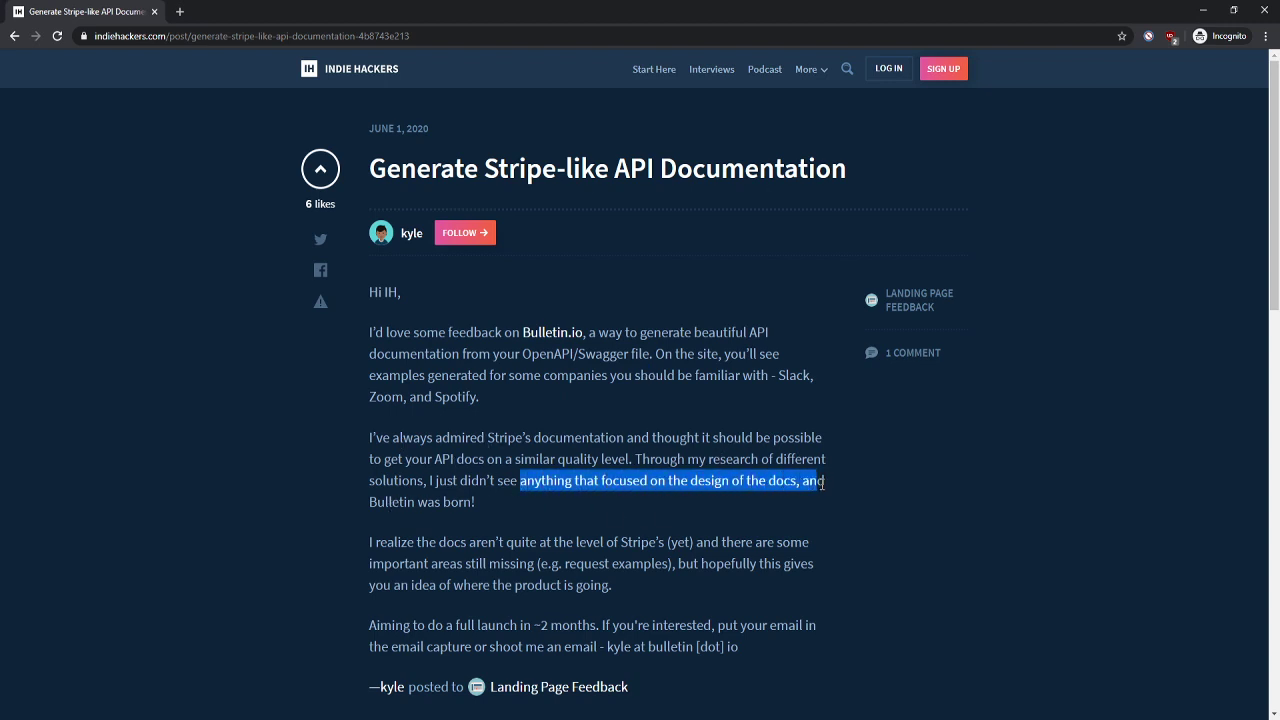
pyautogui.moveTo(824, 480); pyautogui.dragTo(476, 502)
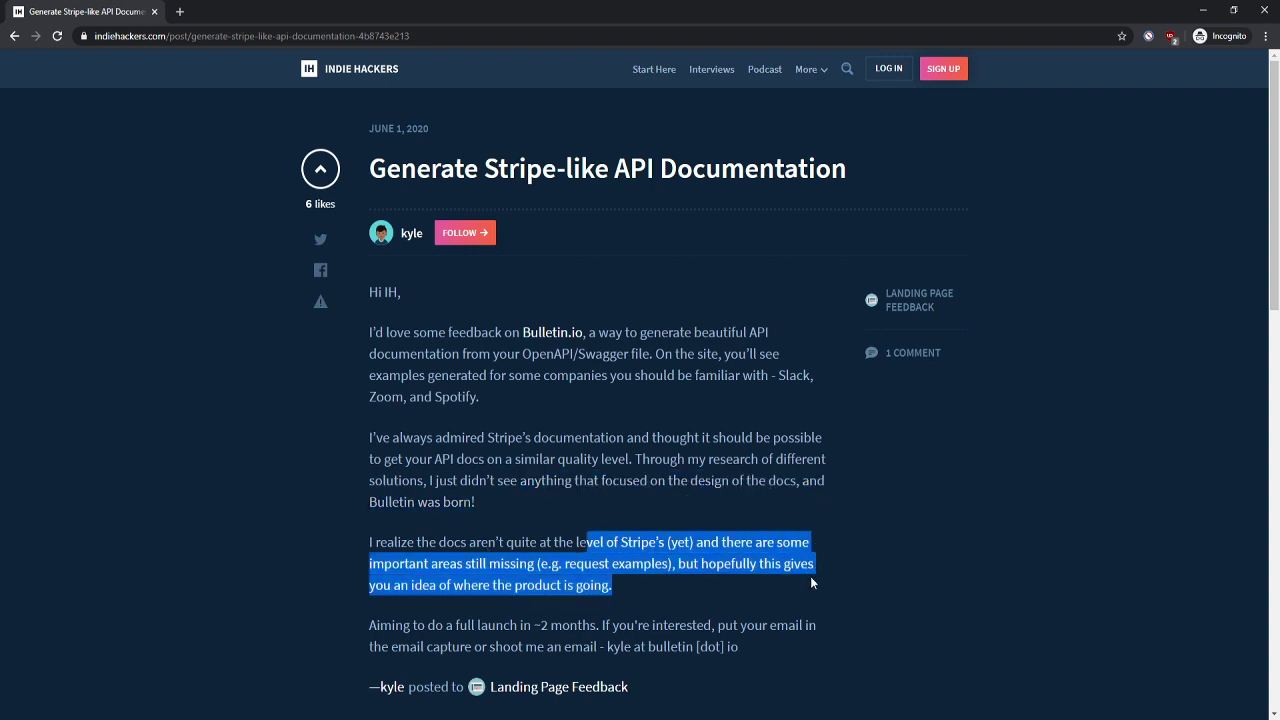
pyautogui.moveTo(812, 584); pyautogui.dragTo(816, 624)
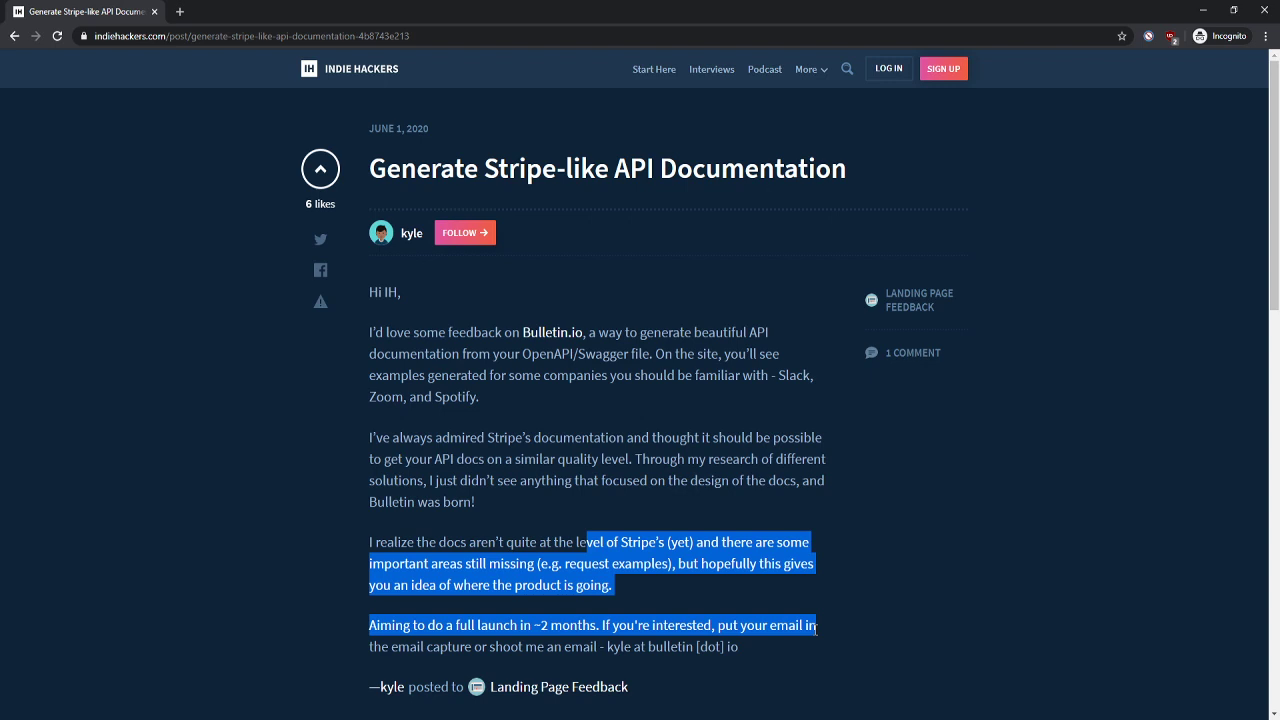
pyautogui.click(732, 644)
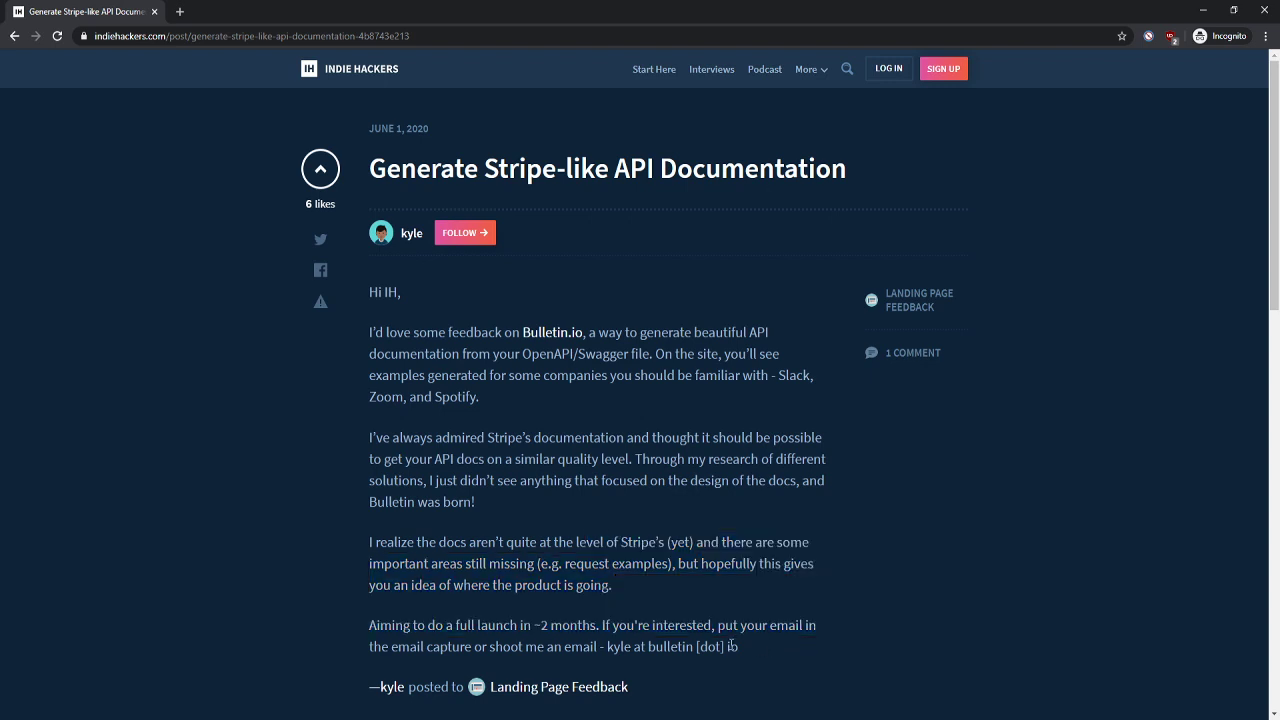
pyautogui.moveTo(552, 332)
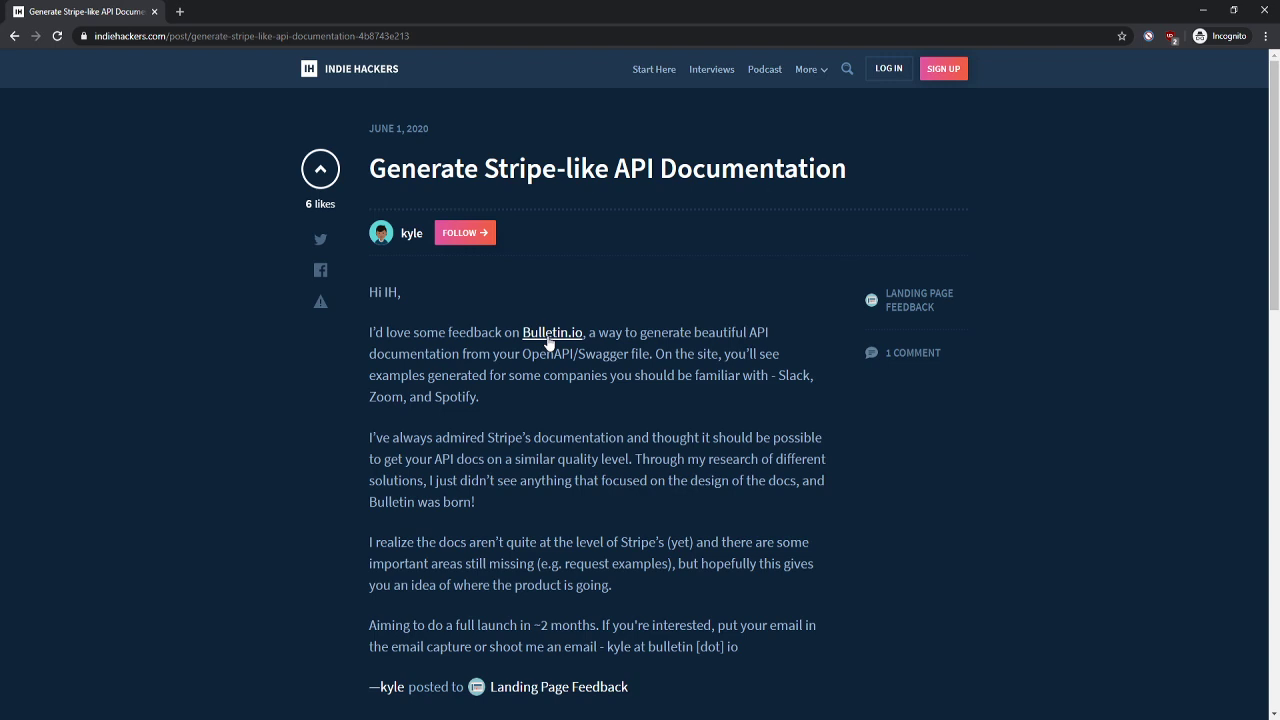
# - Follow the Bulletin.io link and highlight the landing page's headline and tagline
pyautogui.click(552, 332)
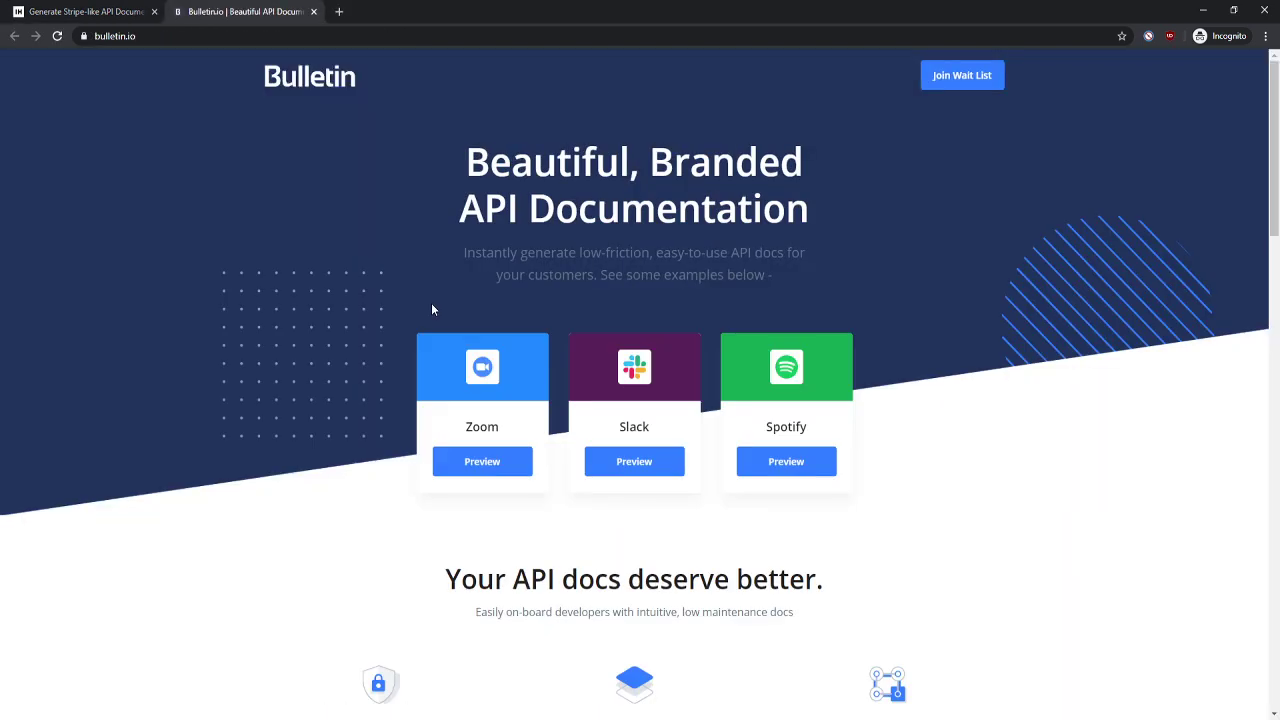
pyautogui.moveTo(784, 312)
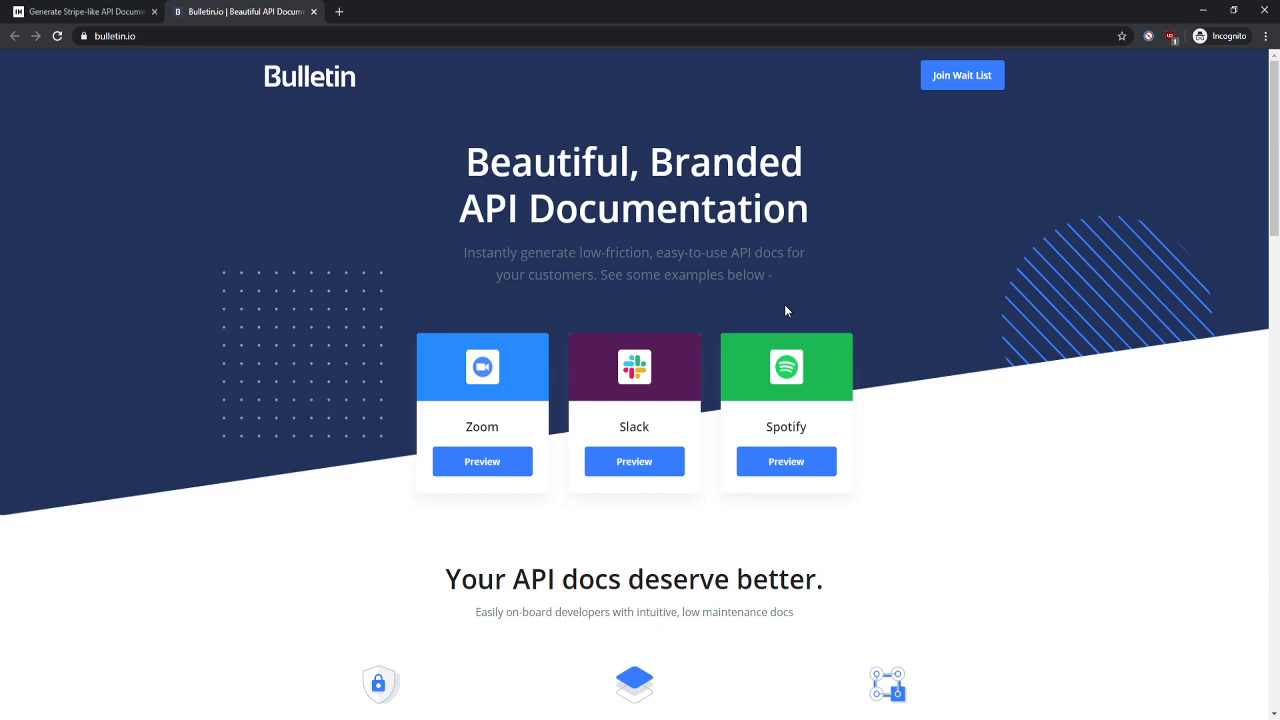
pyautogui.moveTo(644, 256)
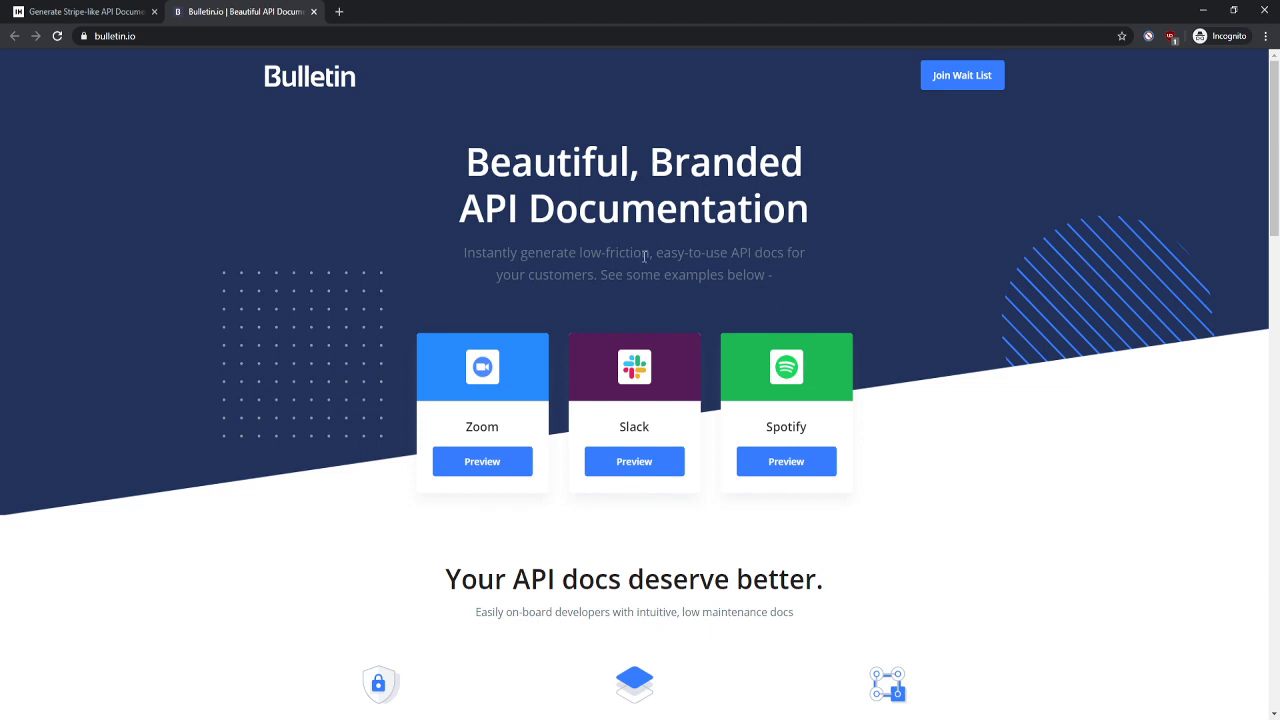
pyautogui.moveTo(520, 256)
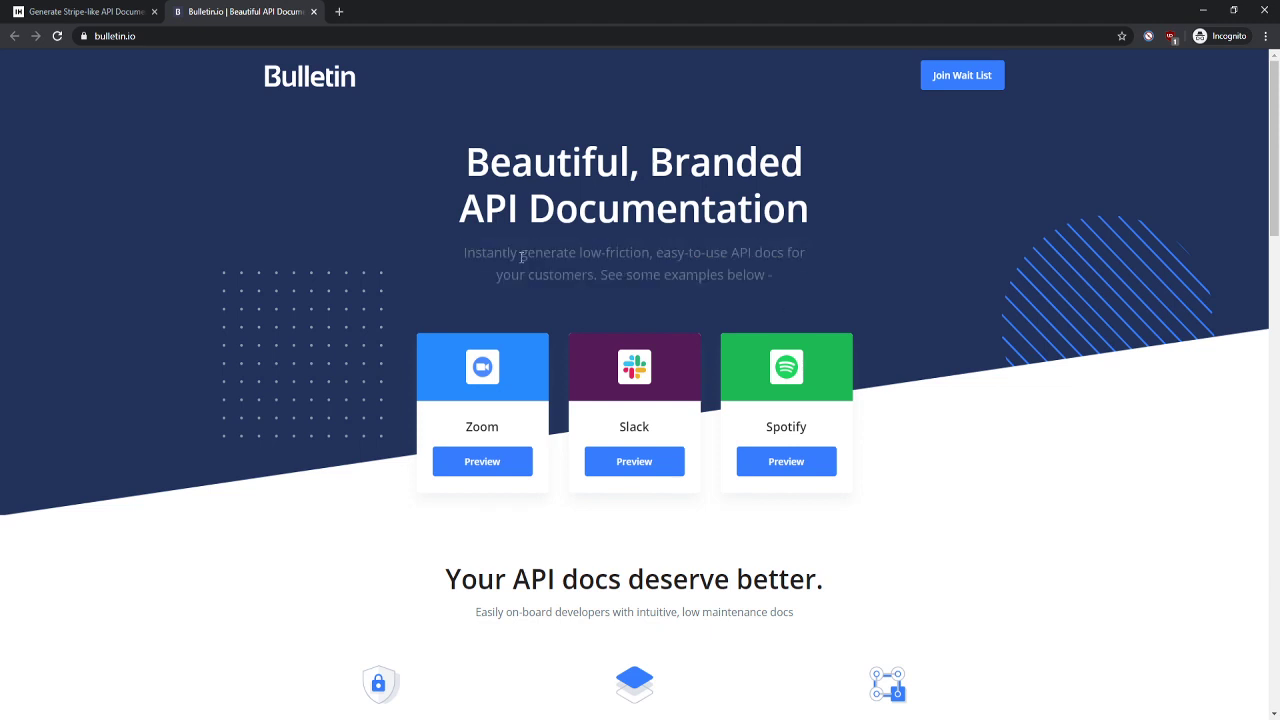
pyautogui.moveTo(452, 266)
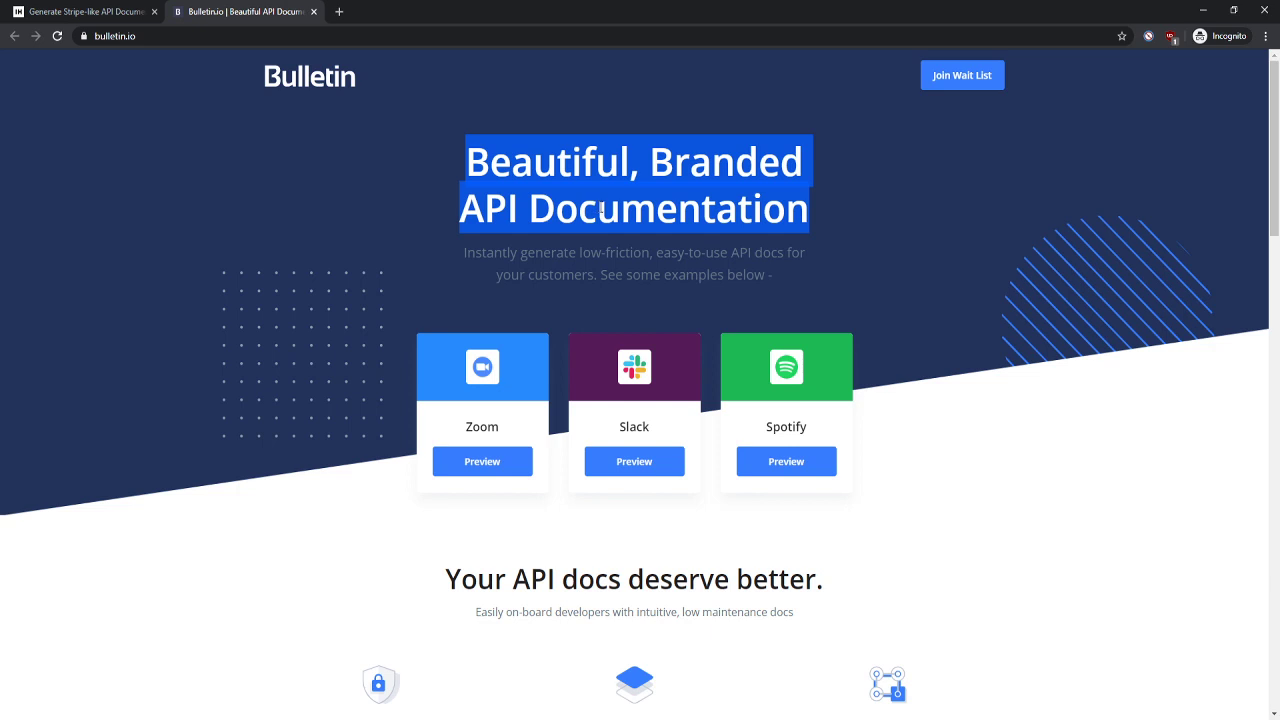
pyautogui.click(594, 204)
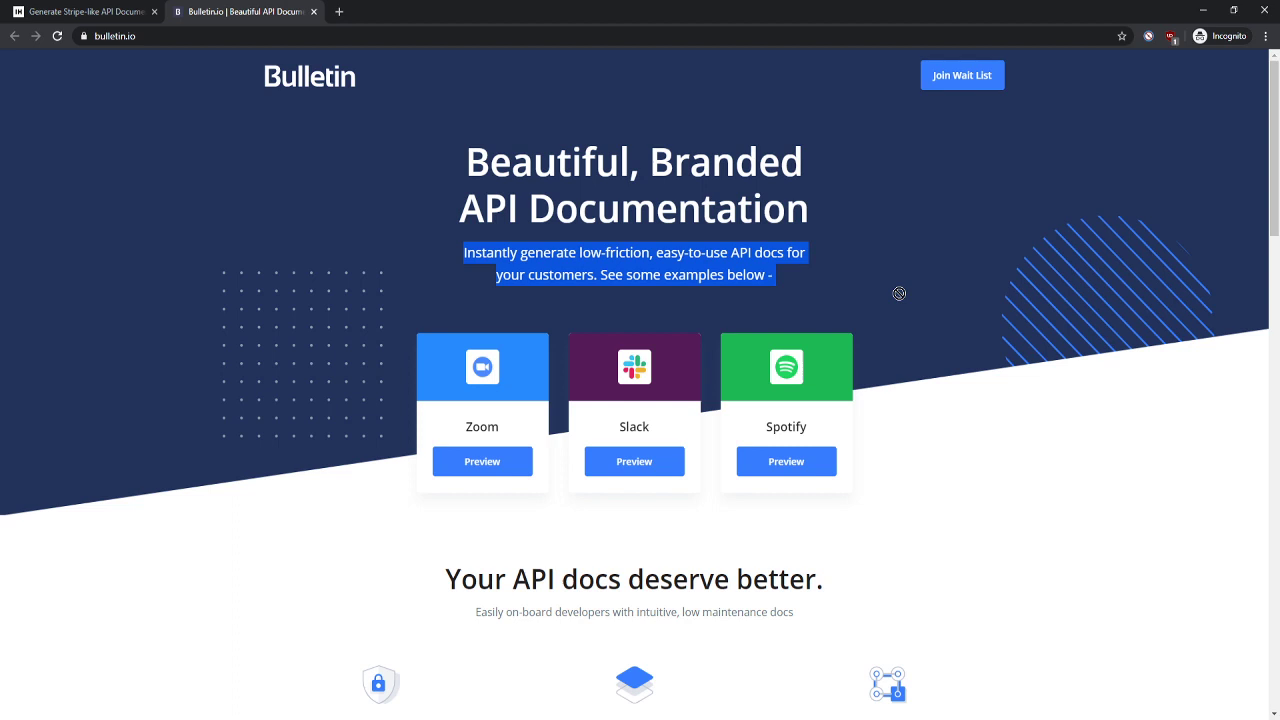
pyautogui.click(524, 256)
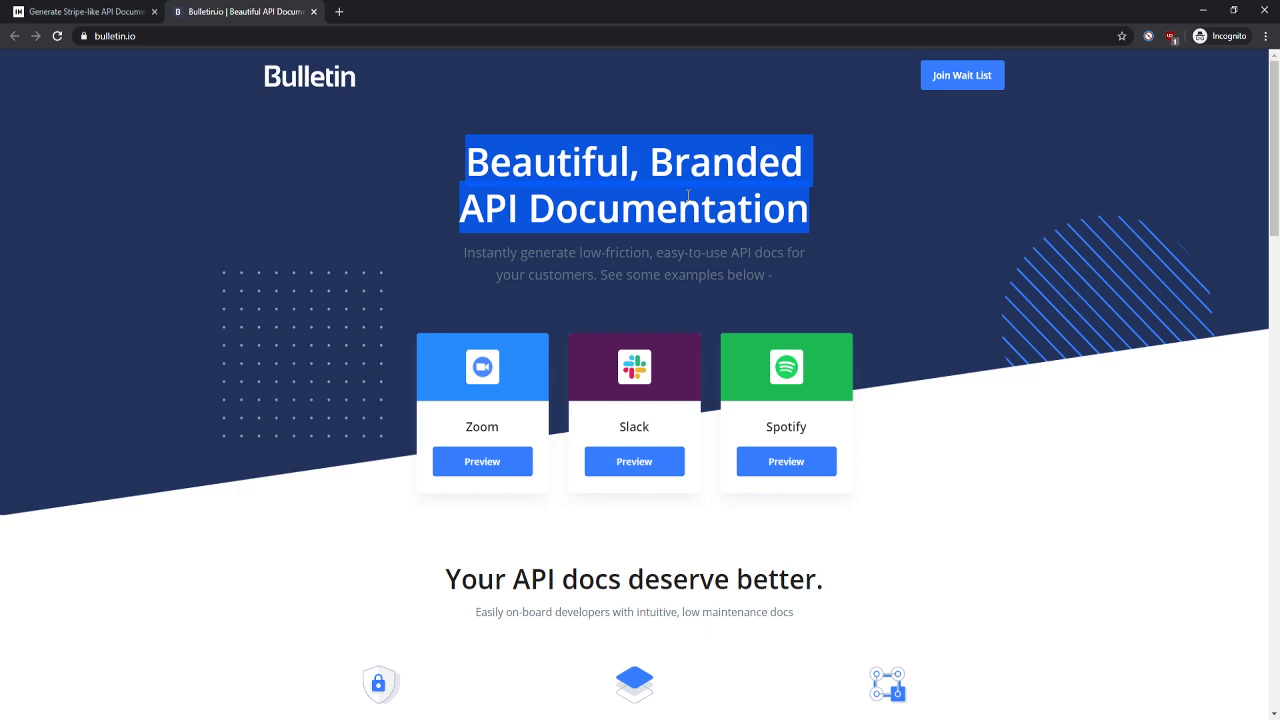
pyautogui.click(660, 162)
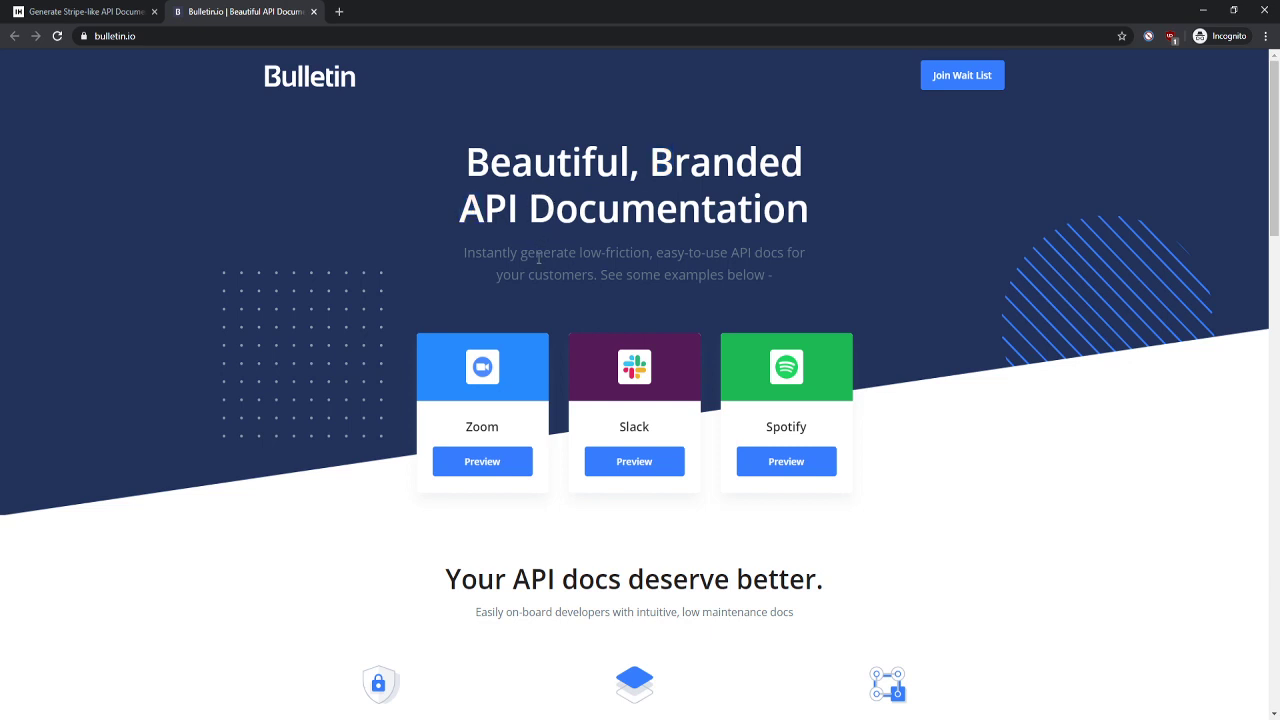
pyautogui.moveTo(580, 252)
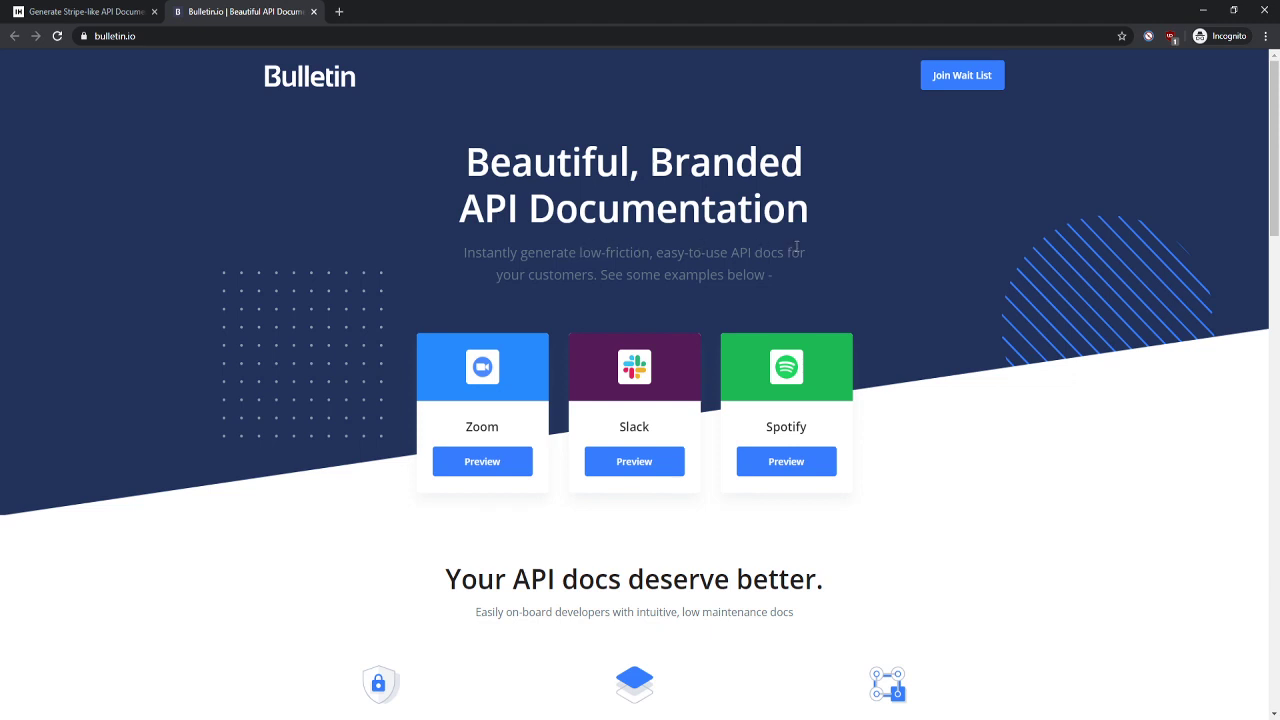
pyautogui.moveTo(628, 276)
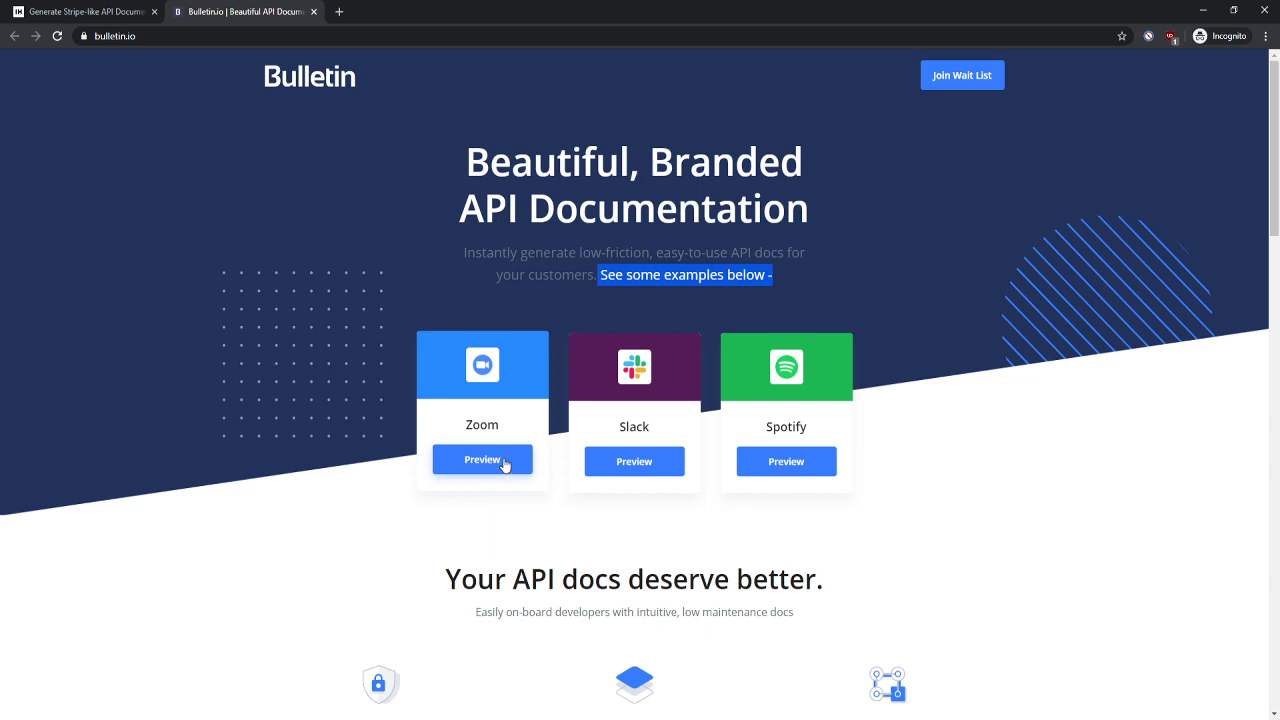
pyautogui.moveTo(376, 368)
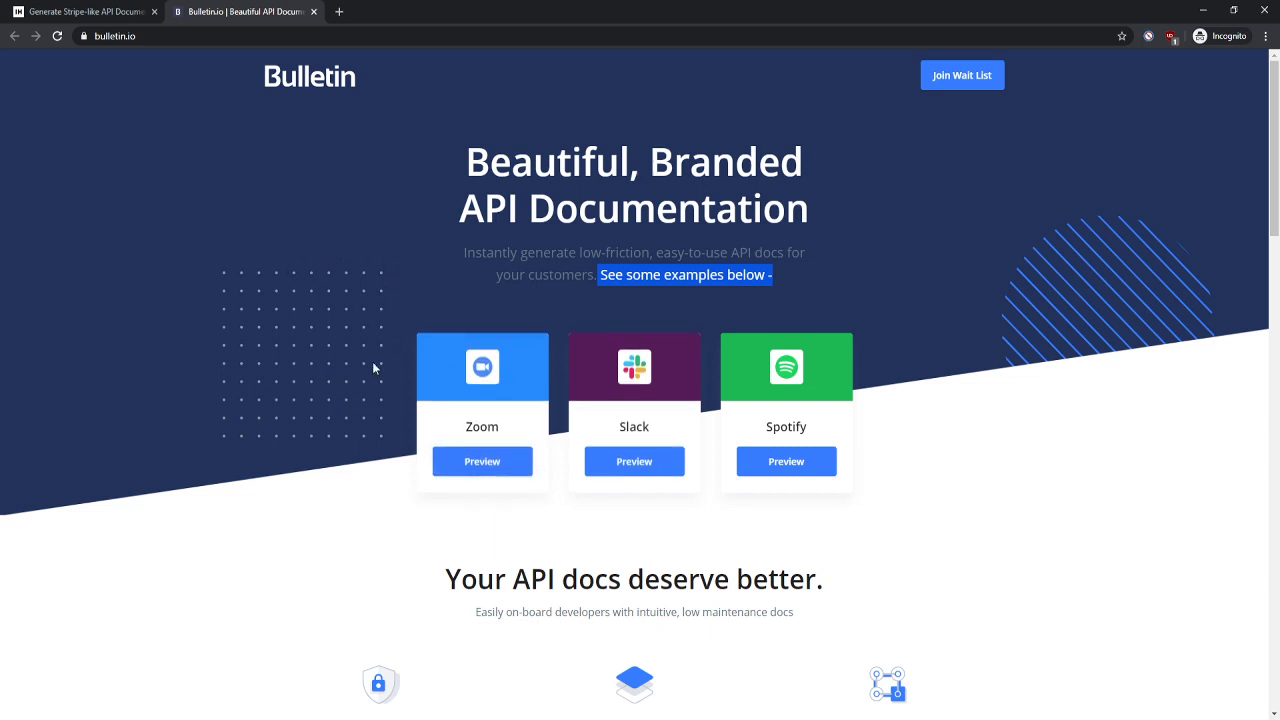
pyautogui.moveTo(692, 288)
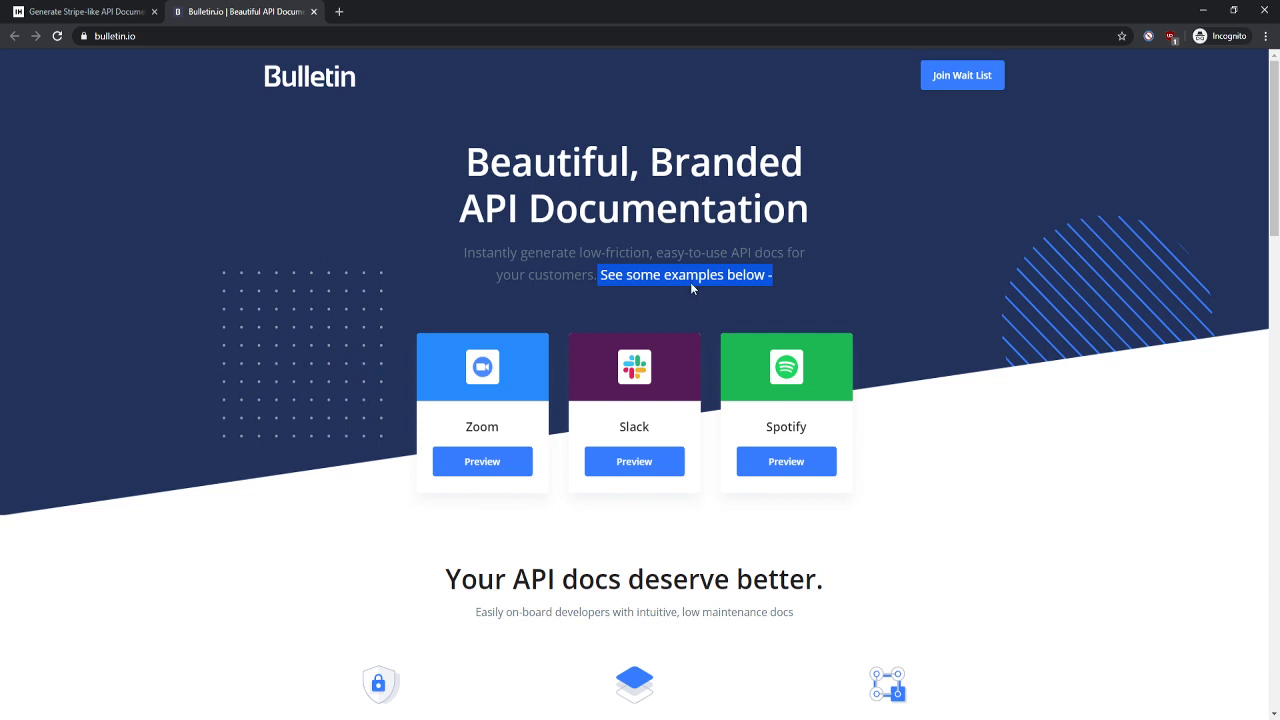
pyautogui.moveTo(1024, 288)
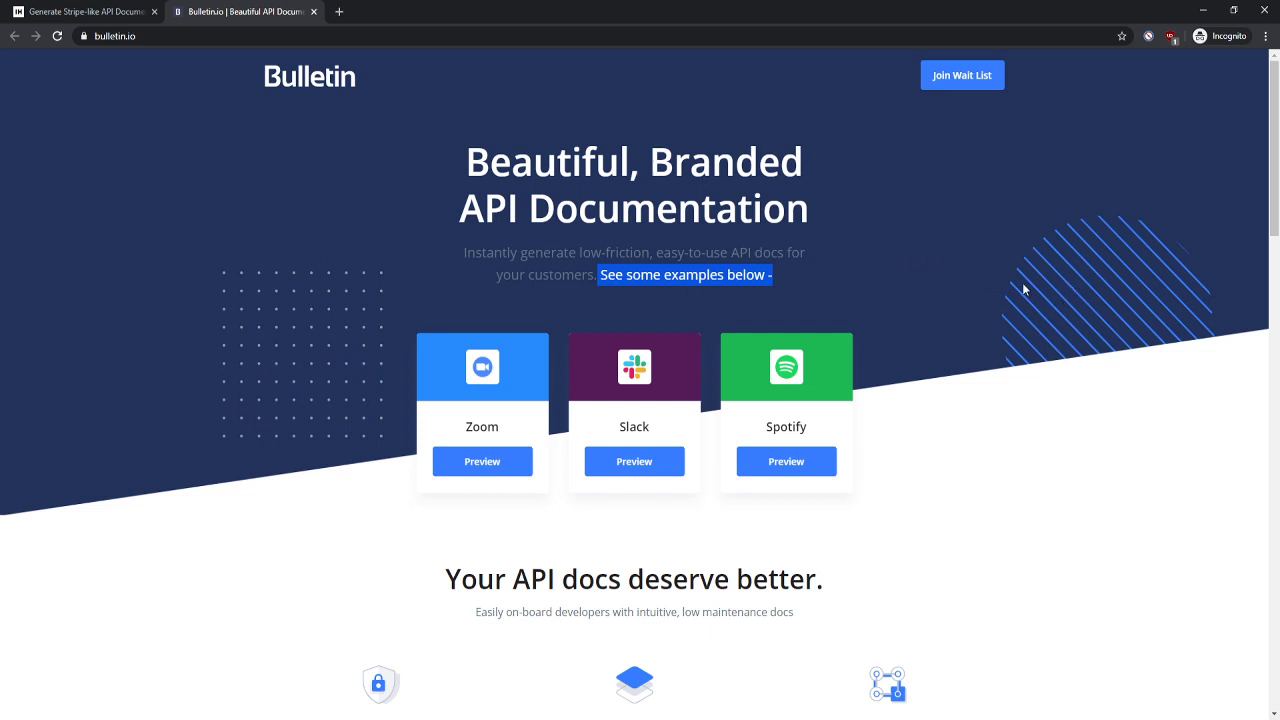
pyautogui.moveTo(844, 410)
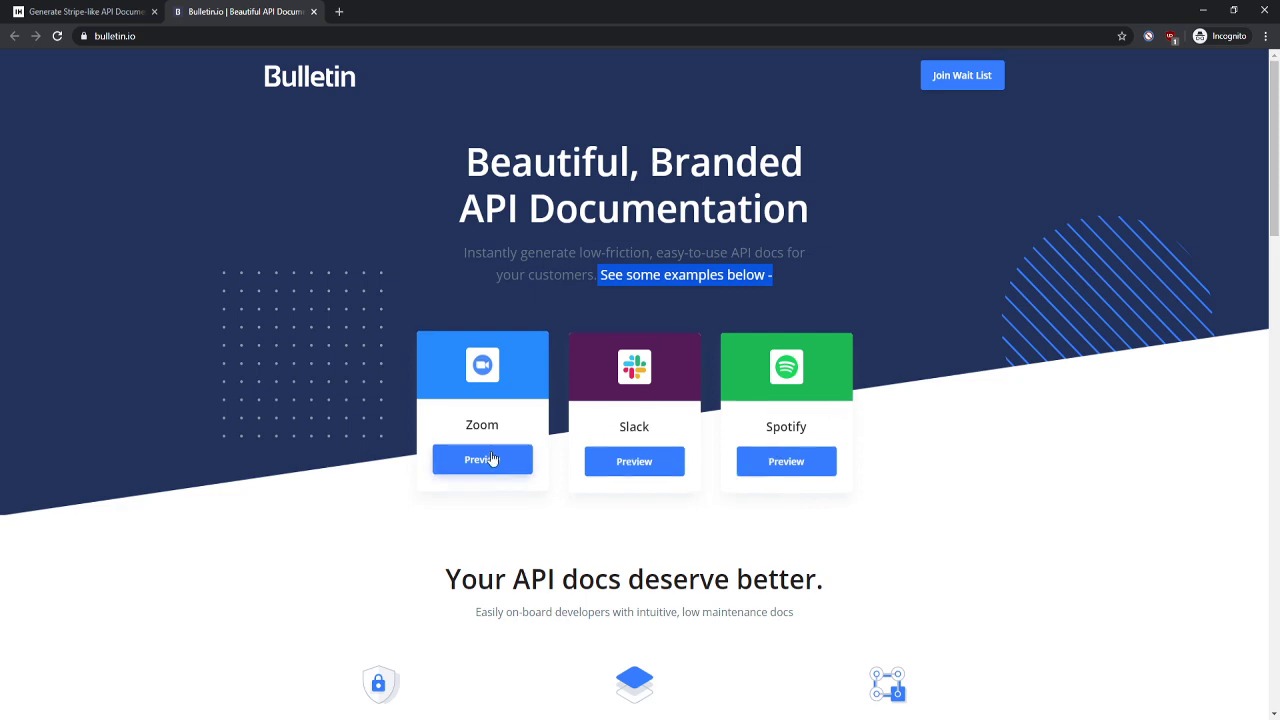
# - Scroll to the features and highlight the 'Spin-up docs in minutes' and AutoSync headings
pyautogui.scroll(-3)
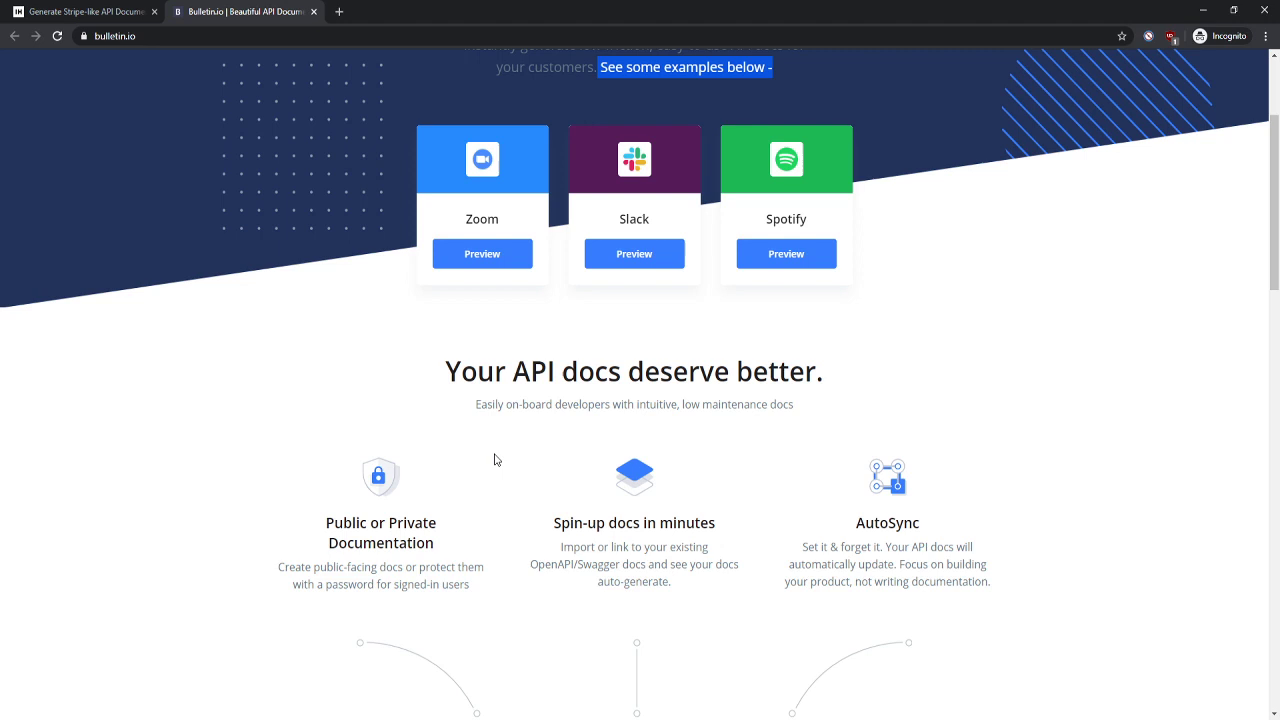
pyautogui.moveTo(524, 408)
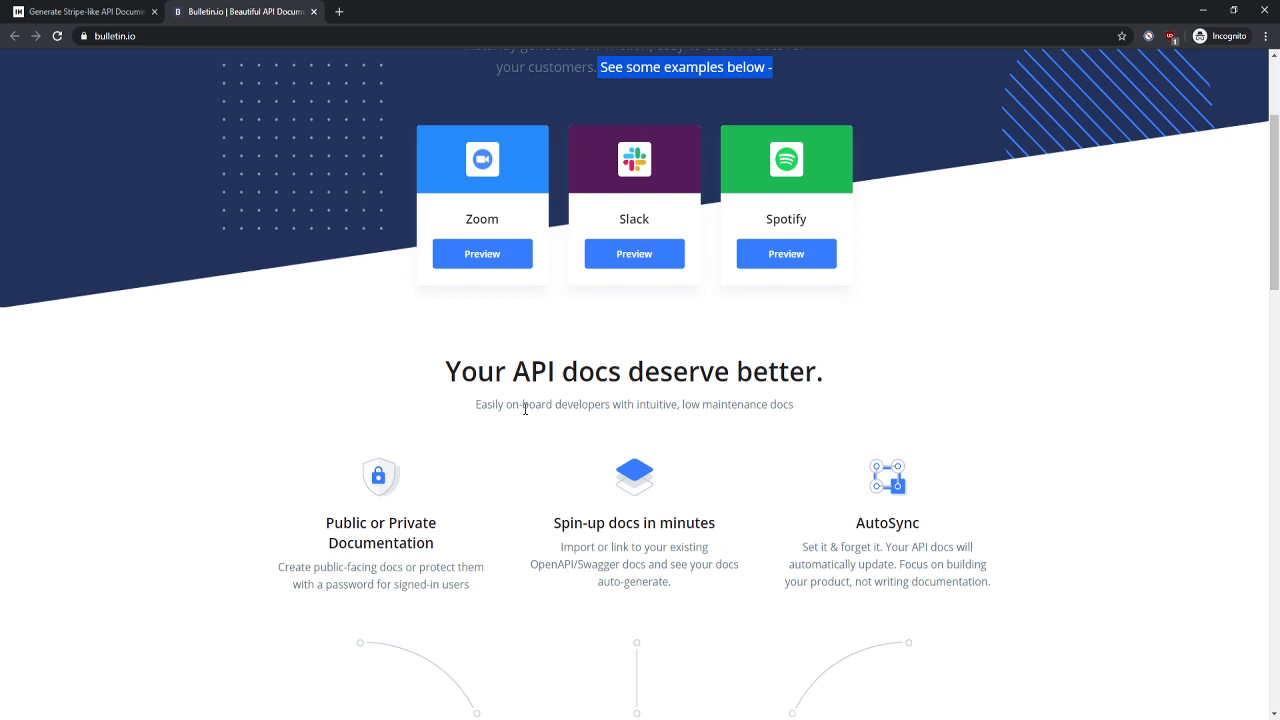
pyautogui.moveTo(764, 404)
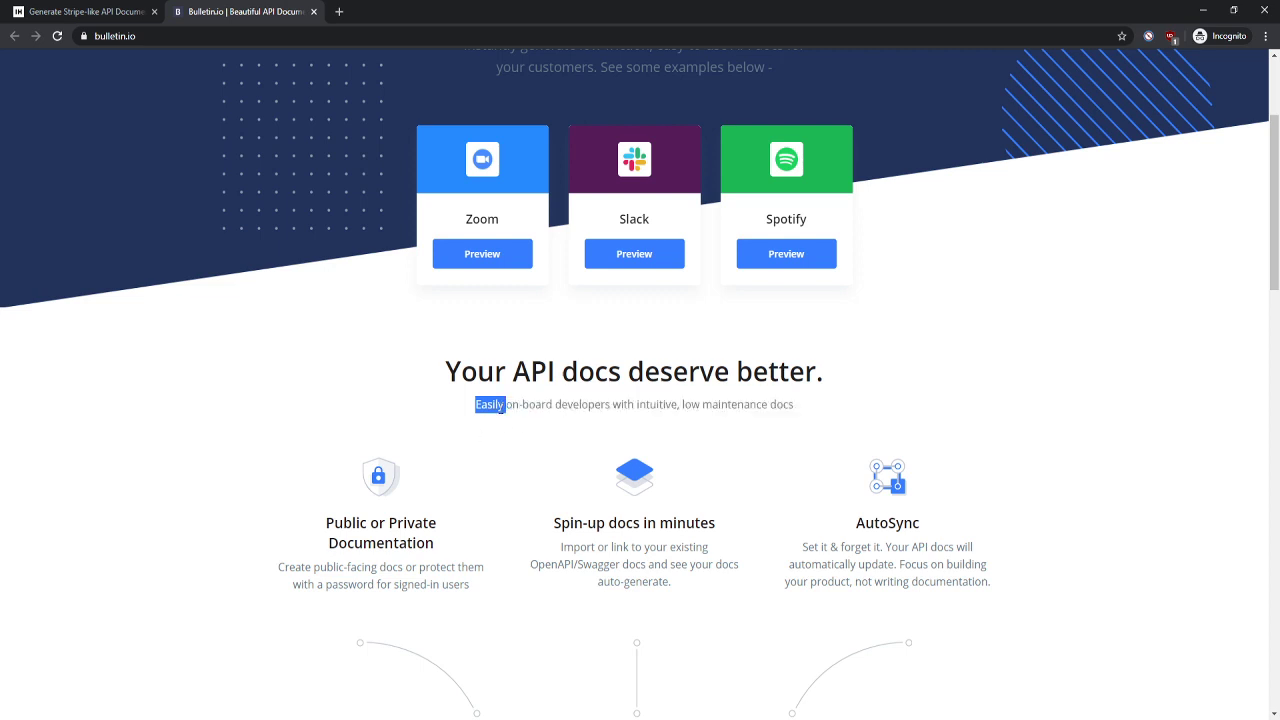
pyautogui.scroll(-3)
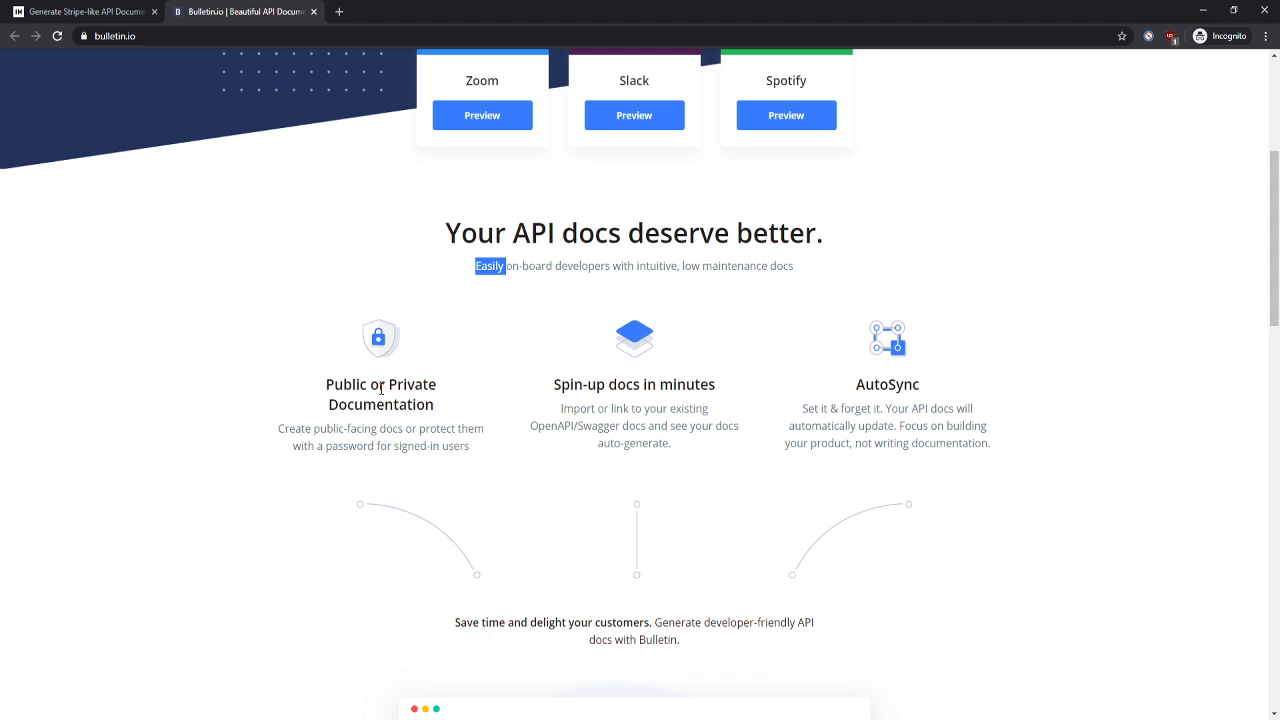
pyautogui.moveTo(352, 420)
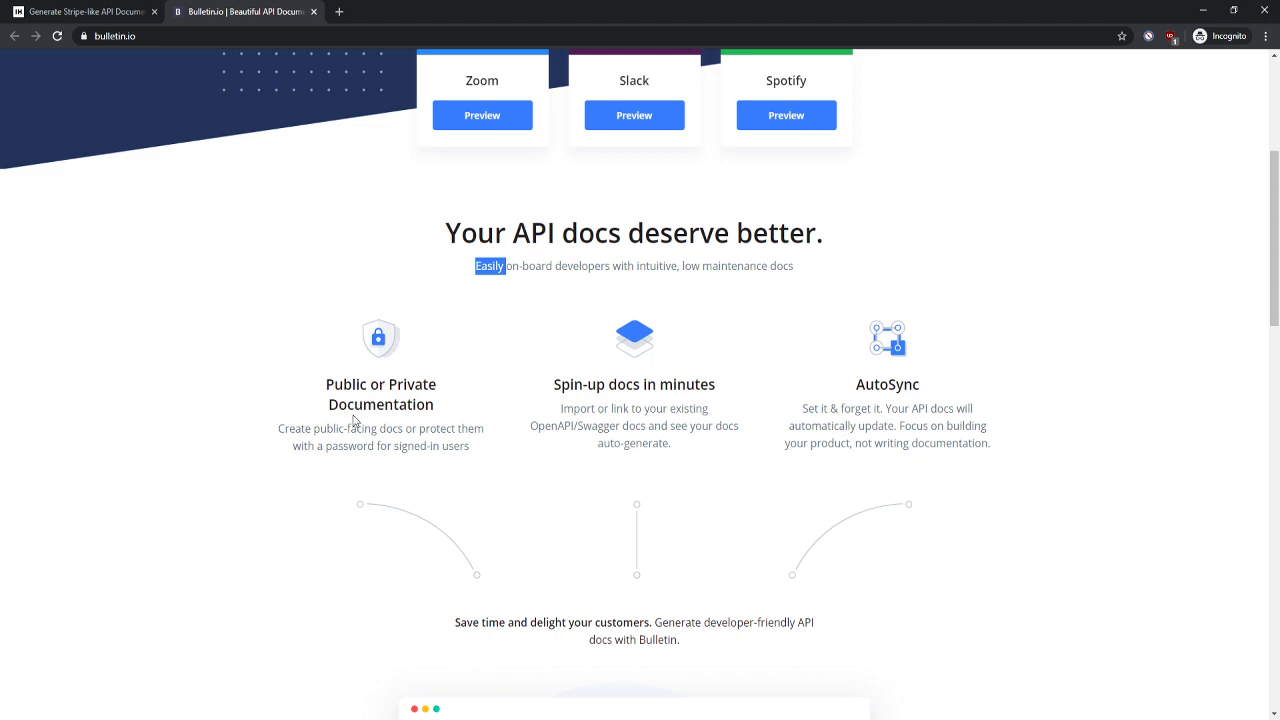
pyautogui.moveTo(408, 424)
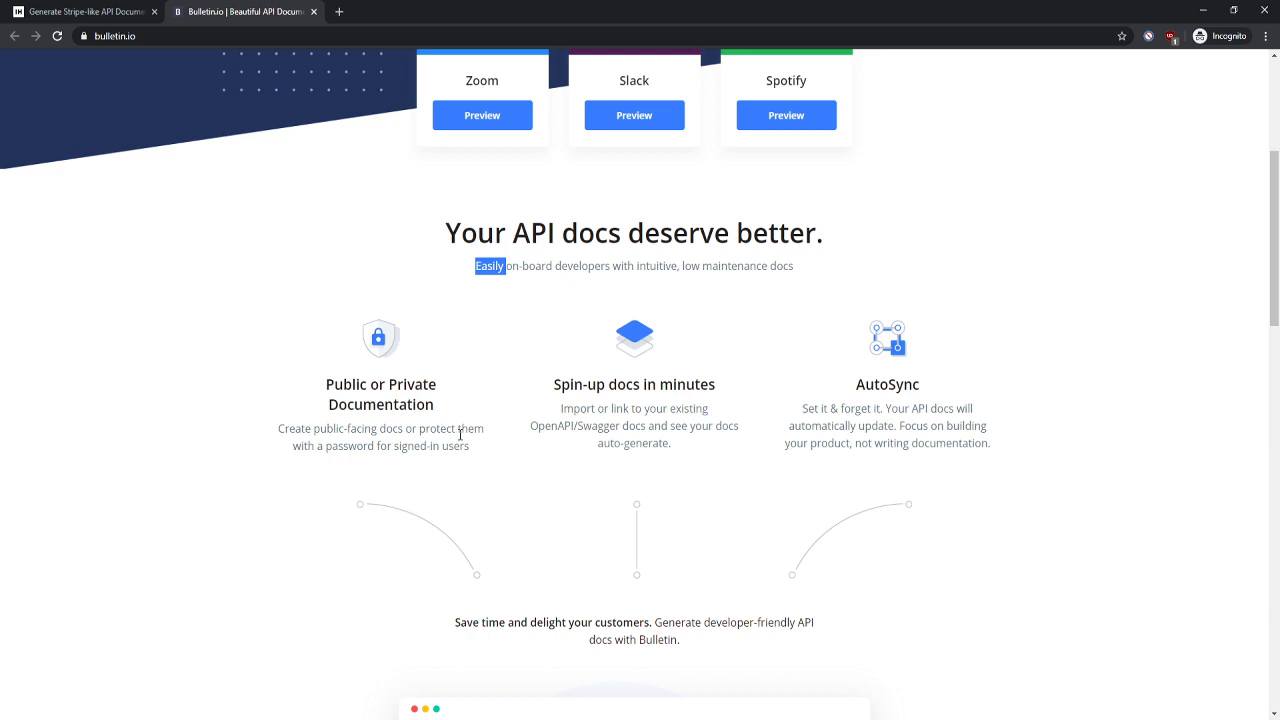
pyautogui.moveTo(592, 408)
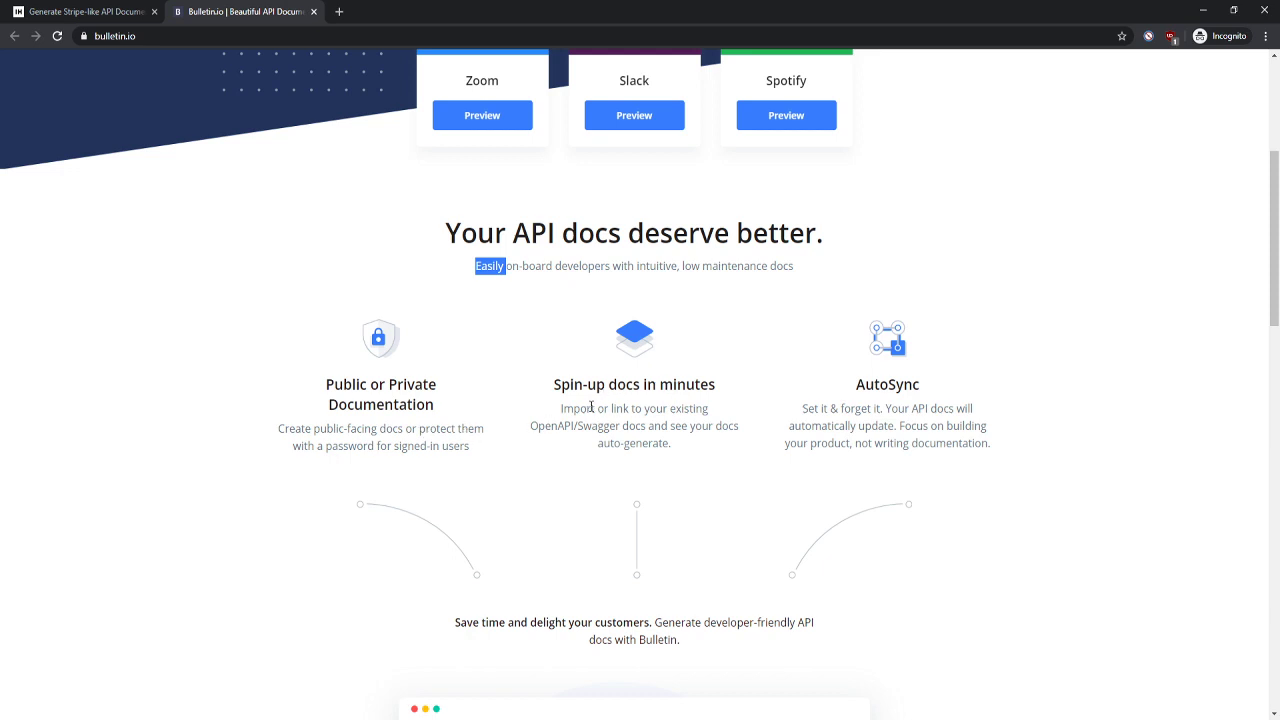
pyautogui.doubleClick(632, 384)
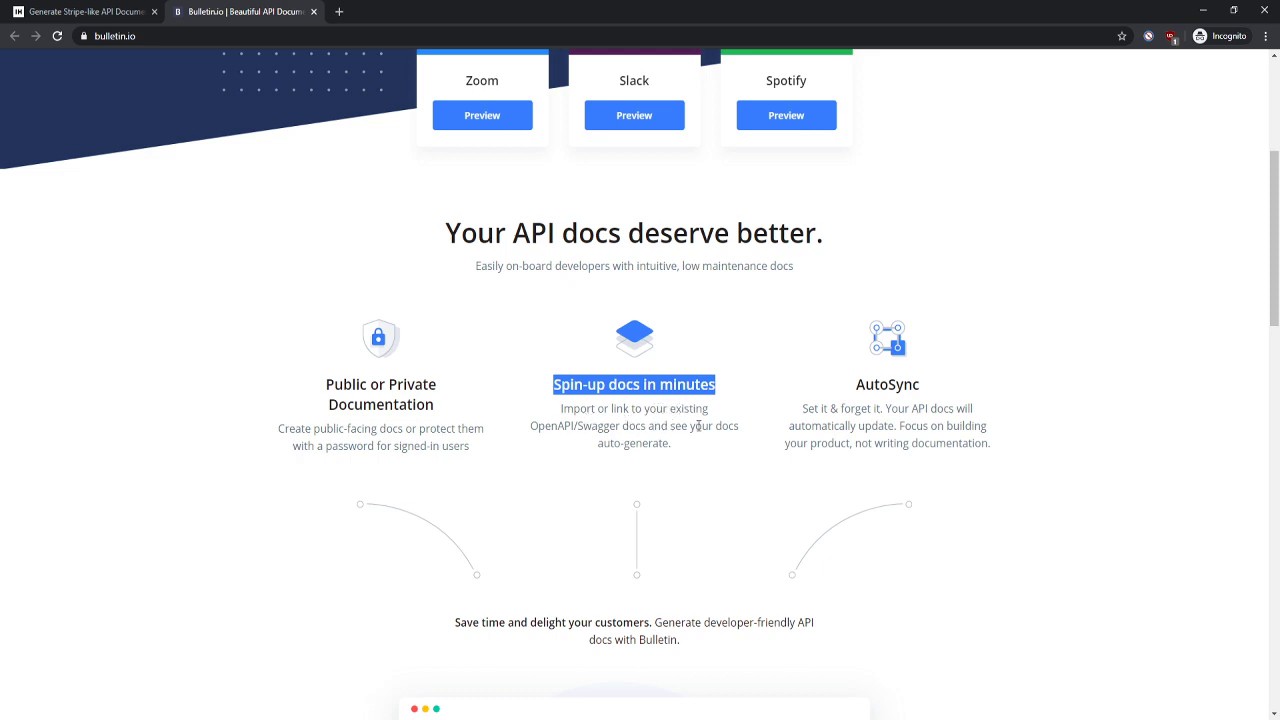
pyautogui.moveTo(576, 424)
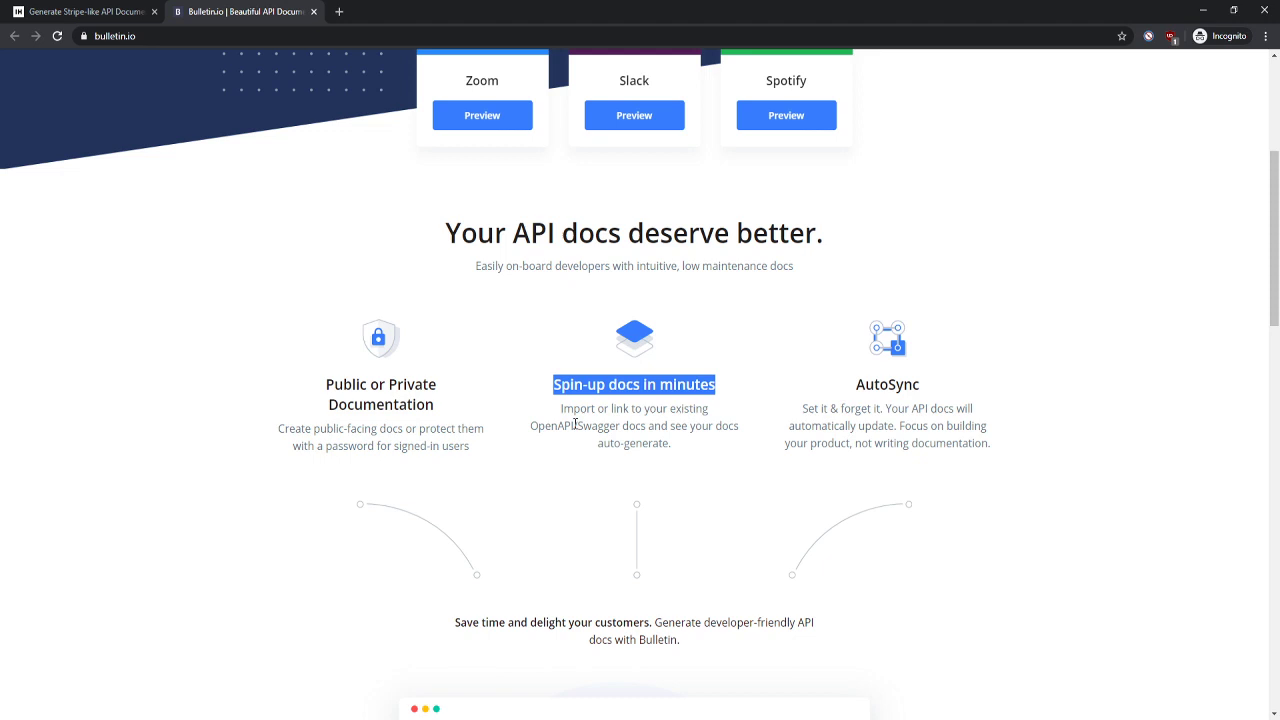
pyautogui.doubleClick(596, 426)
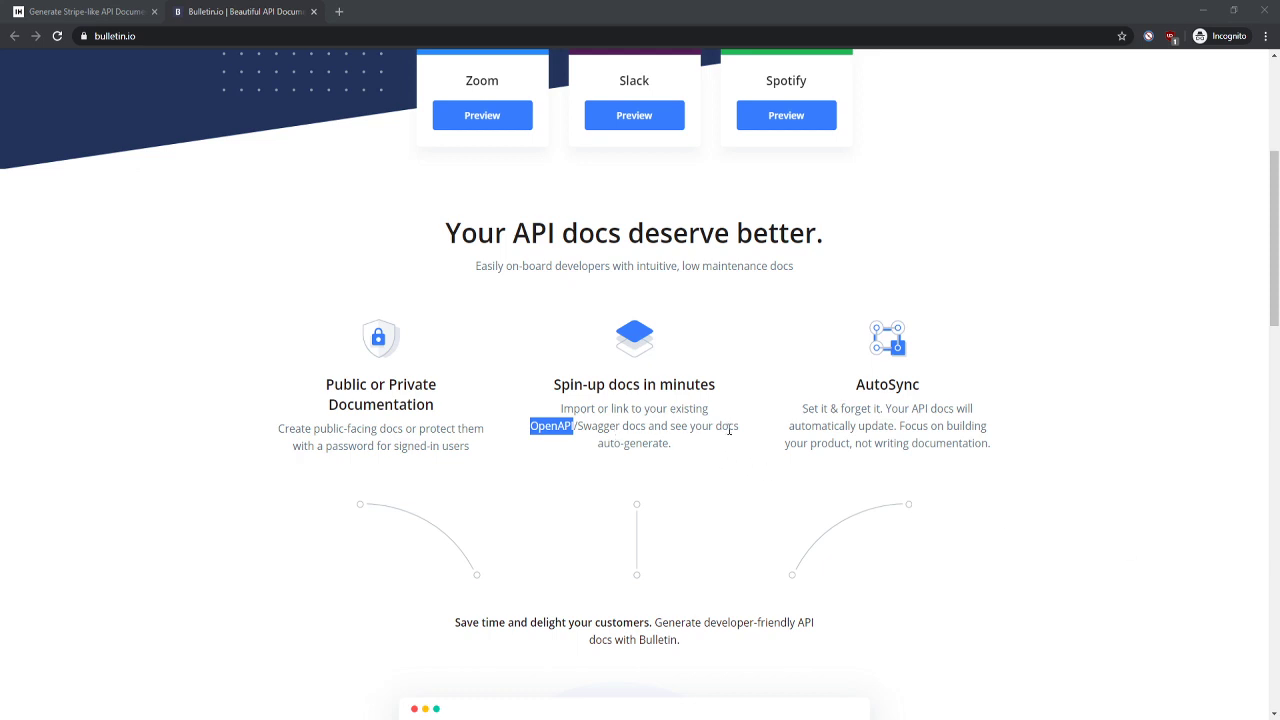
pyautogui.moveTo(812, 408)
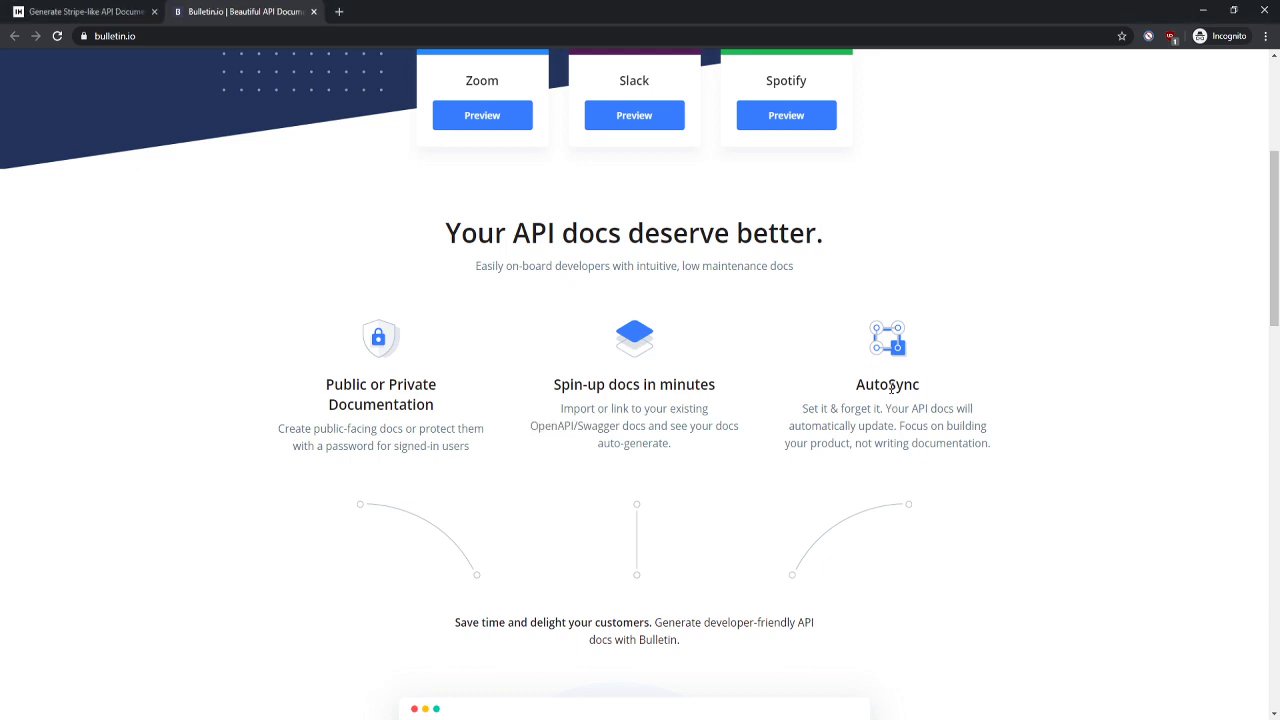
pyautogui.doubleClick(886, 384)
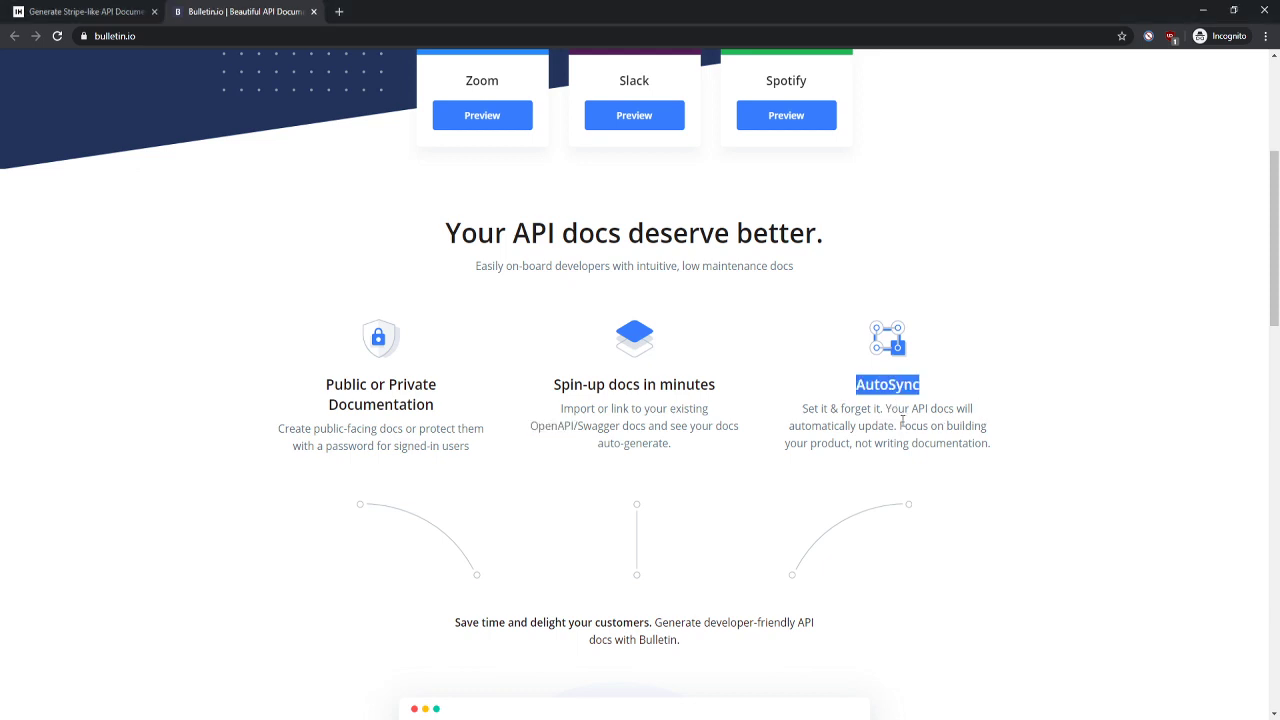
pyautogui.moveTo(870, 606)
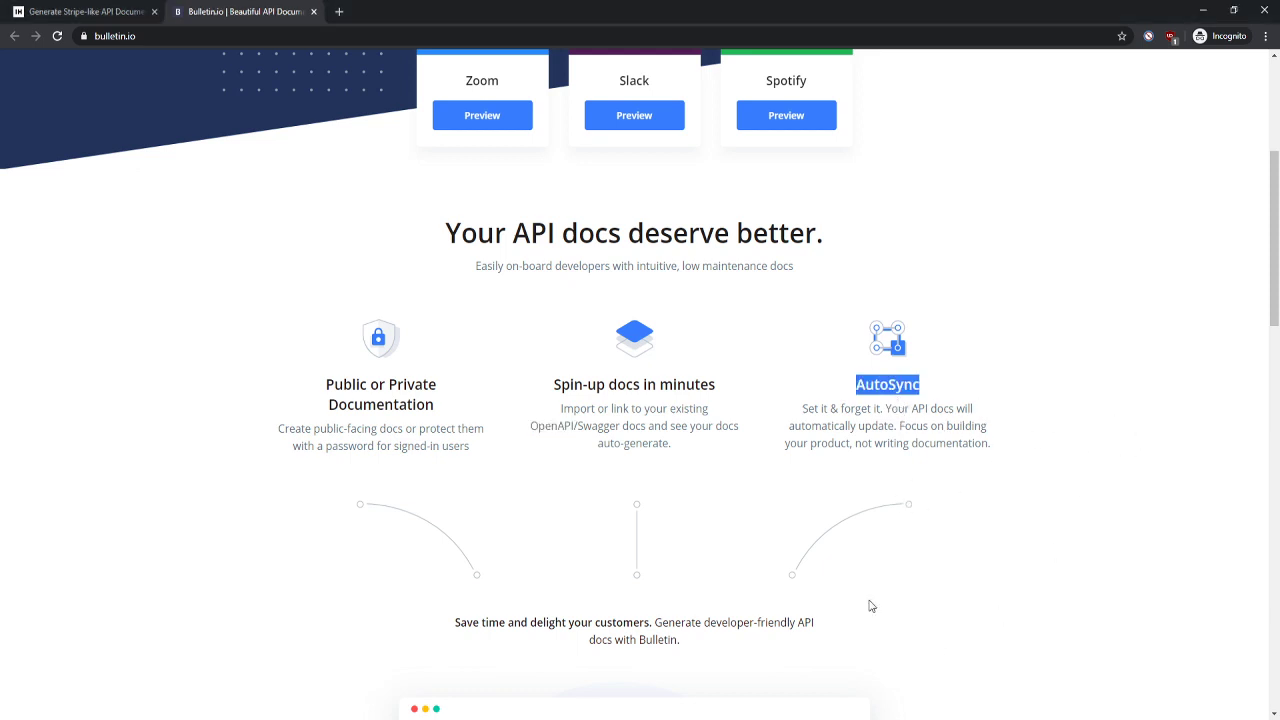
pyautogui.moveTo(836, 552)
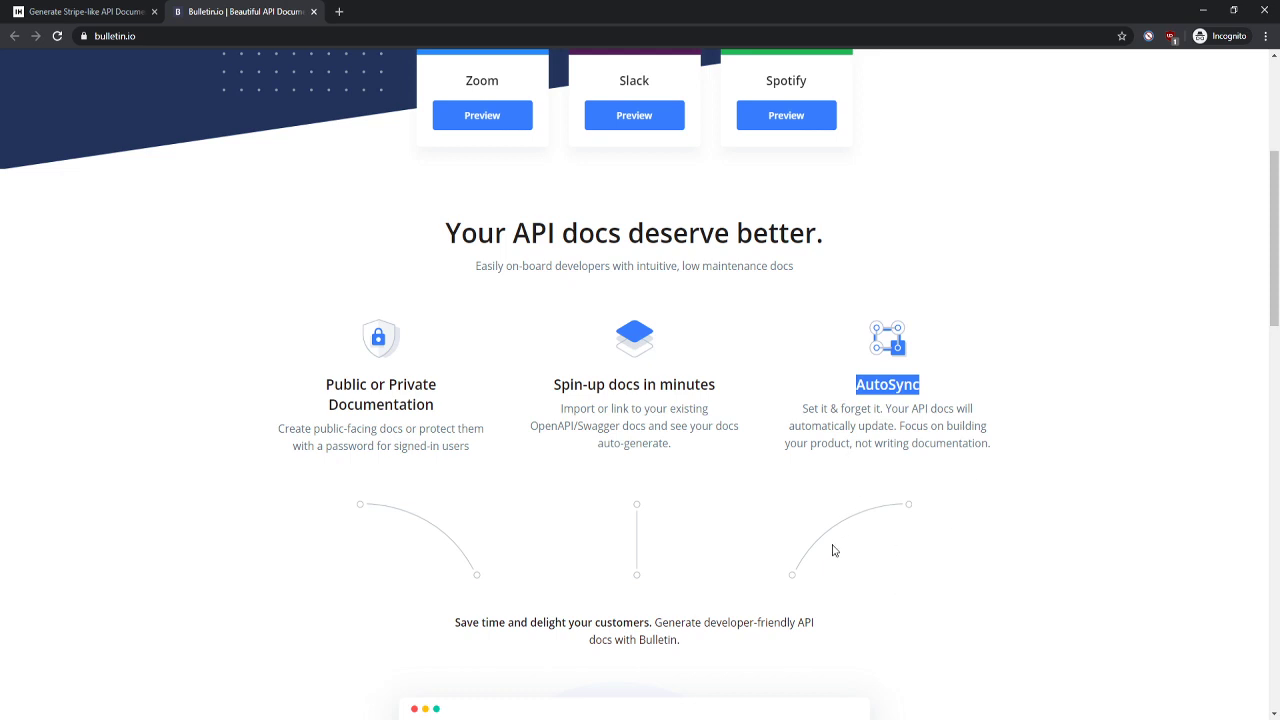
# - Highlight the 'Spin-up docs in minutes' and 'Public or Private Documentation' headings
pyautogui.scroll(-3)
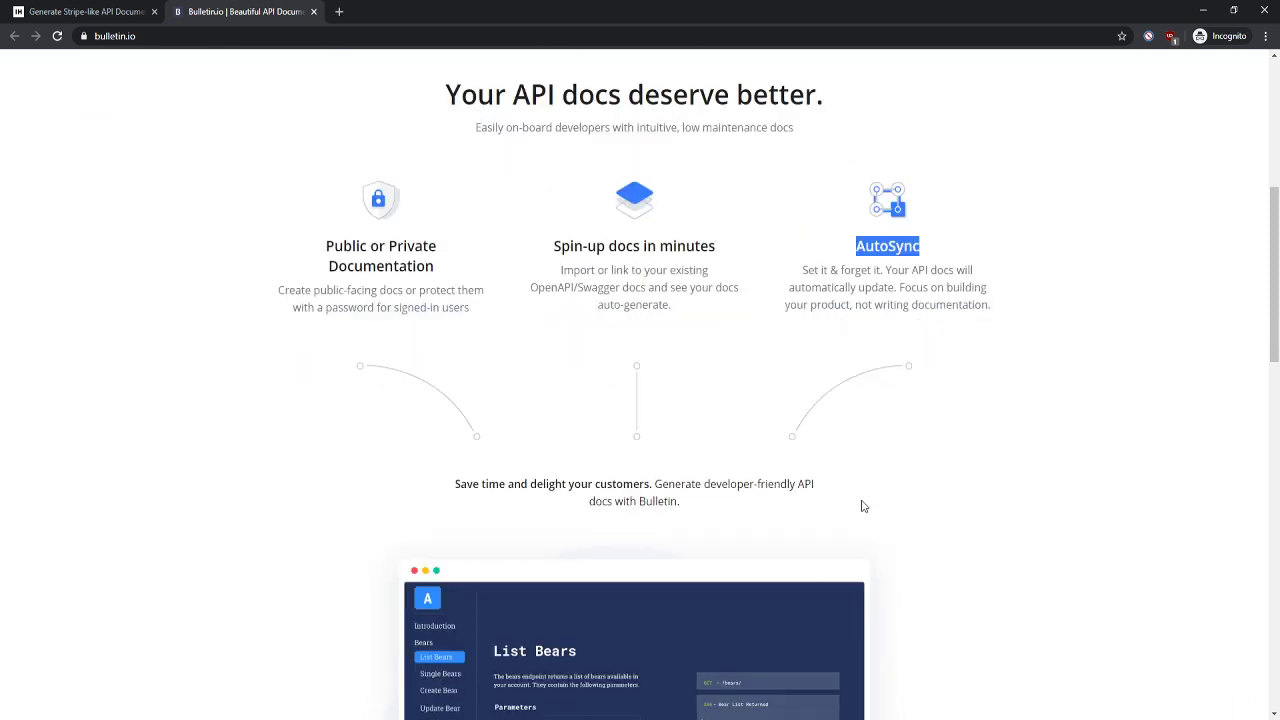
pyautogui.moveTo(656, 364)
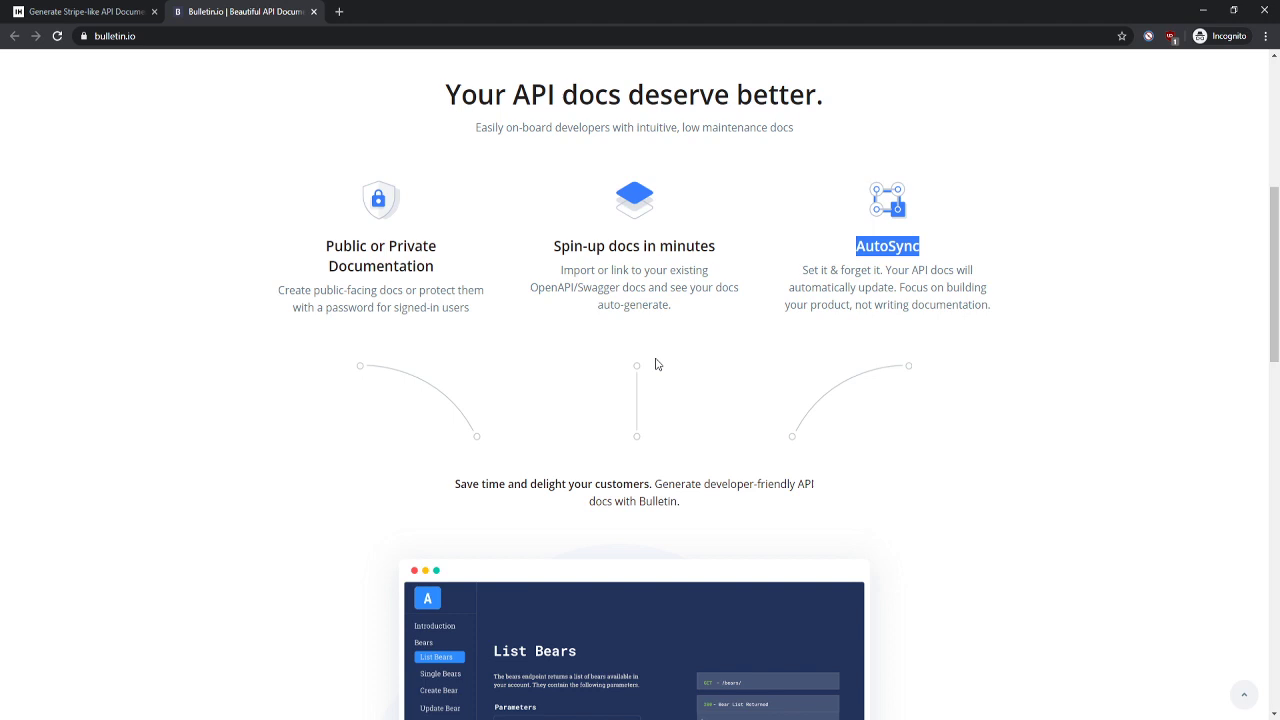
pyautogui.scroll(3)
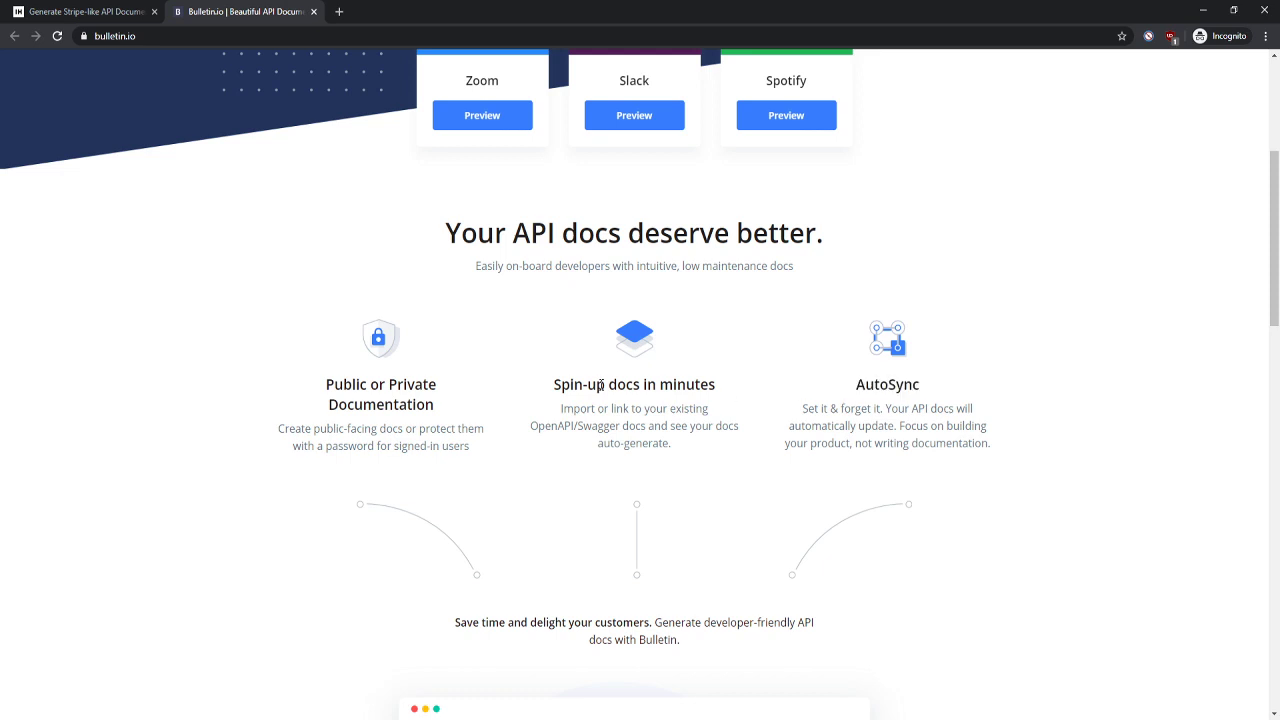
pyautogui.doubleClick(632, 384)
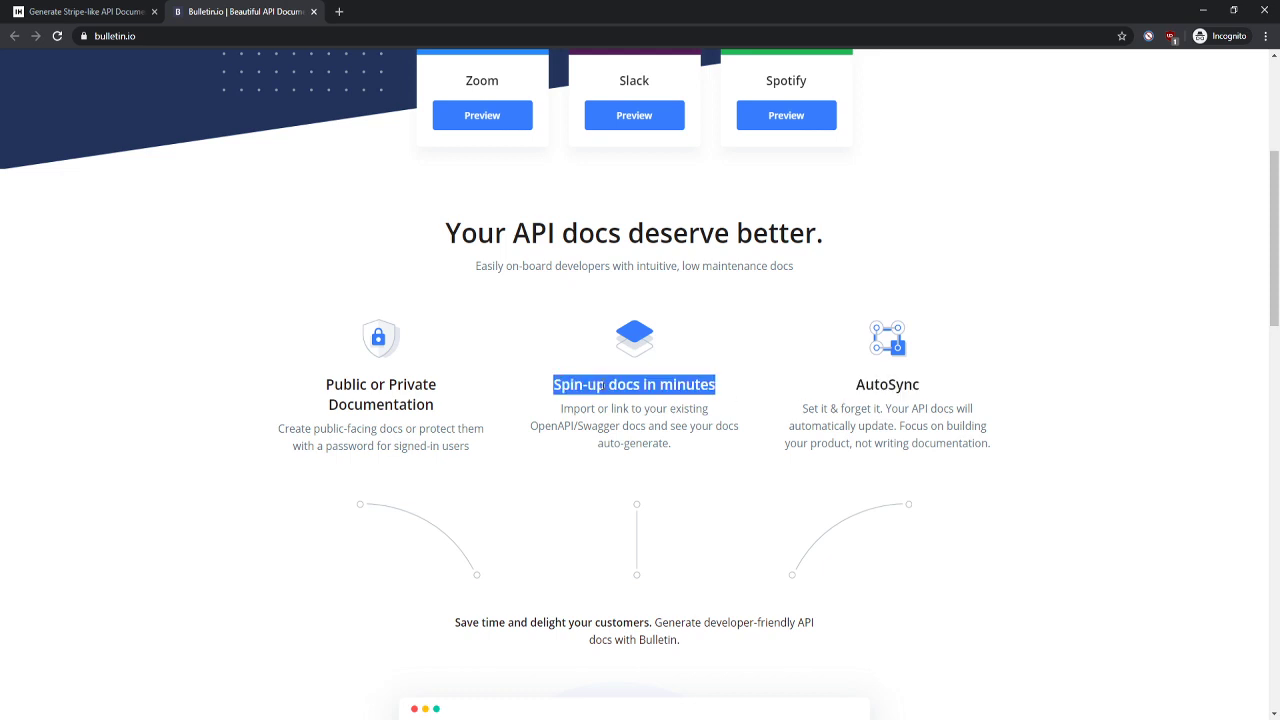
pyautogui.moveTo(372, 380)
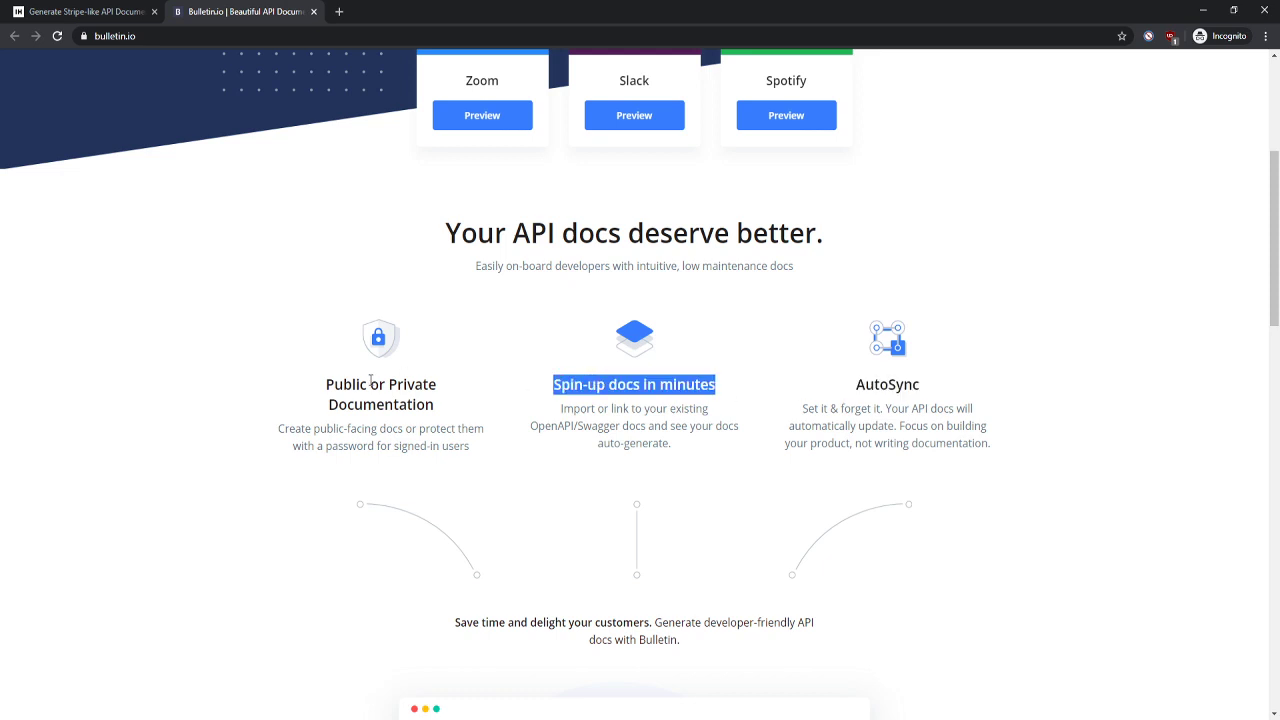
pyautogui.doubleClick(380, 394)
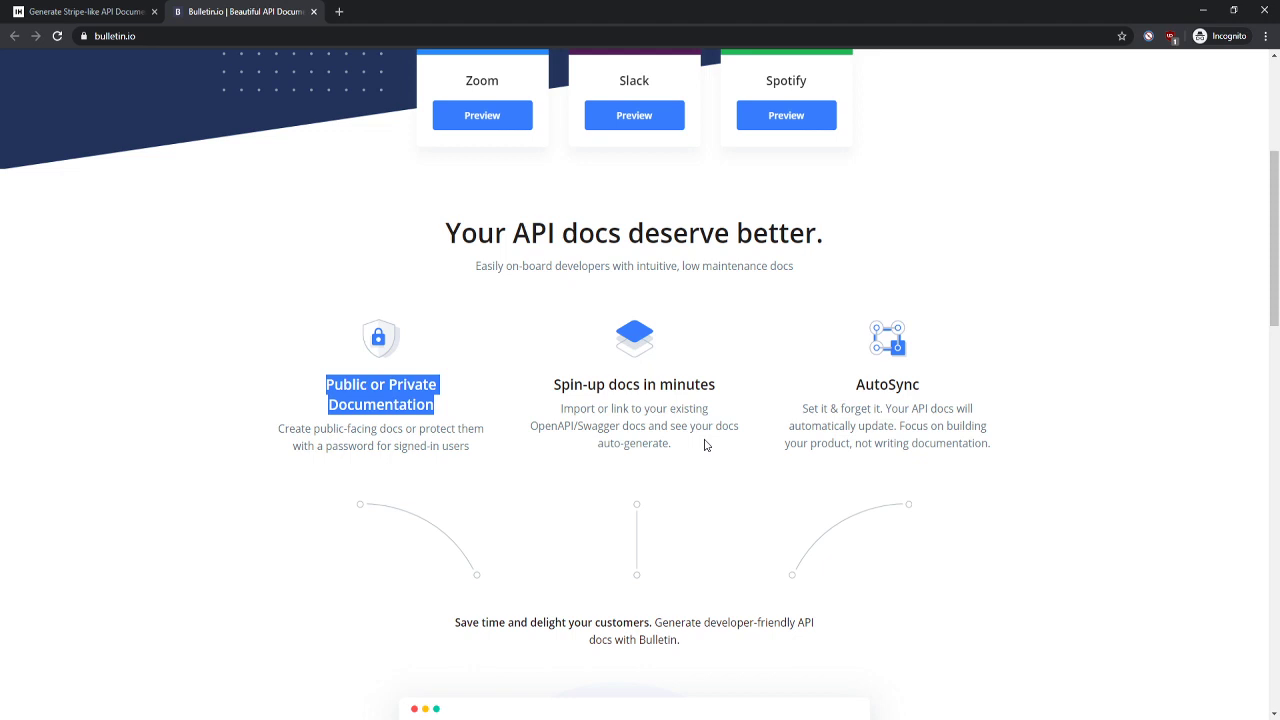
pyautogui.moveTo(656, 418)
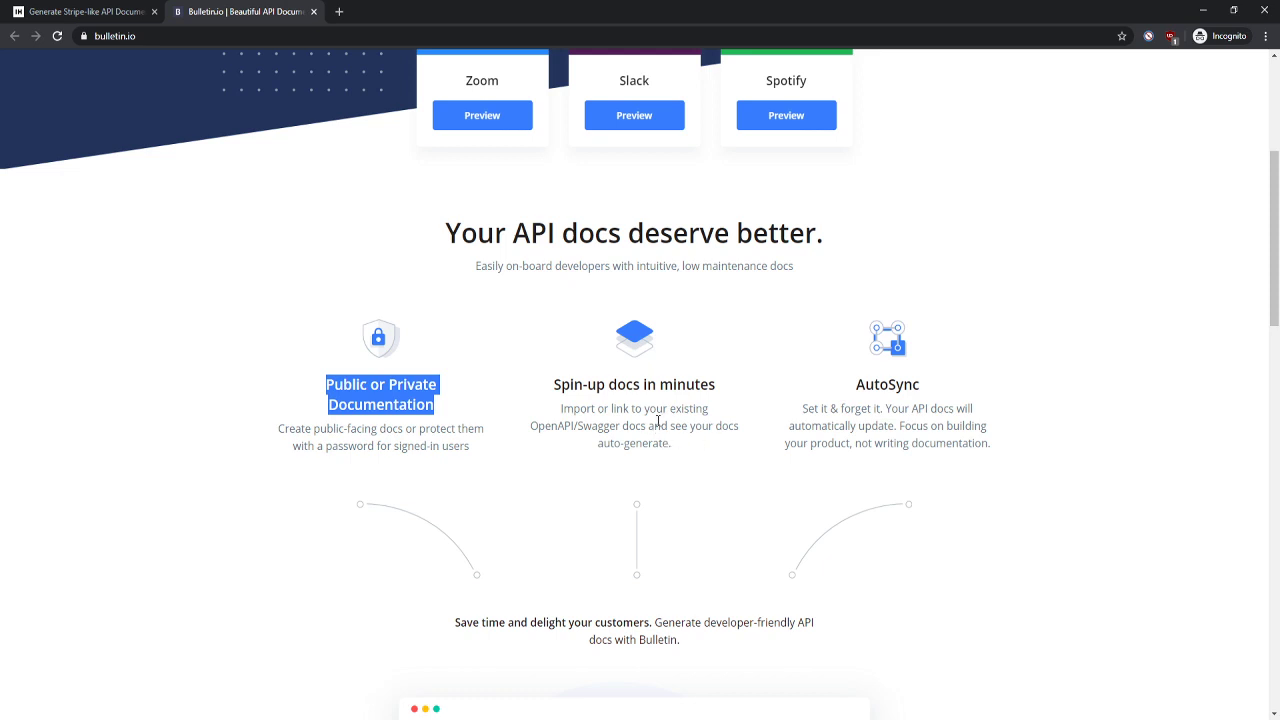
# - Scroll down past the features to the 'List Bears' sample API docs preview
pyautogui.scroll(-3)
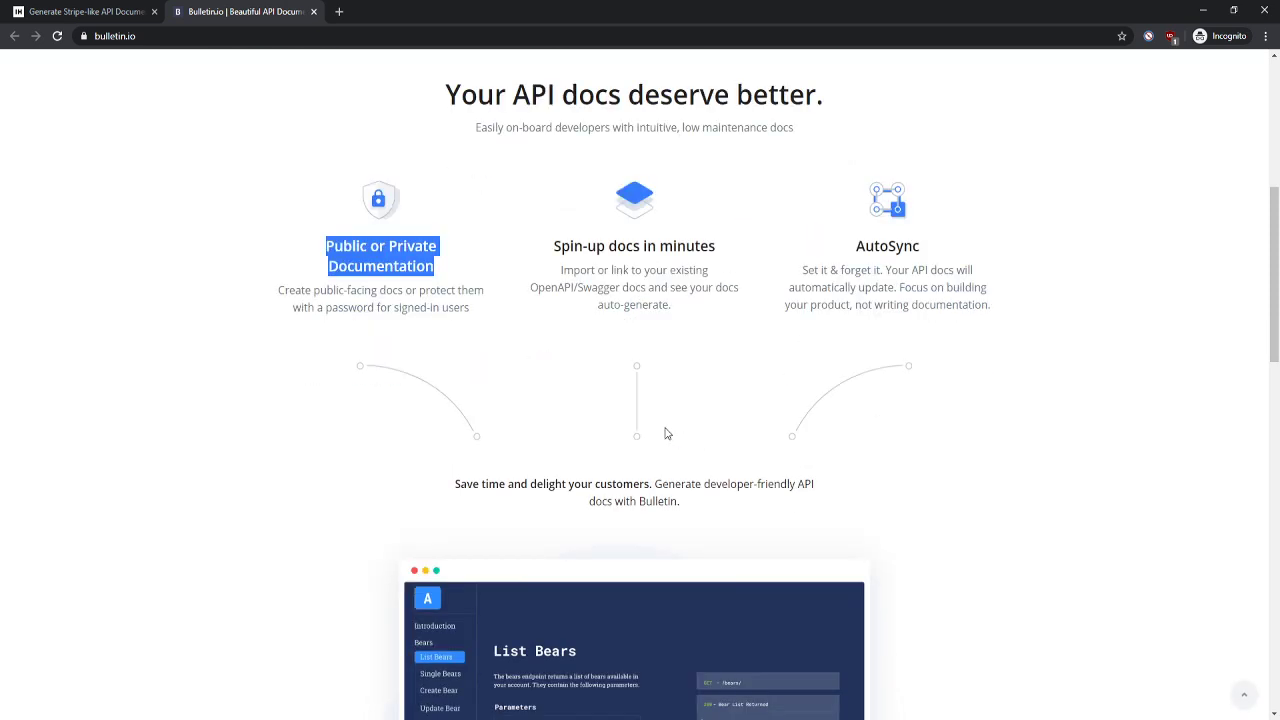
pyautogui.scroll(-3)
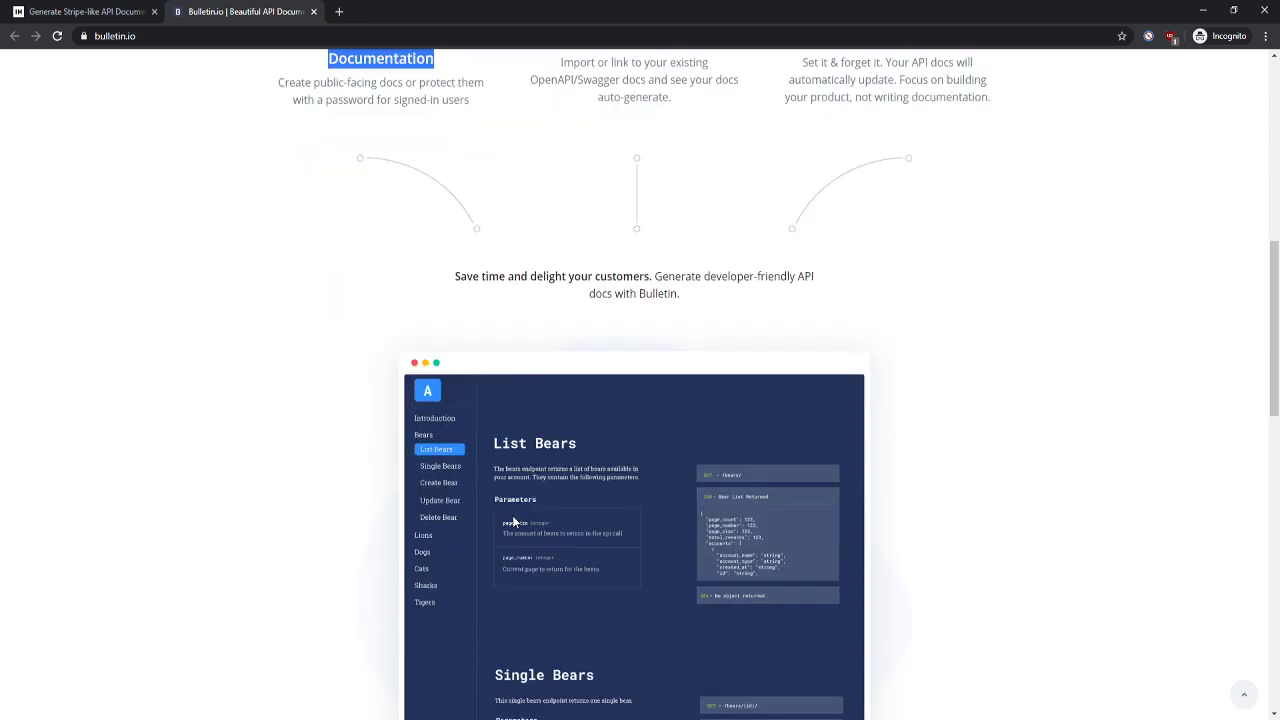
pyautogui.scroll(3)
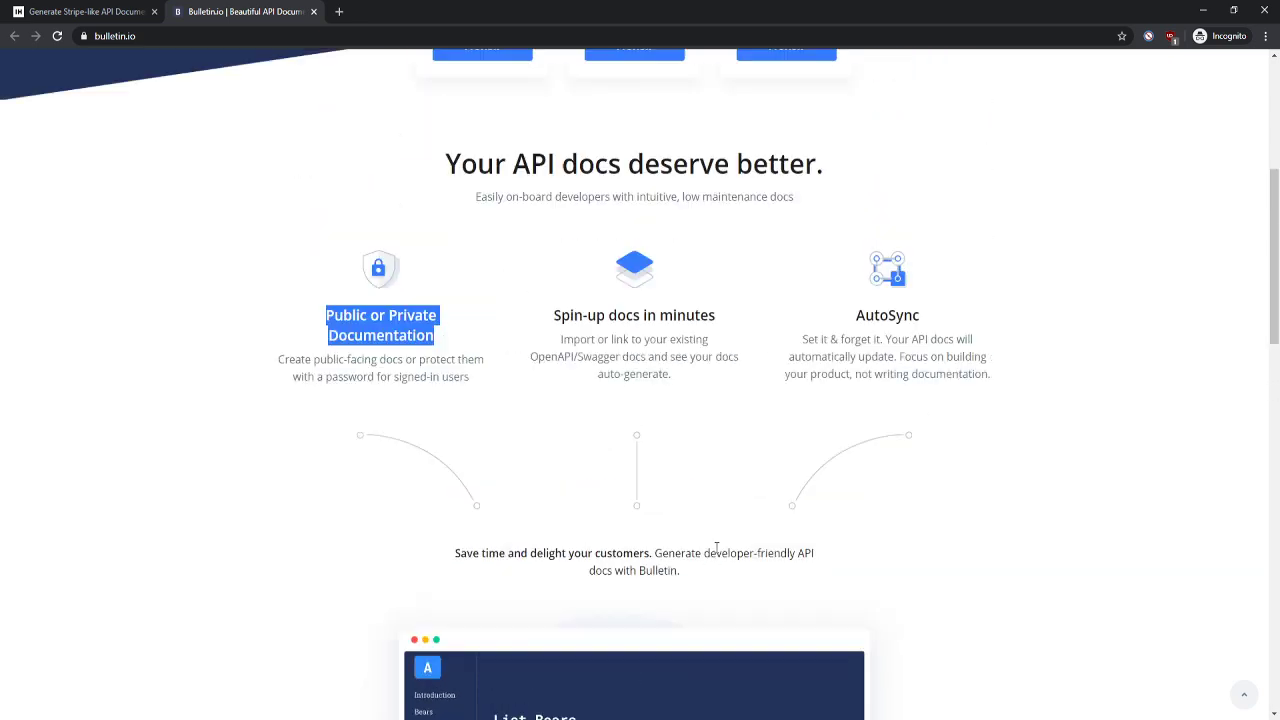
pyautogui.scroll(3)
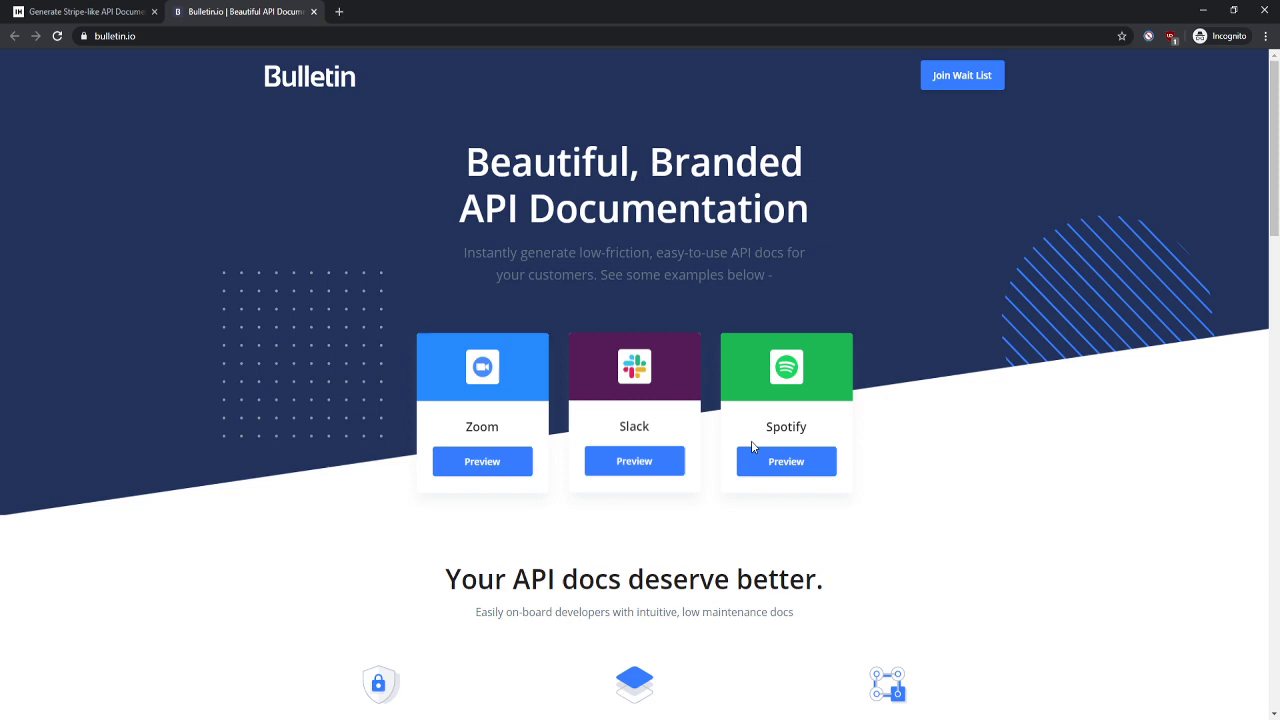
pyautogui.scroll(-3)
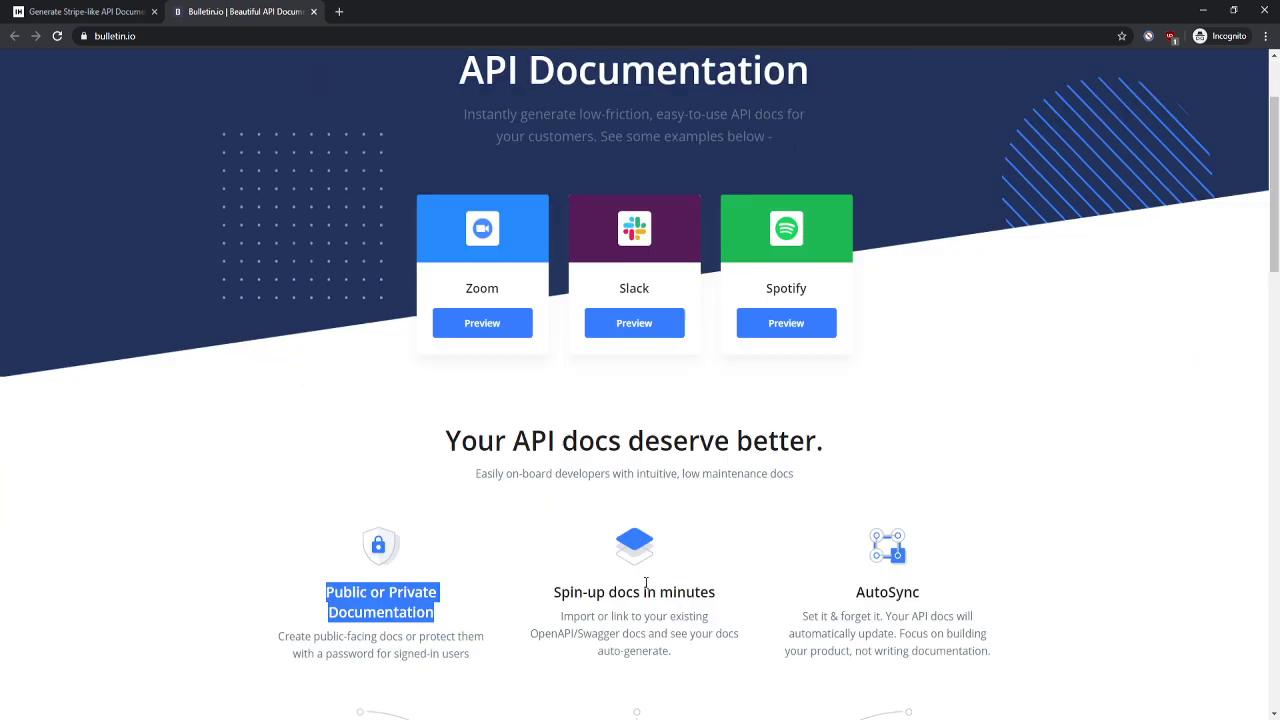
pyautogui.scroll(-3)
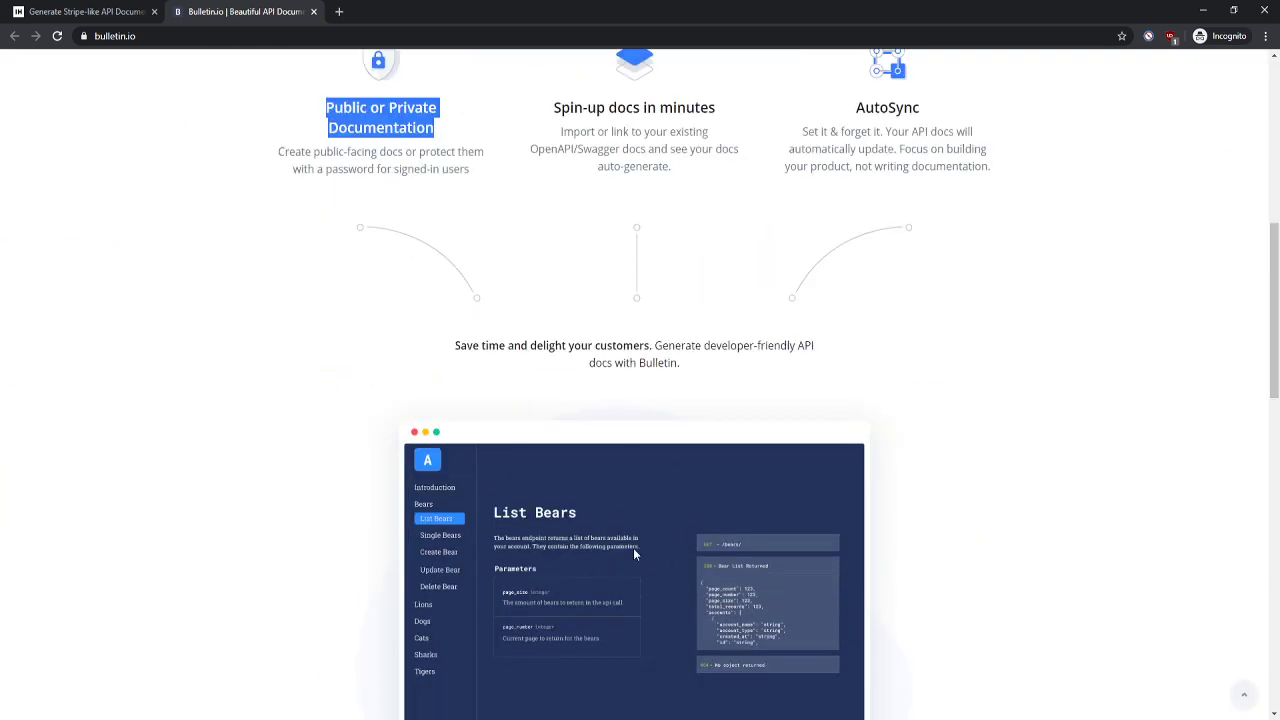
pyautogui.scroll(3)
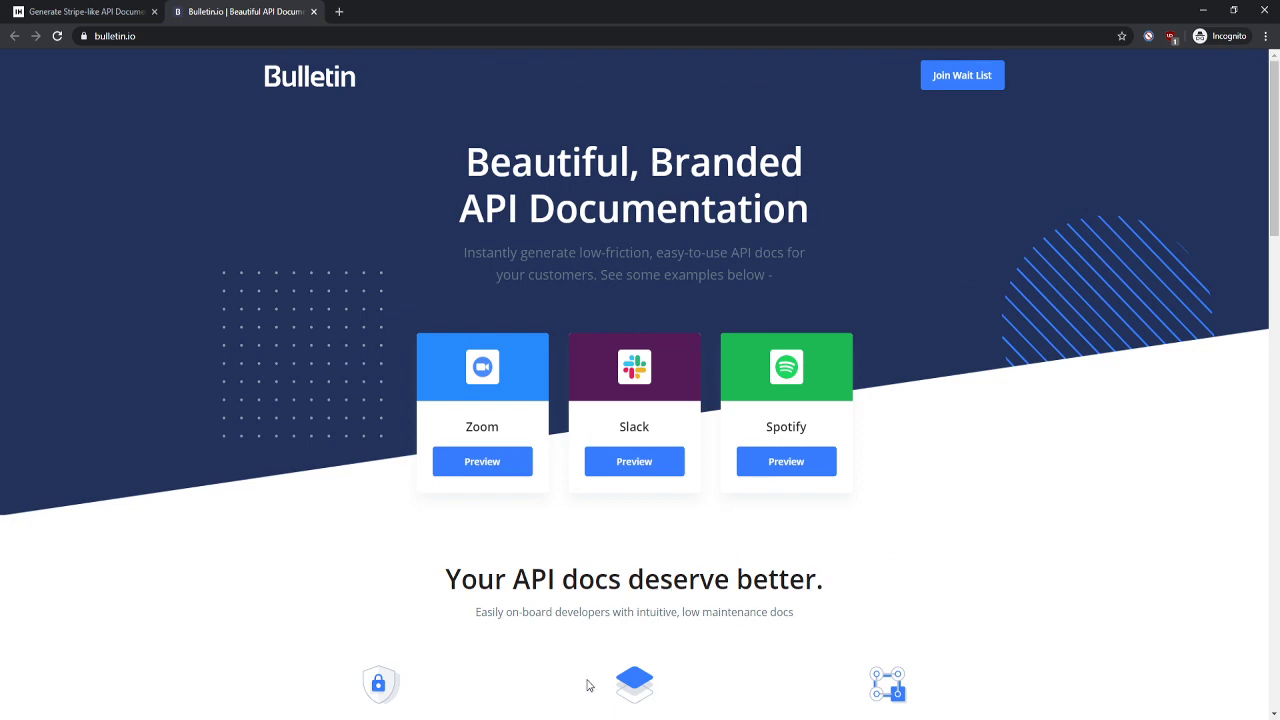
pyautogui.moveTo(480, 608)
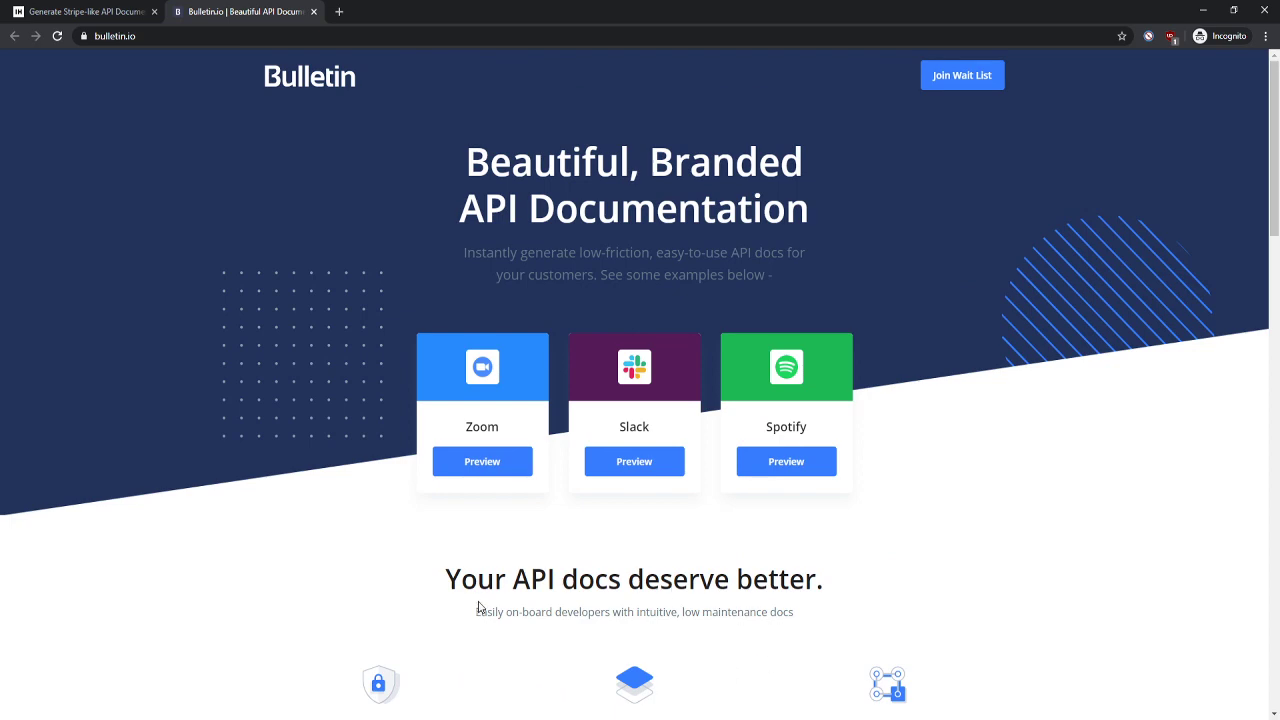
pyautogui.scroll(-3)
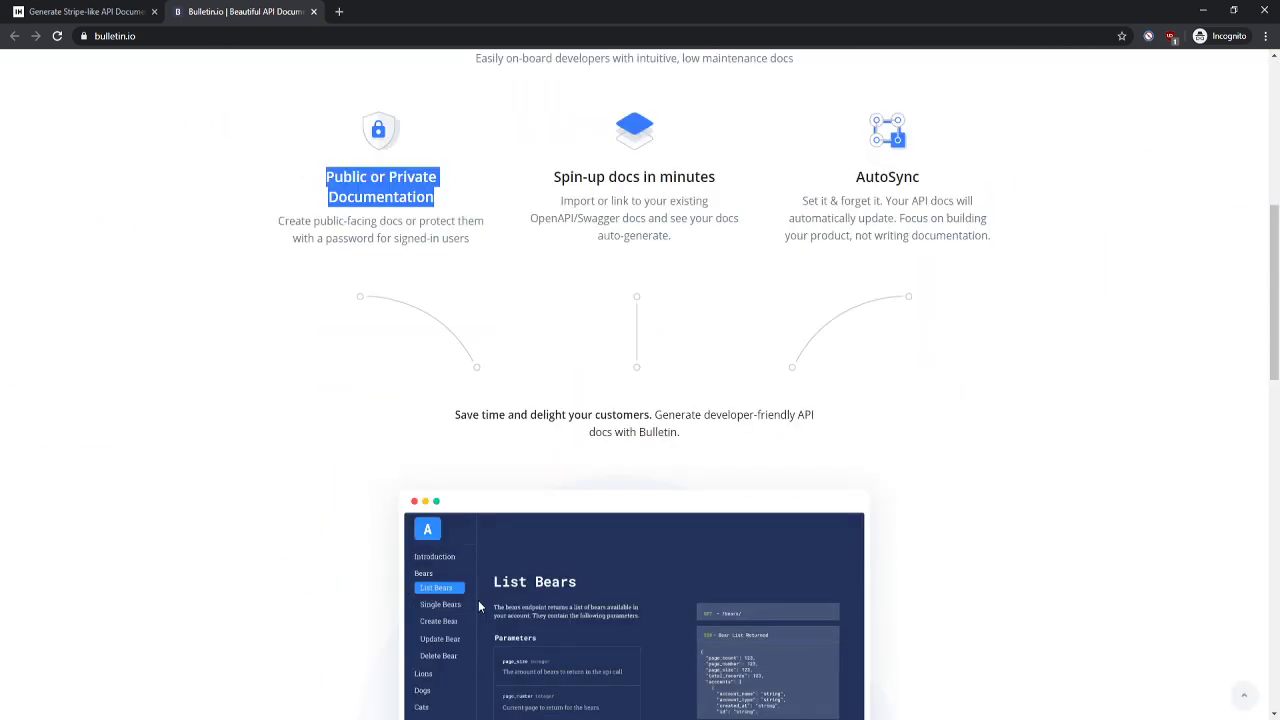
pyautogui.scroll(-3)
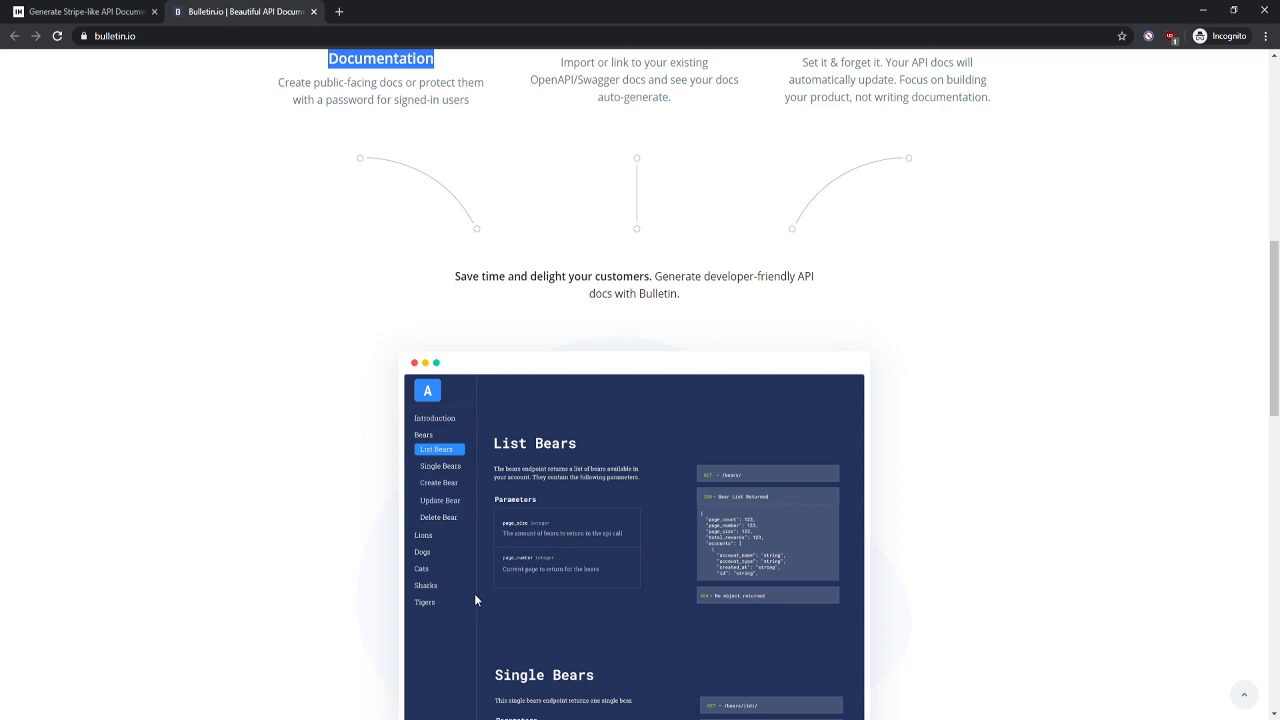
pyautogui.scroll(-3)
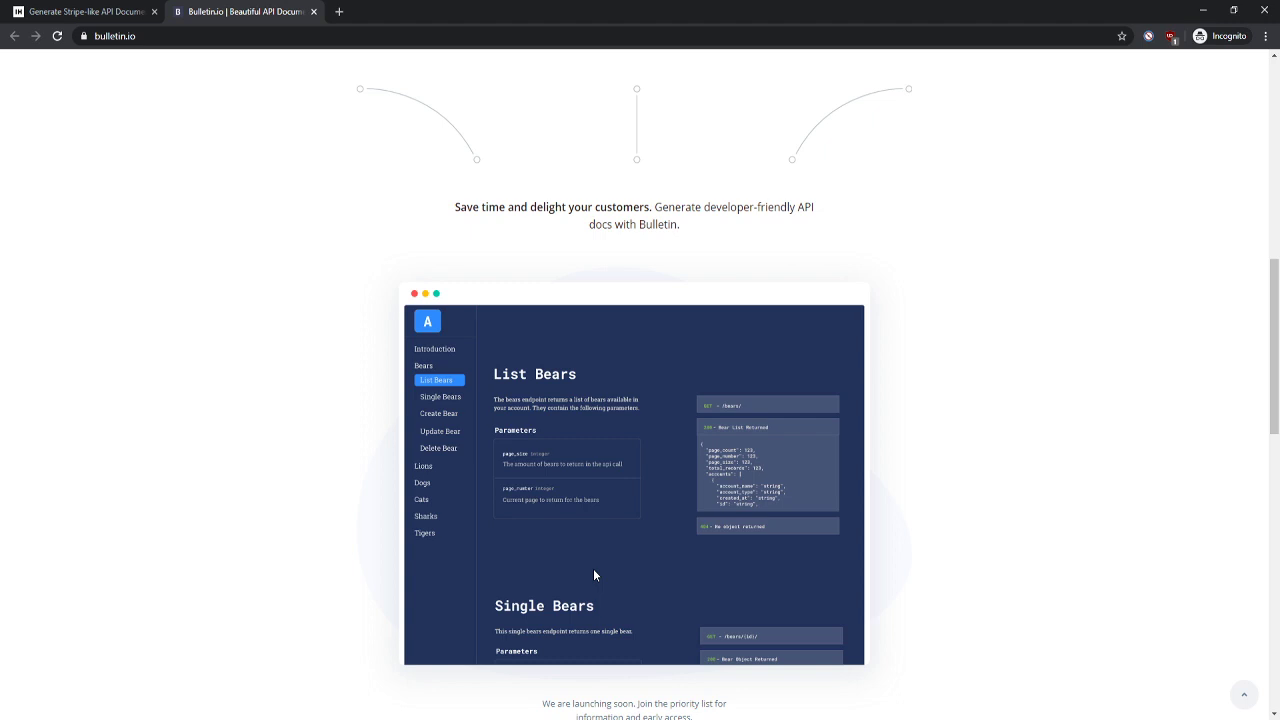
pyautogui.moveTo(508, 468)
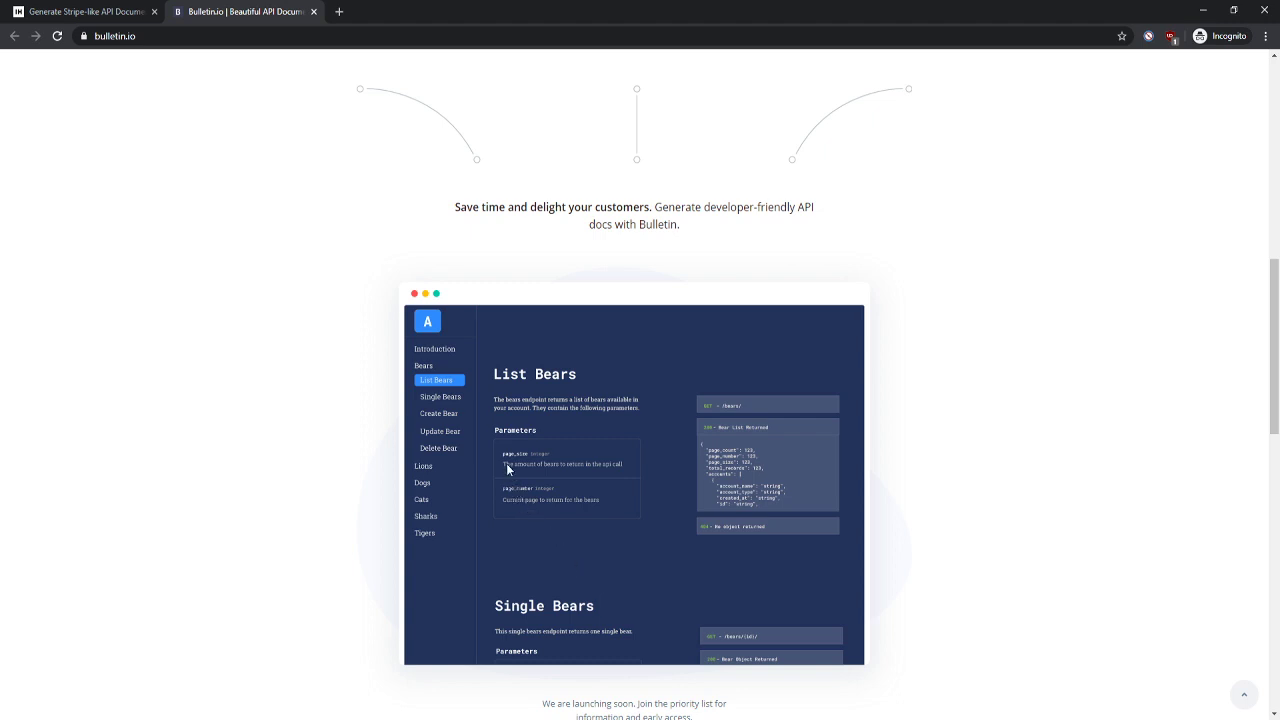
pyautogui.moveTo(752, 456)
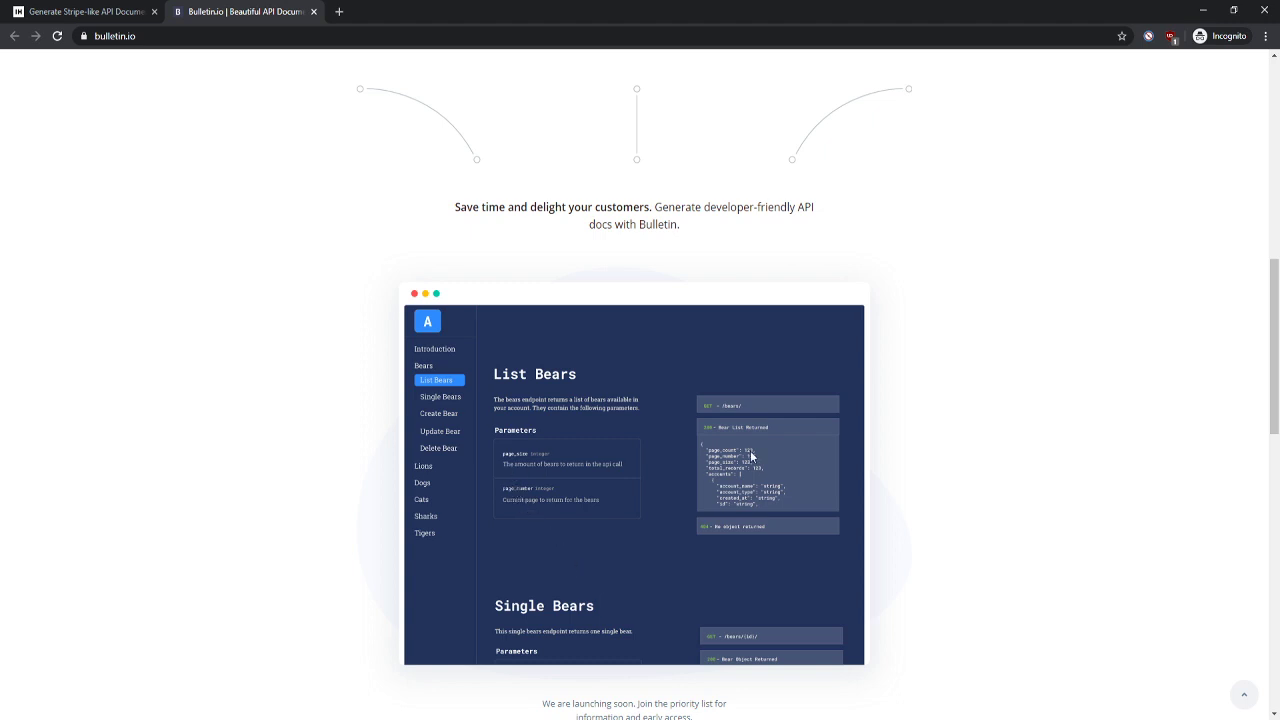
# - Scroll past the List Bears docs mockup to the 'We are launching soon' waitlist note
pyautogui.scroll(3)
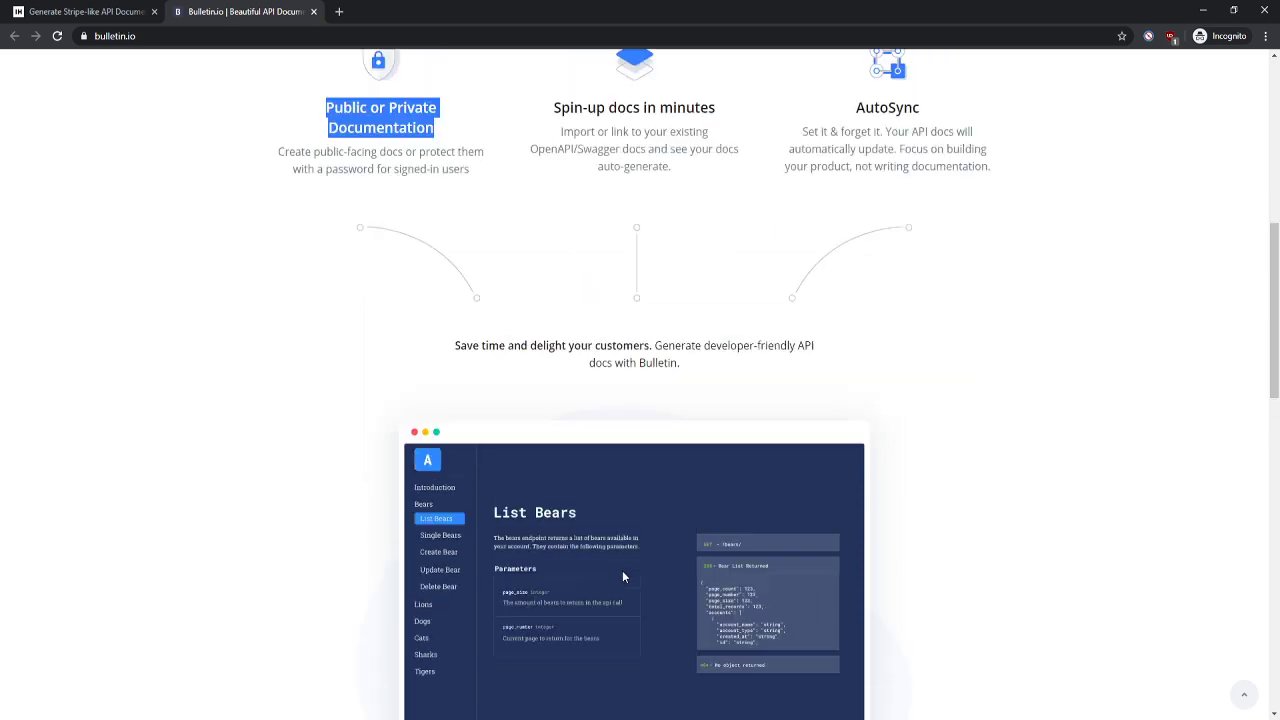
pyautogui.scroll(-3)
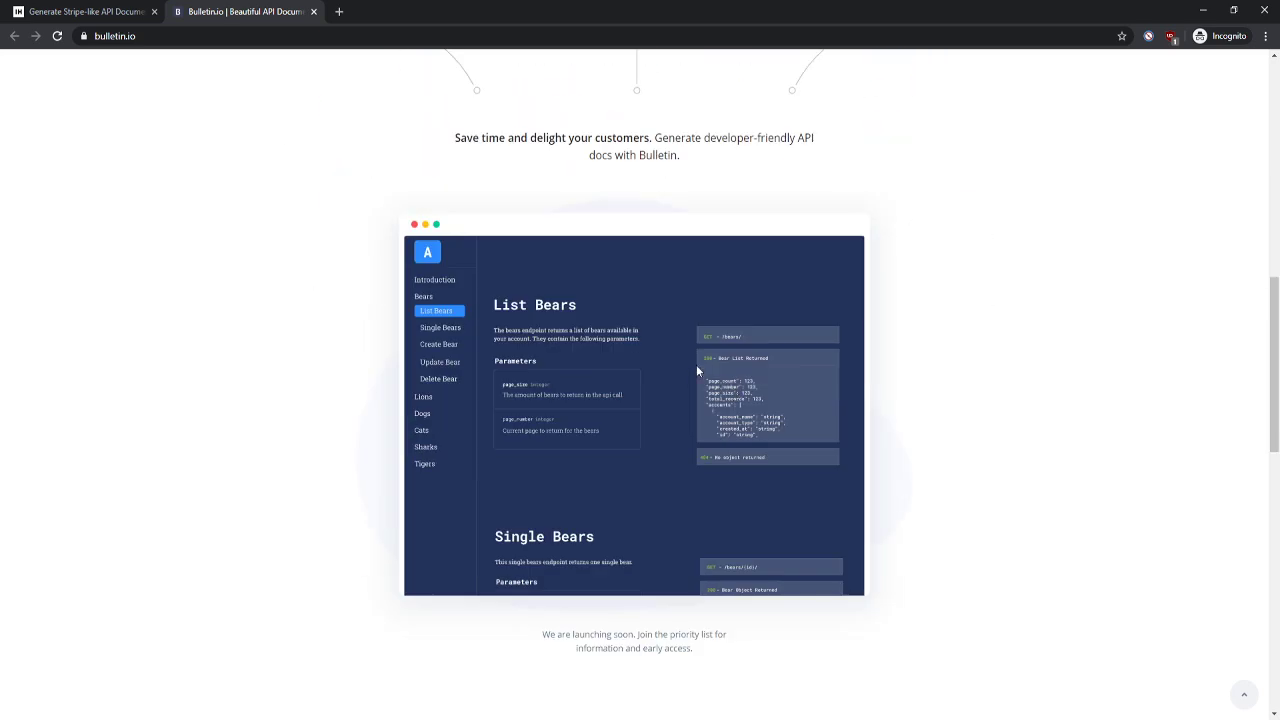
pyautogui.moveTo(722, 326)
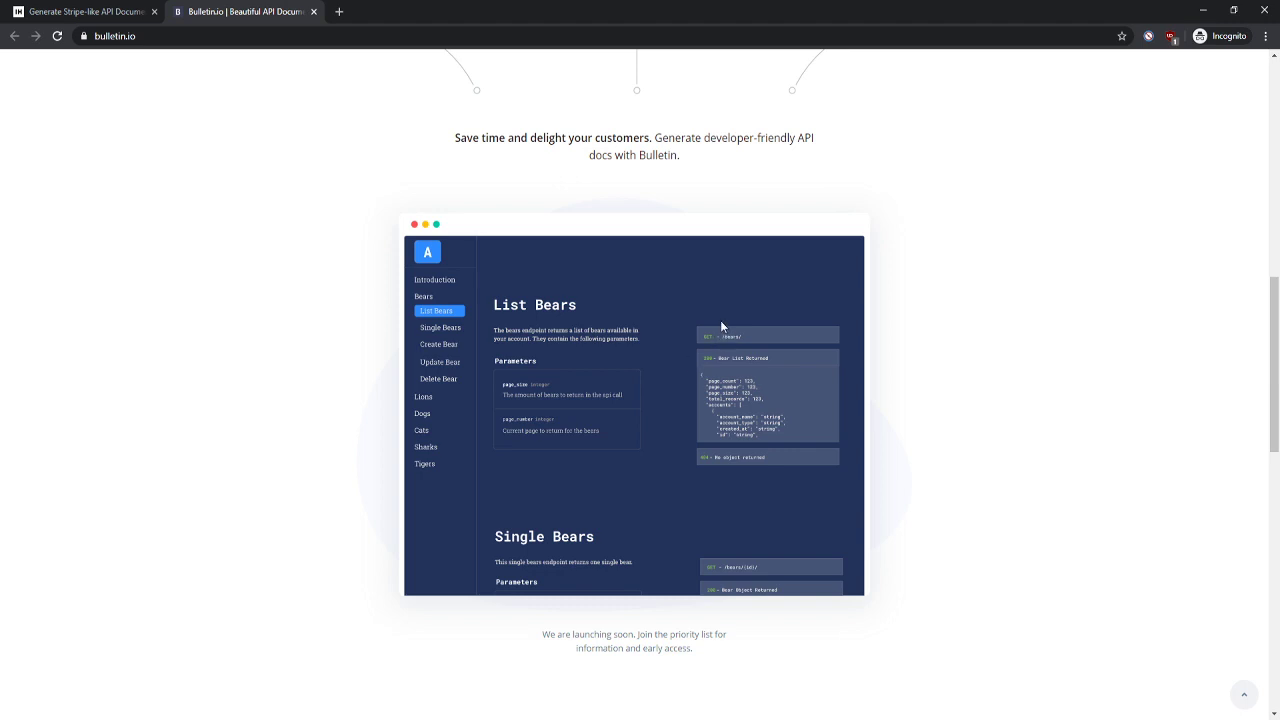
pyautogui.scroll(-3)
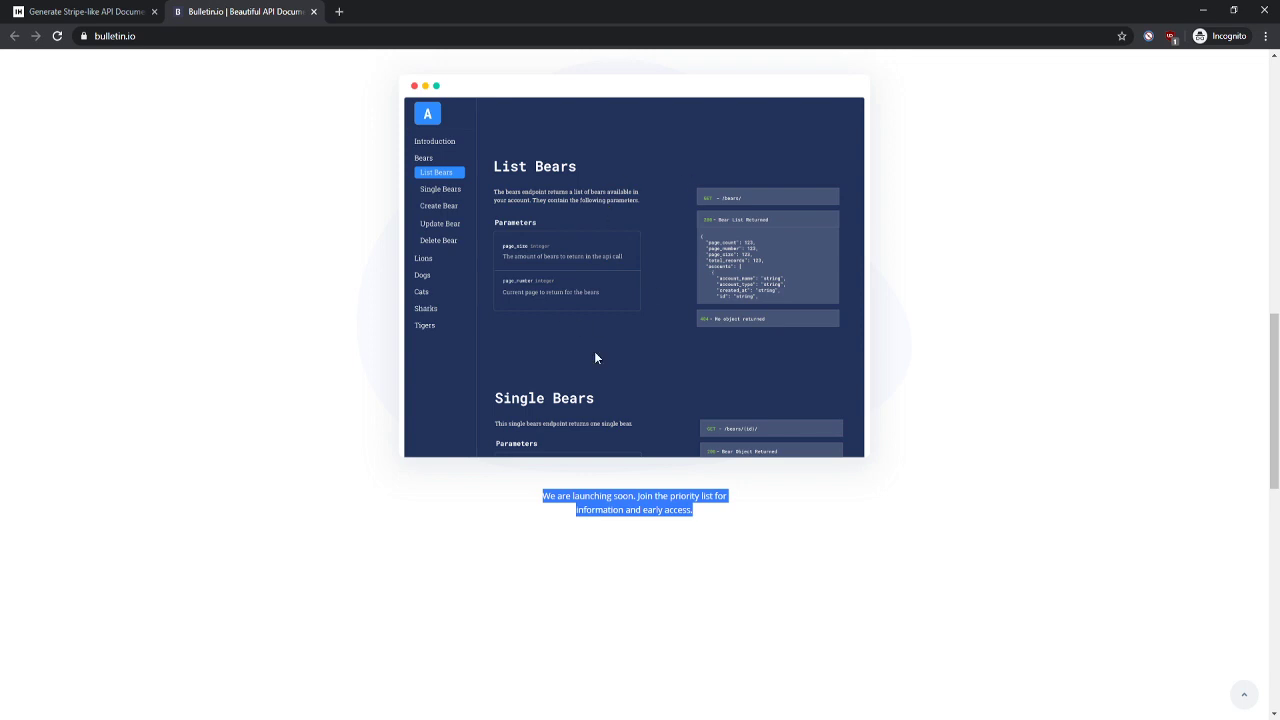
pyautogui.moveTo(680, 420)
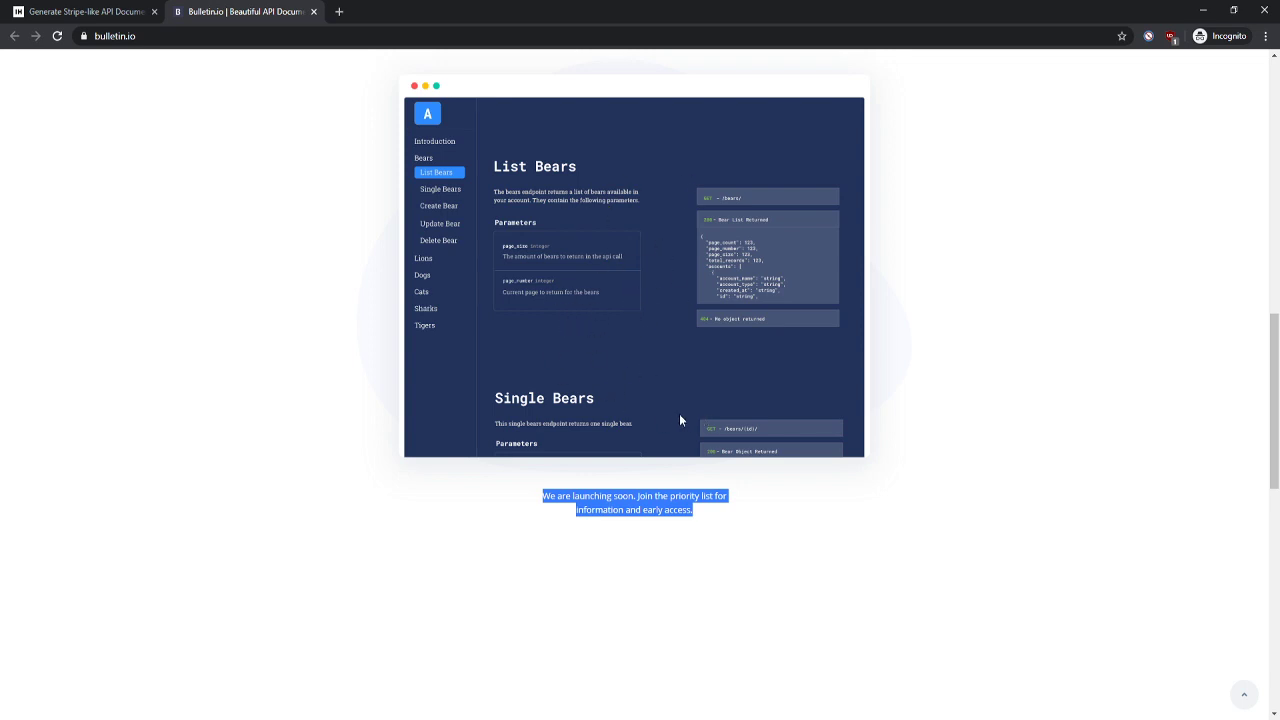
pyautogui.moveTo(670, 490)
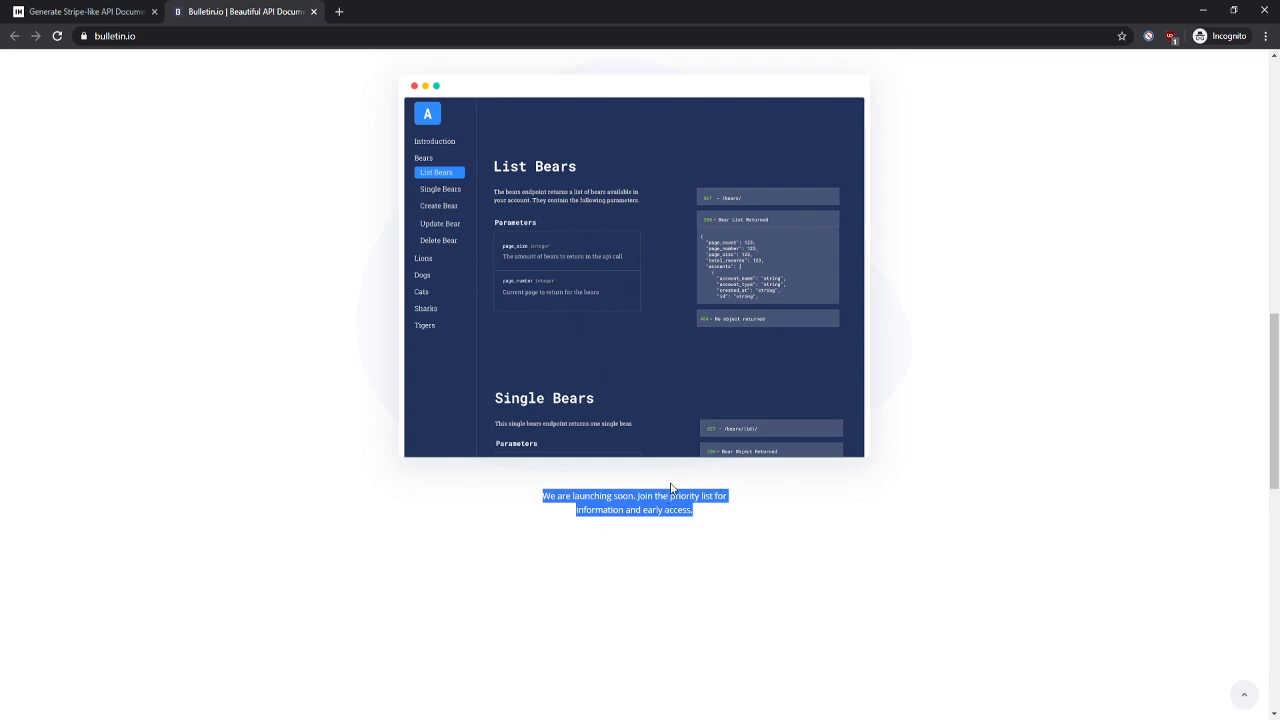
pyautogui.scroll(-3)
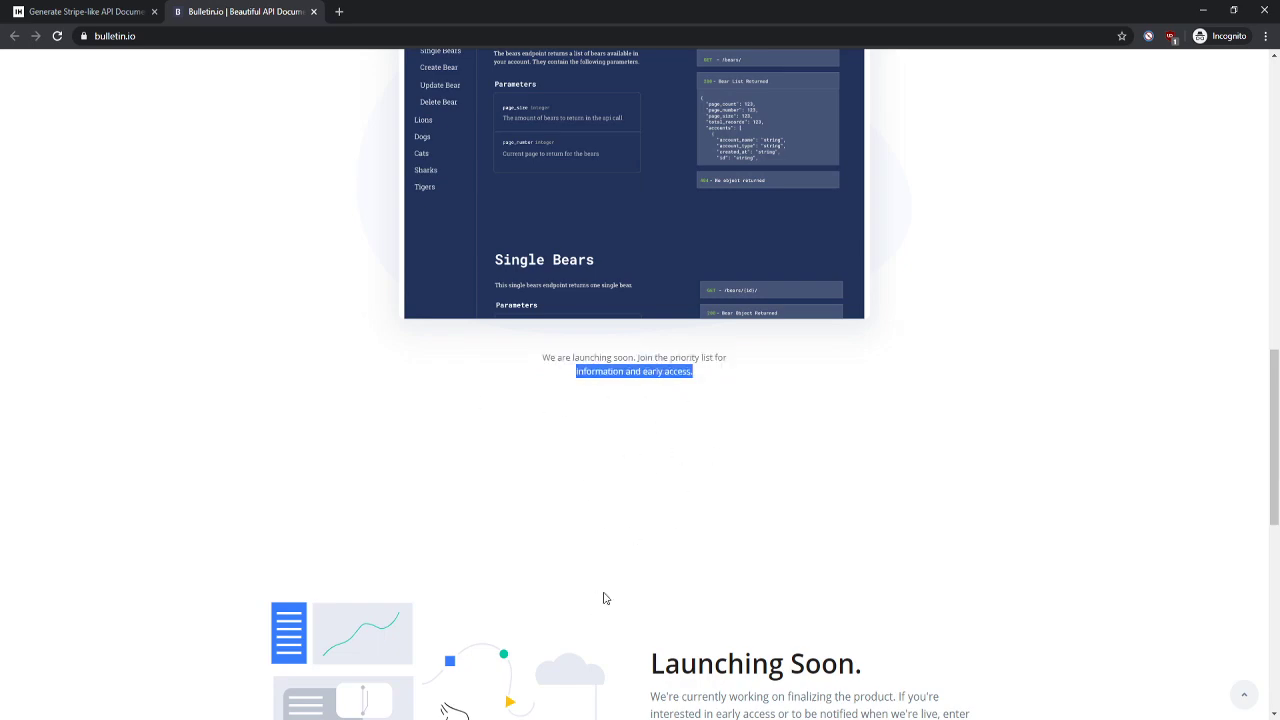
pyautogui.scroll(-3)
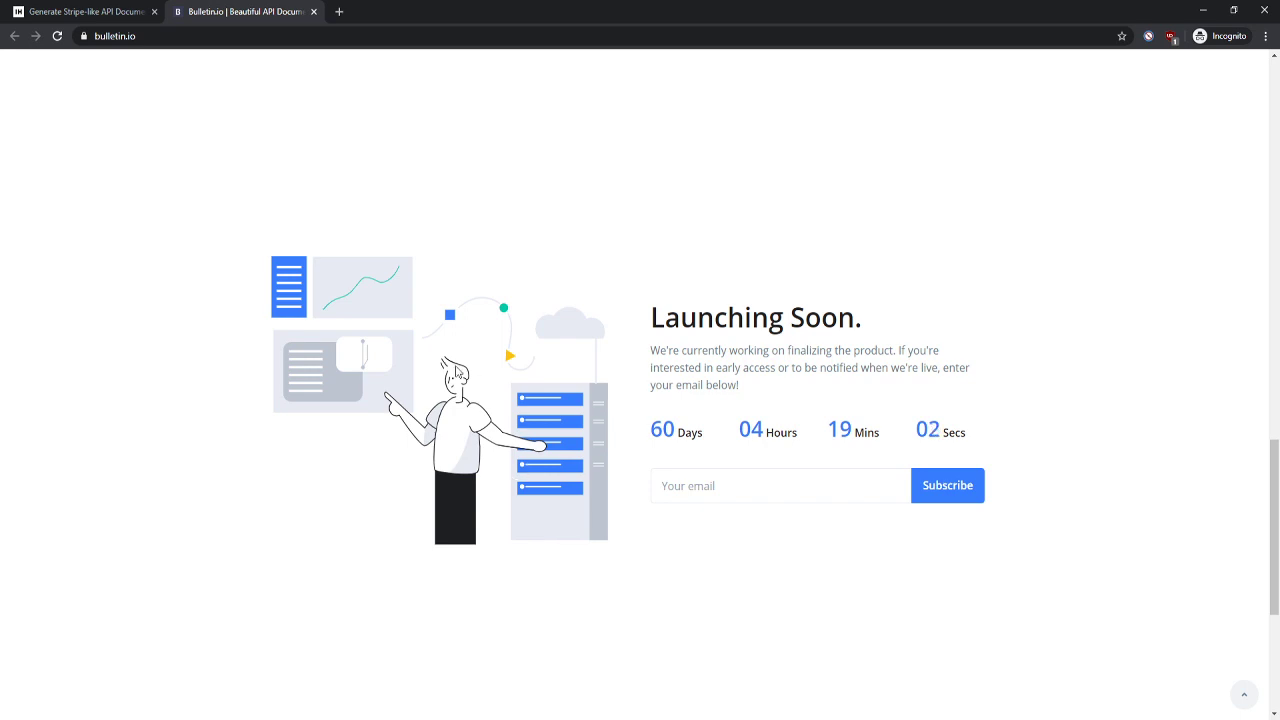
pyautogui.moveTo(720, 486)
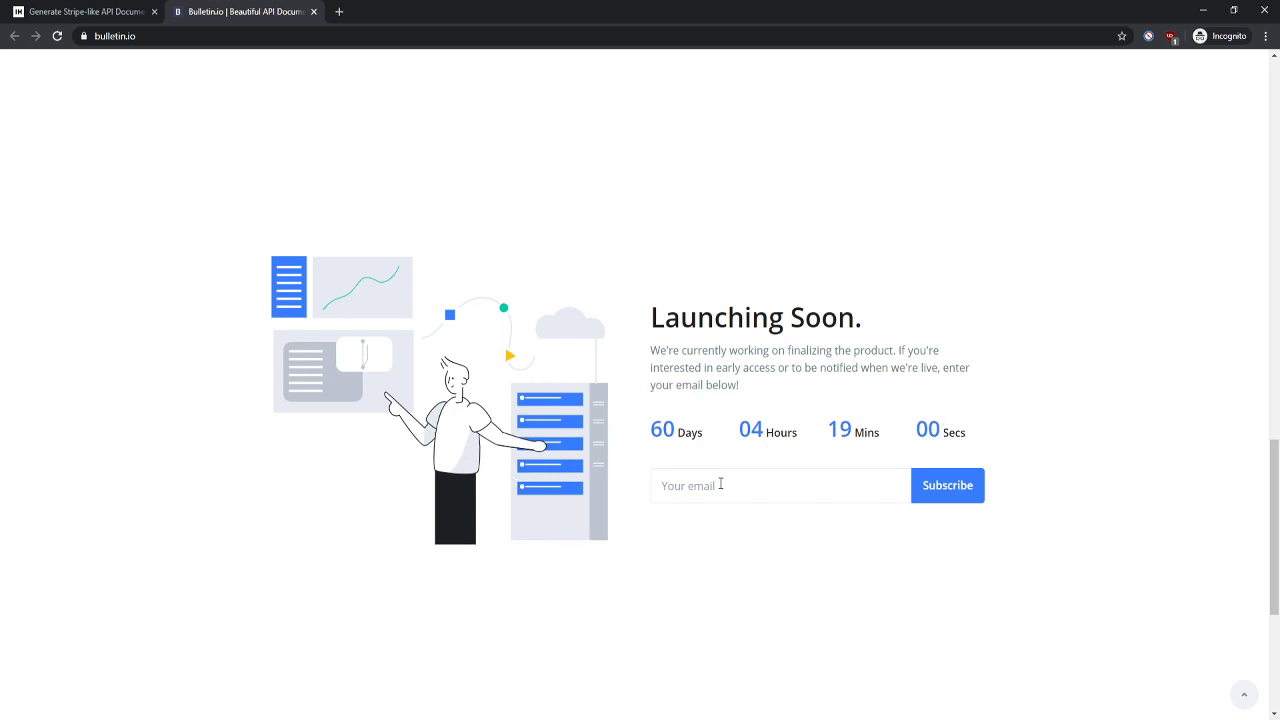
# - Scroll through the Launching Soon countdown to the footer, then back up to the features section
pyautogui.scroll(-3)
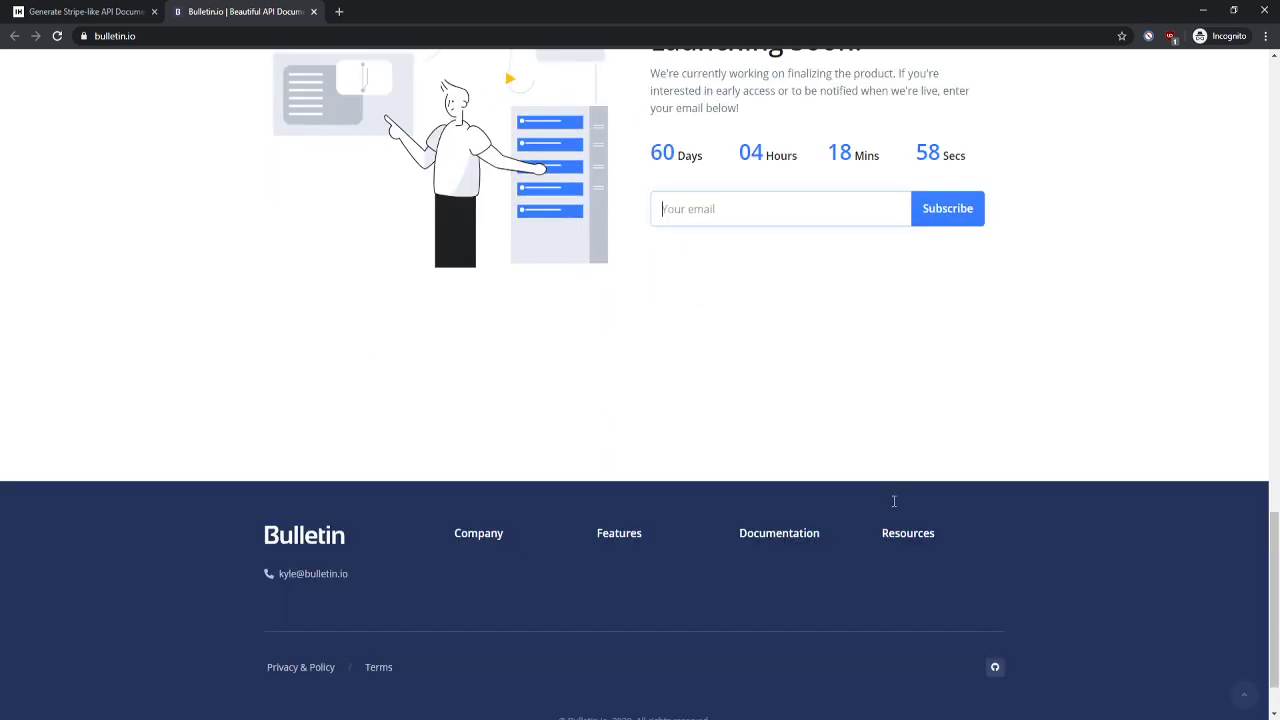
pyautogui.scroll(-3)
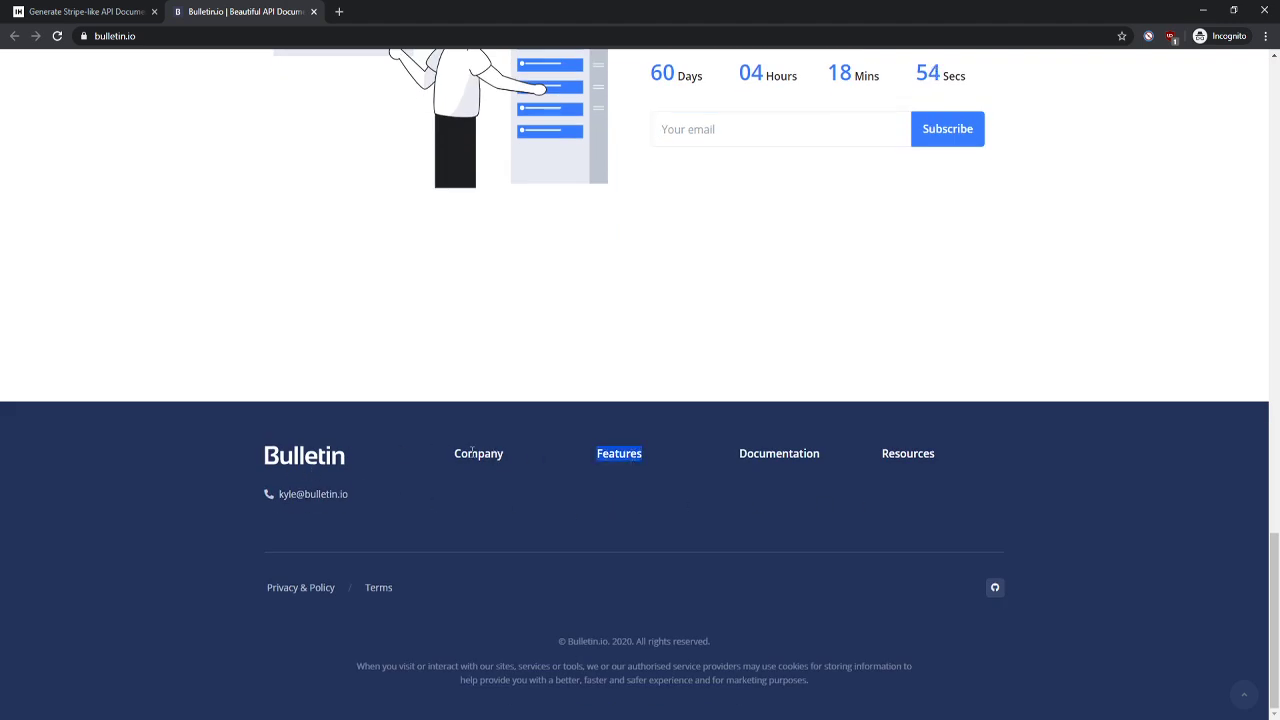
pyautogui.moveTo(876, 452)
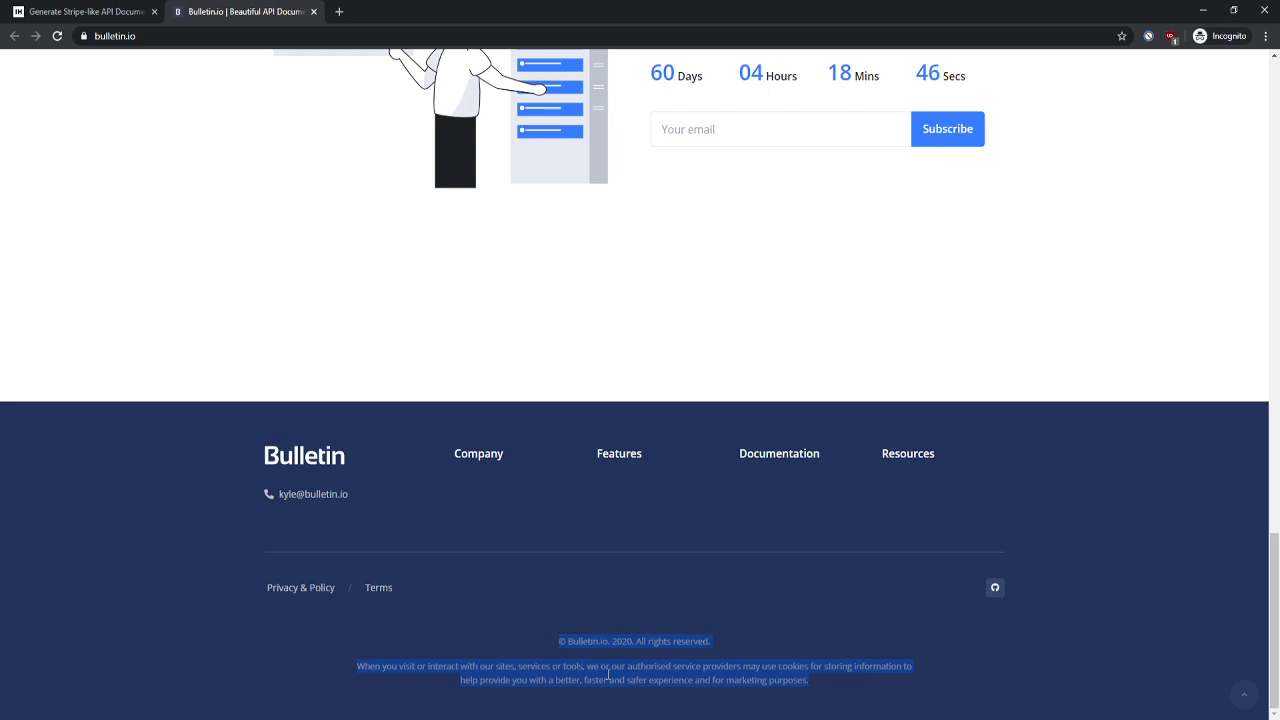
pyautogui.scroll(3)
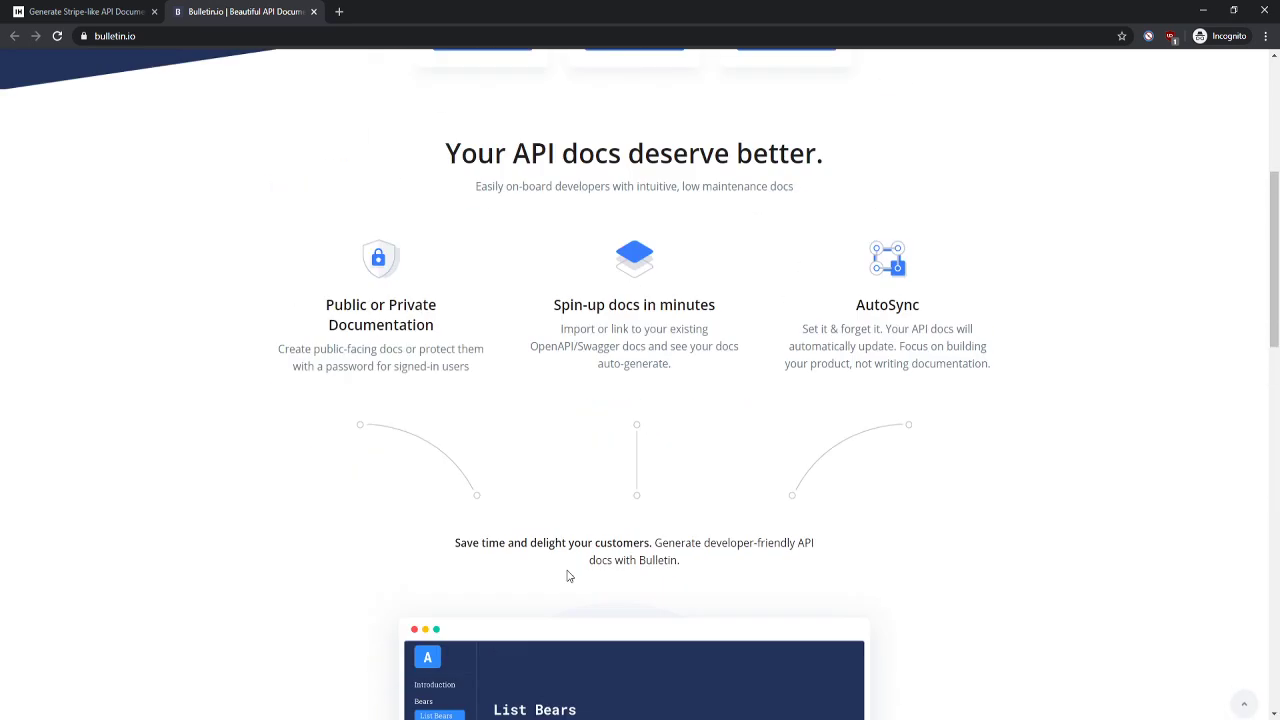
# - Scroll up to the hero examples and launch the Zoom example API docs preview
pyautogui.scroll(3)
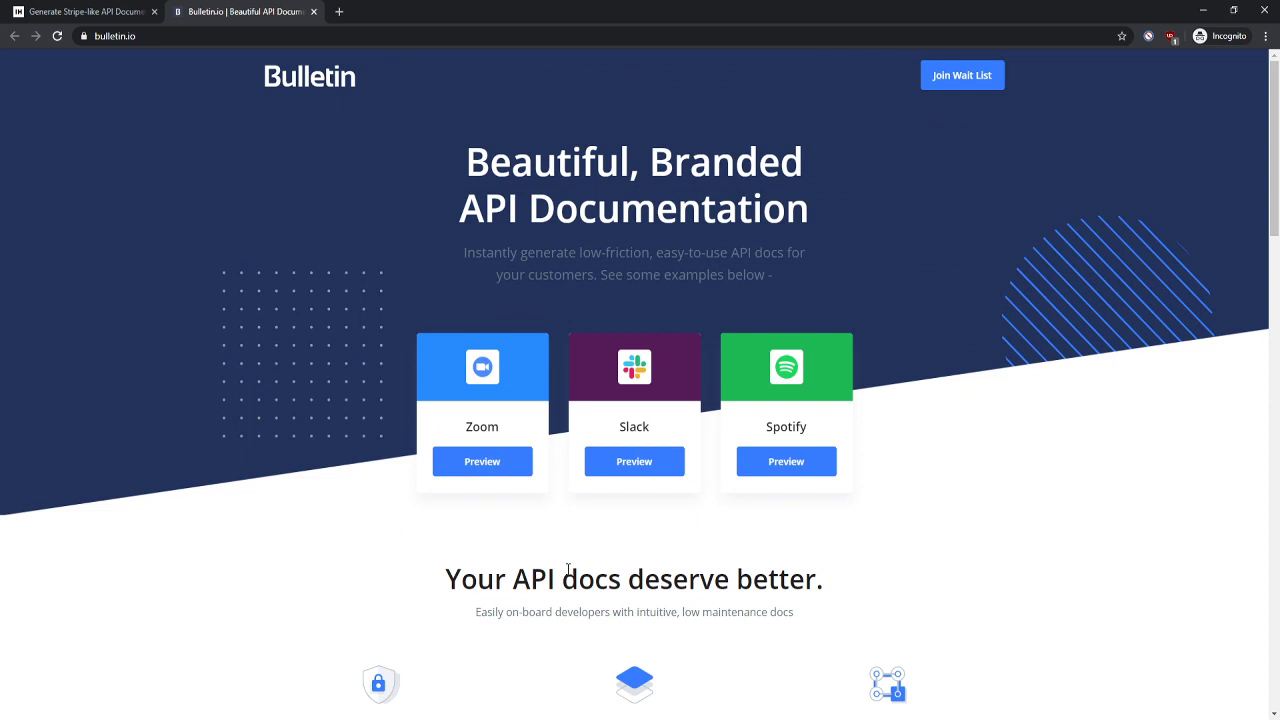
pyautogui.moveTo(896, 210)
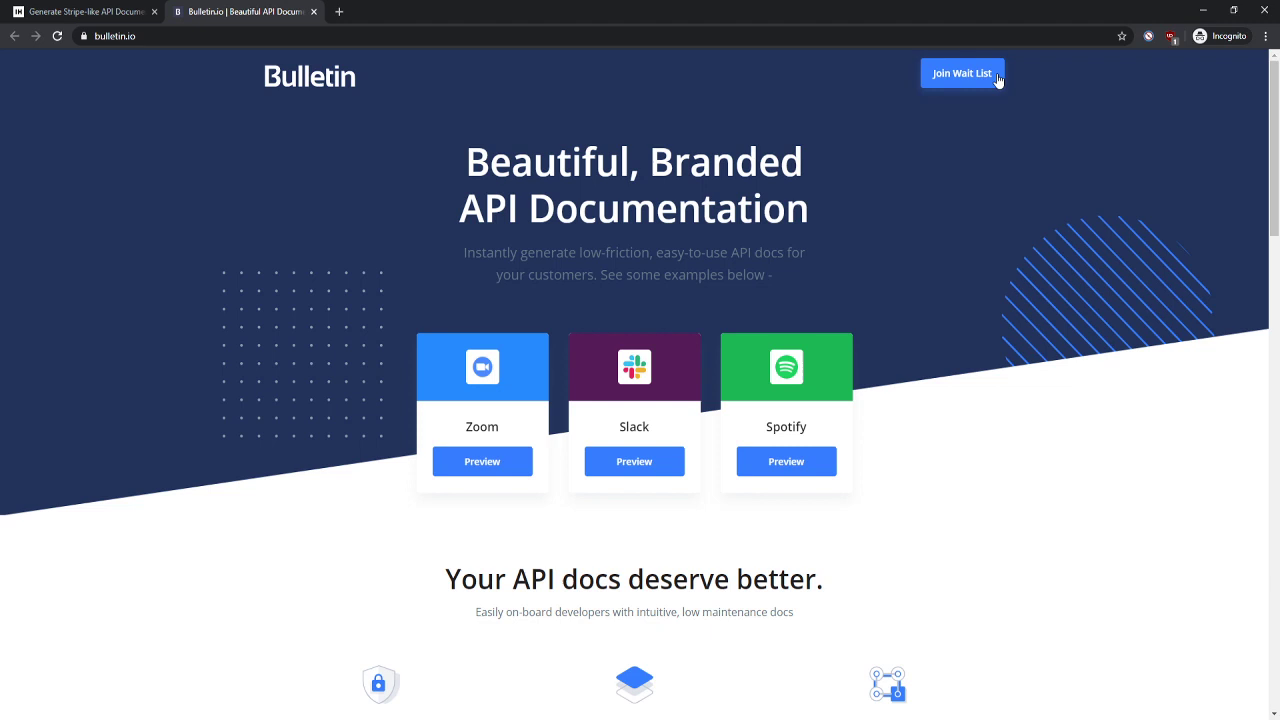
pyautogui.moveTo(520, 442)
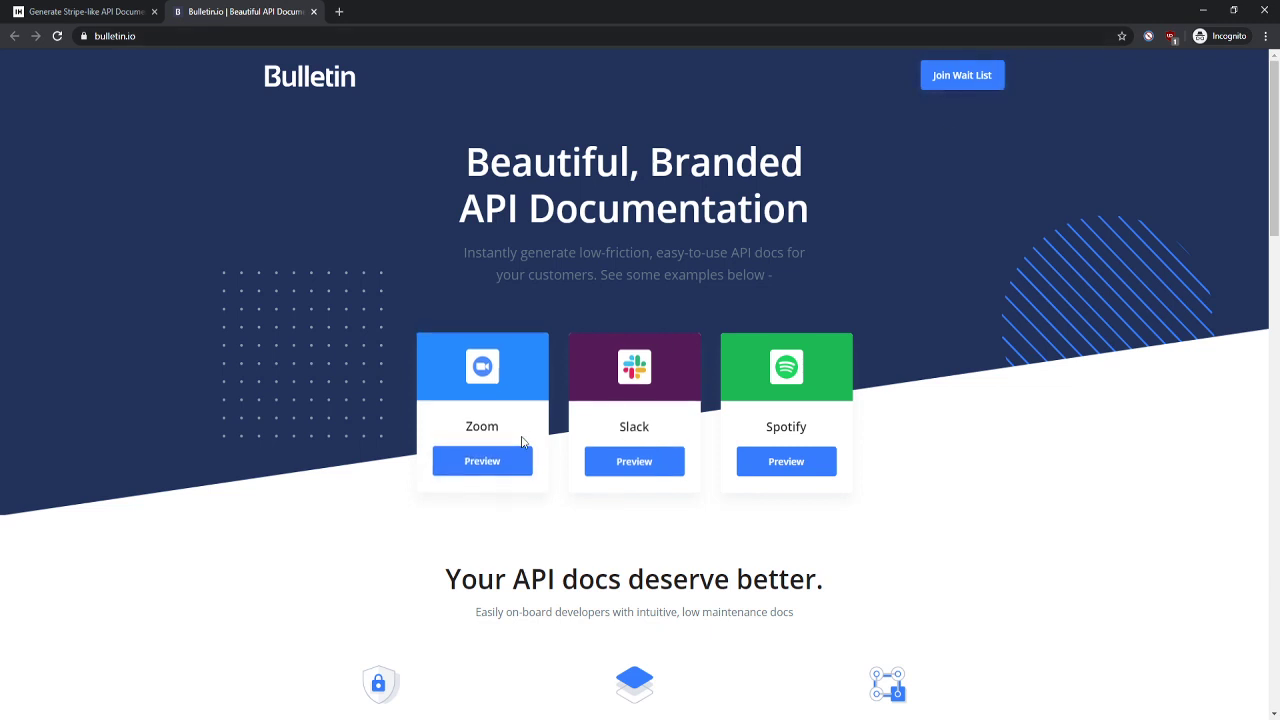
pyautogui.moveTo(482, 460)
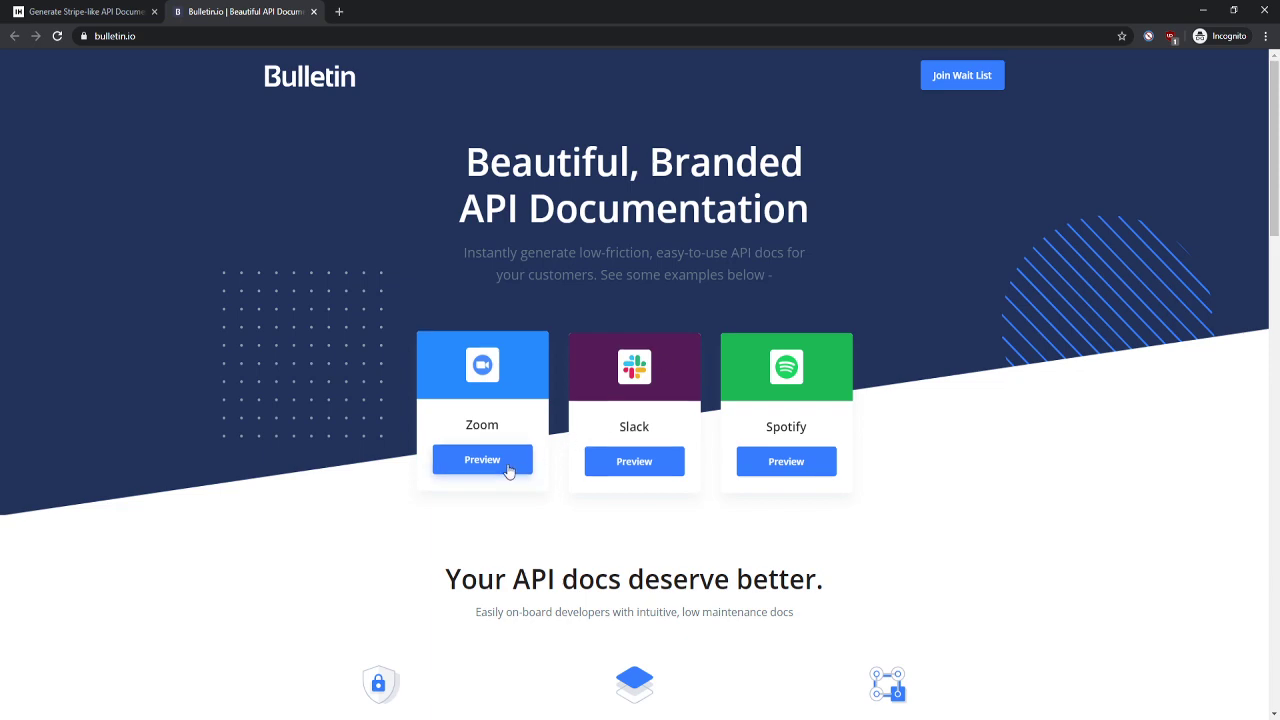
pyautogui.moveTo(984, 104)
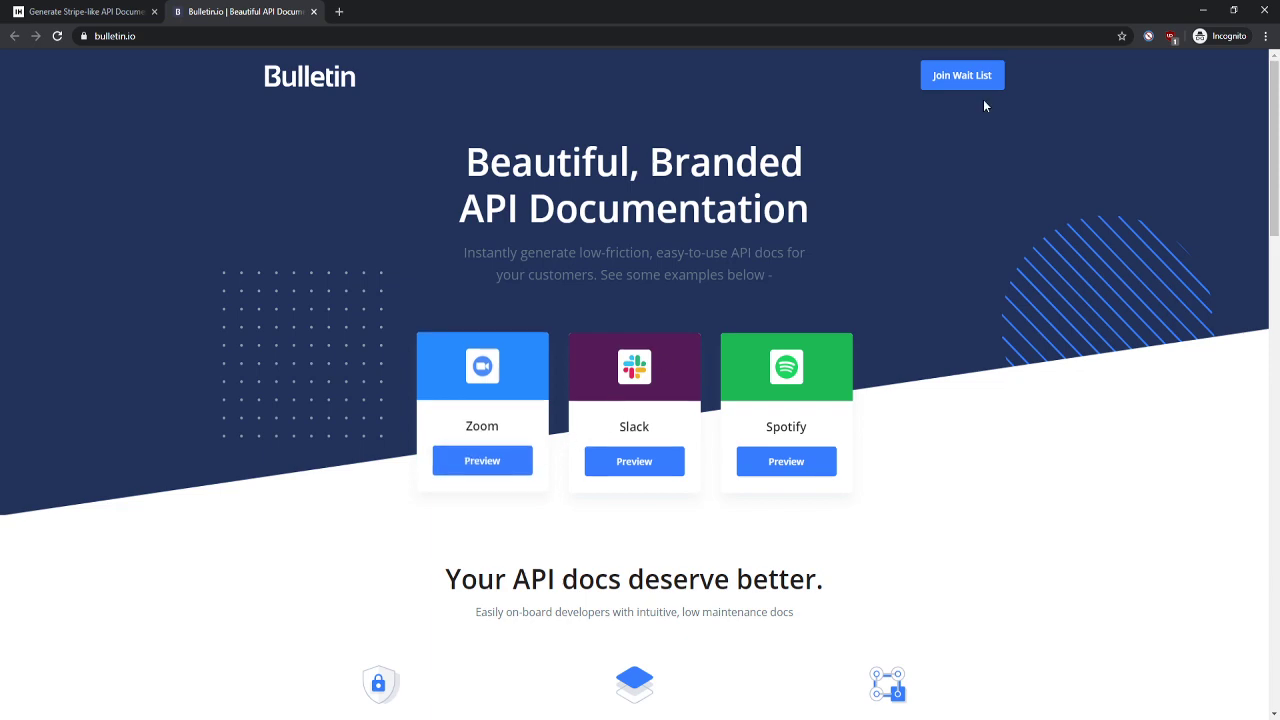
pyautogui.scroll(-3)
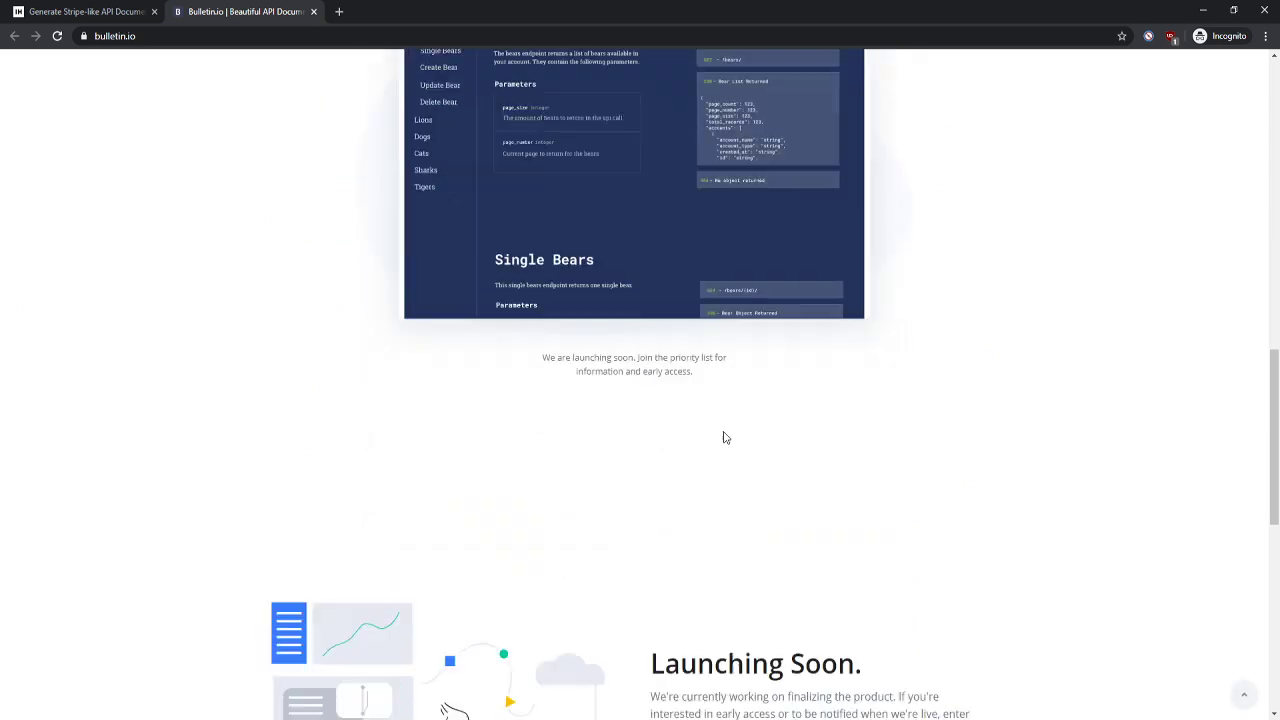
pyautogui.moveTo(796, 394)
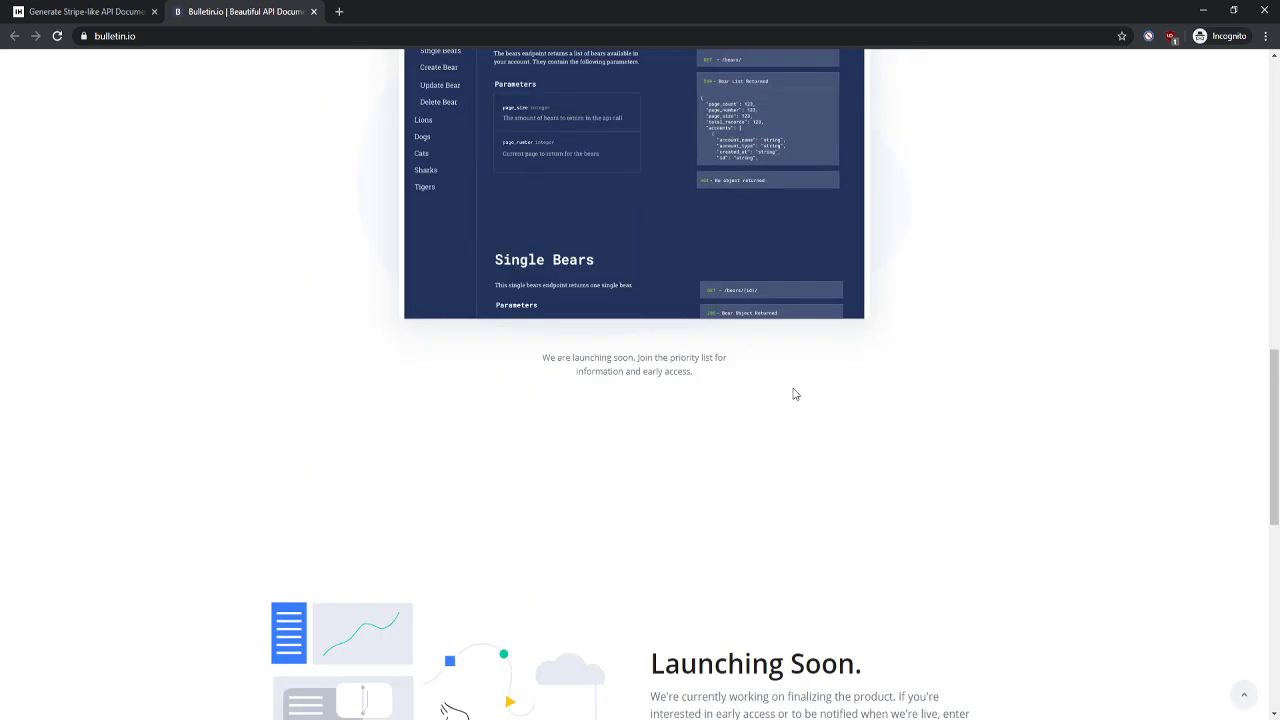
pyautogui.scroll(3)
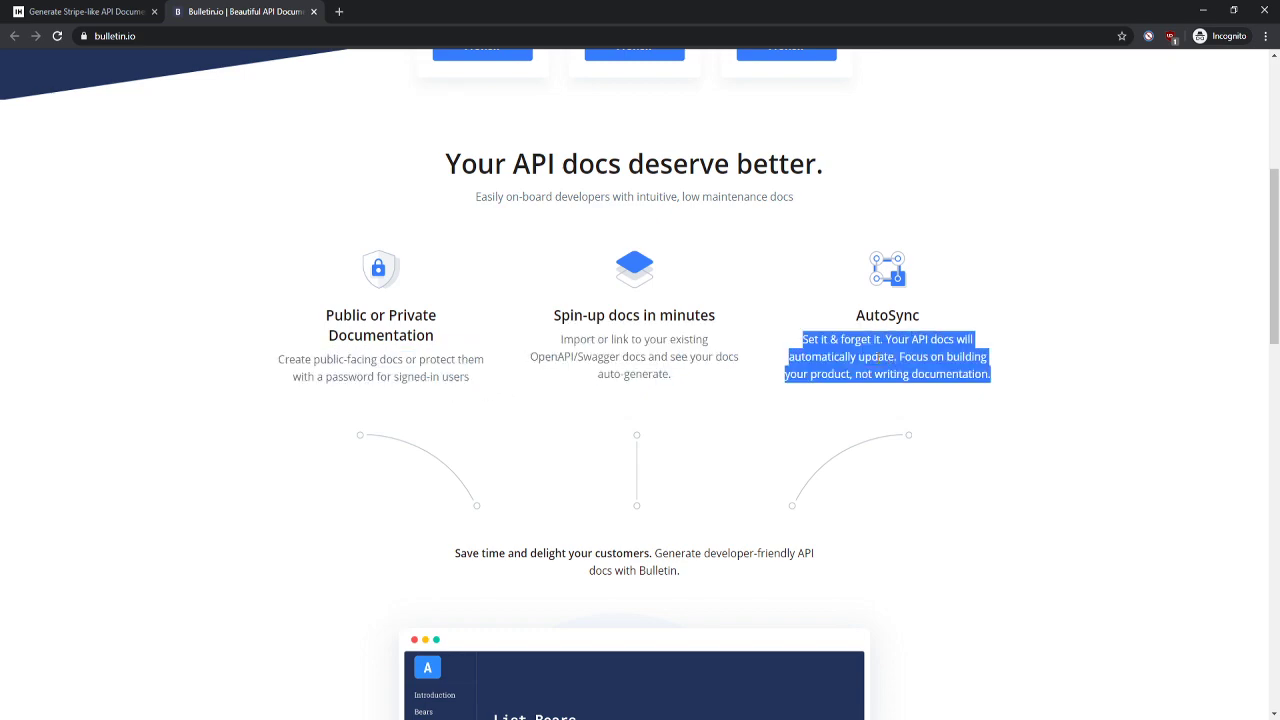
pyautogui.scroll(3)
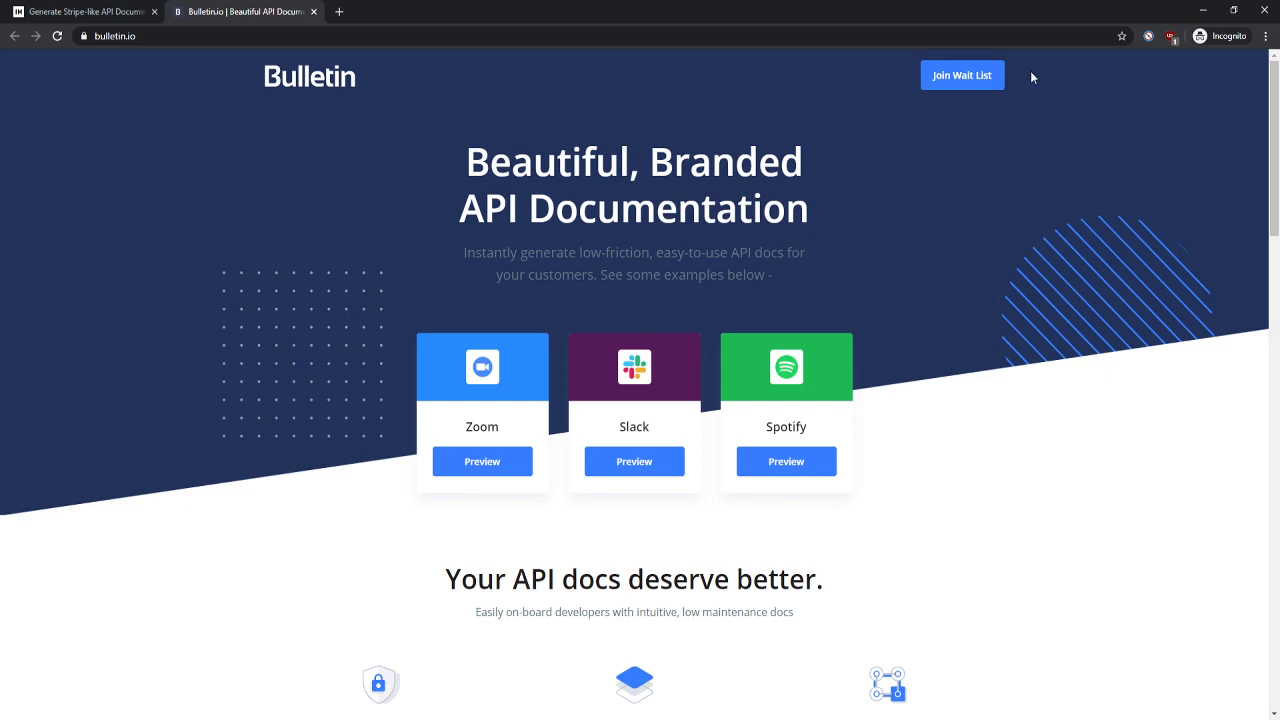
pyautogui.scroll(-3)
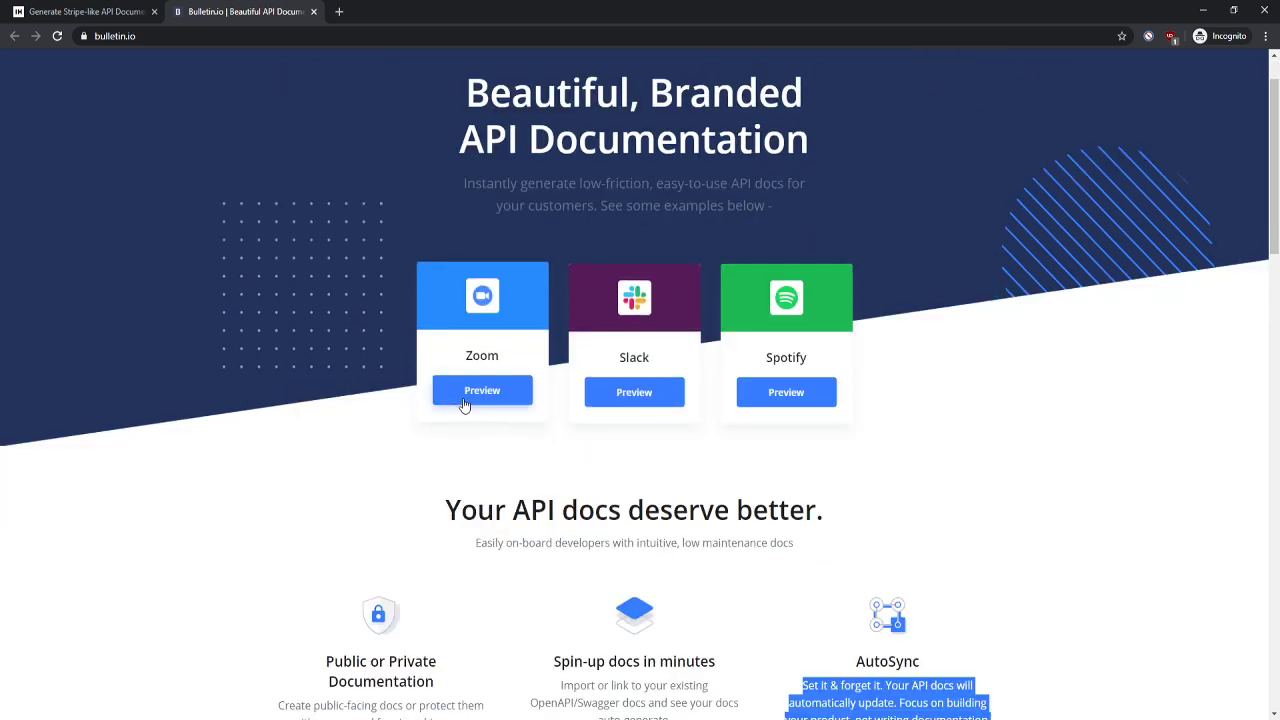
pyautogui.click(482, 390)
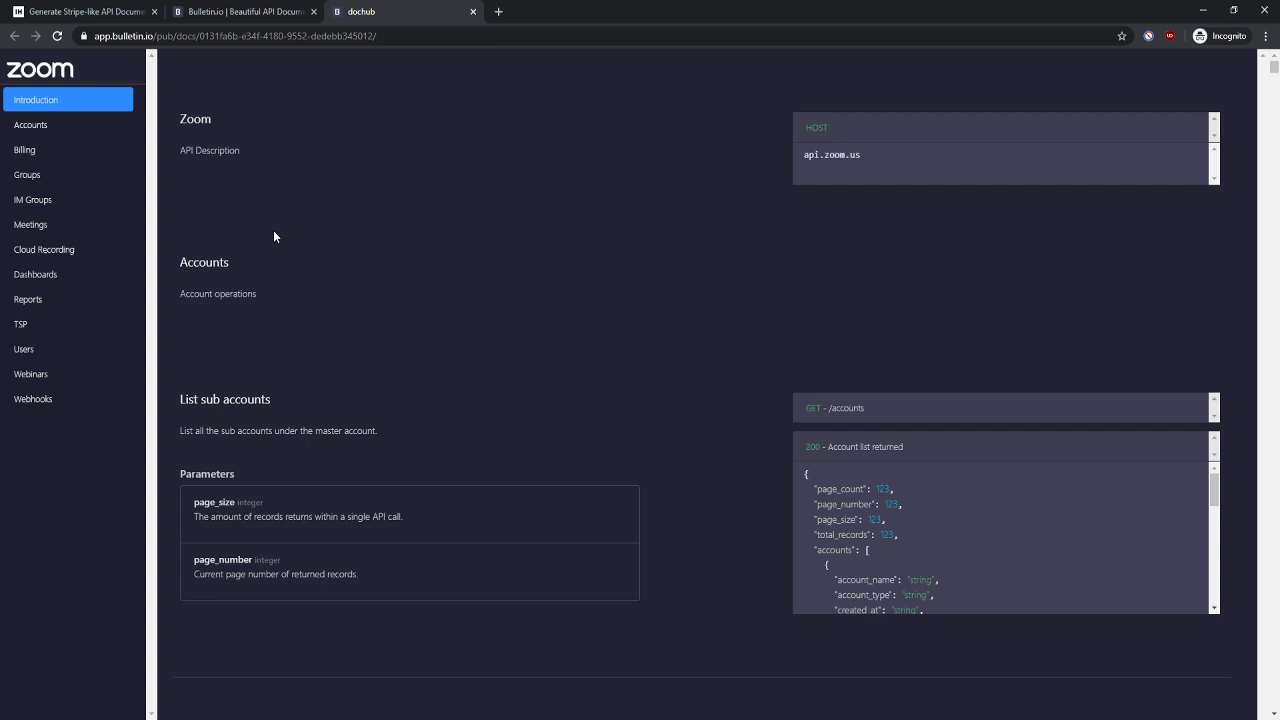
pyautogui.moveTo(70, 178)
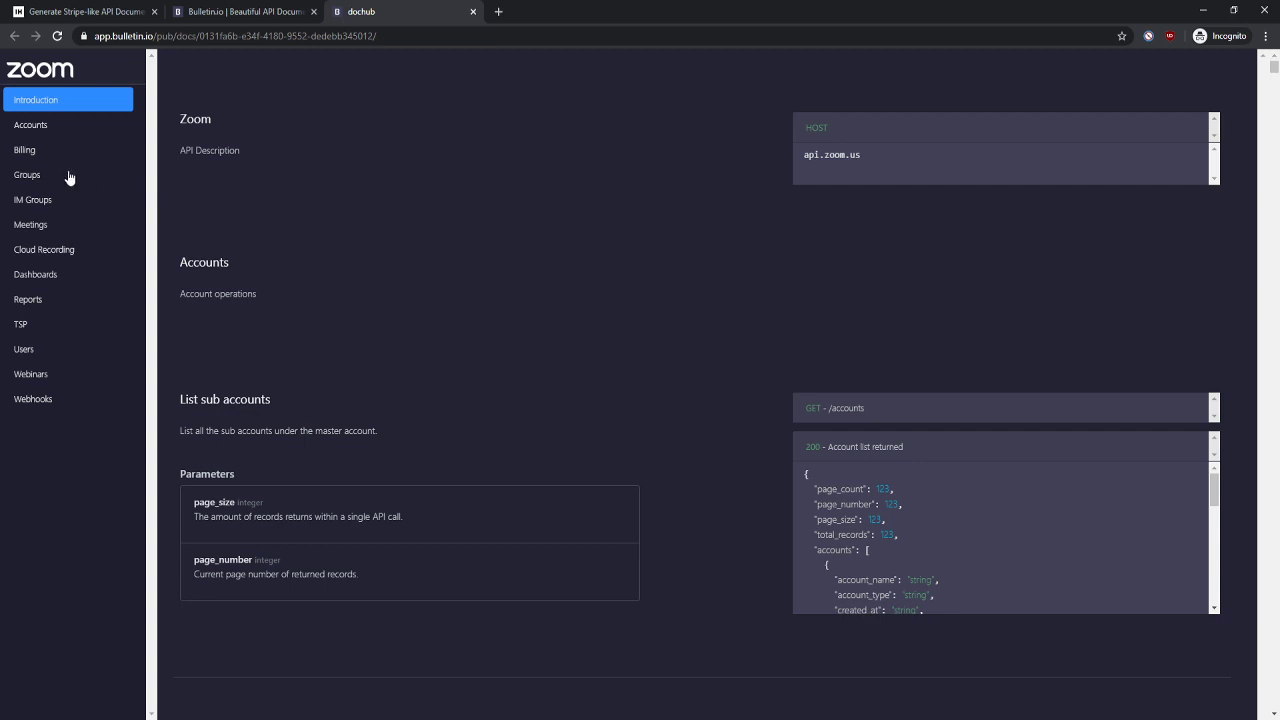
pyautogui.moveTo(84, 134)
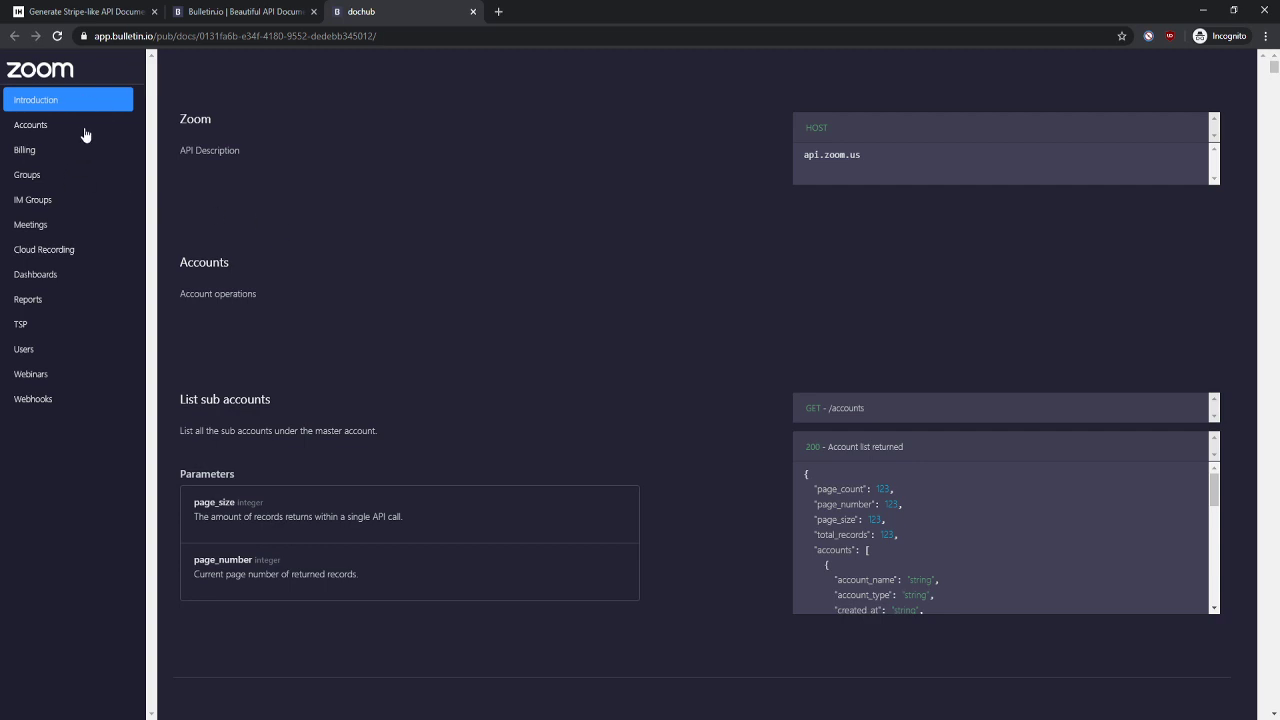
# - Browse the Zoom docs through Billing, Groups and the Delete a group endpoint
pyautogui.scroll(-3)
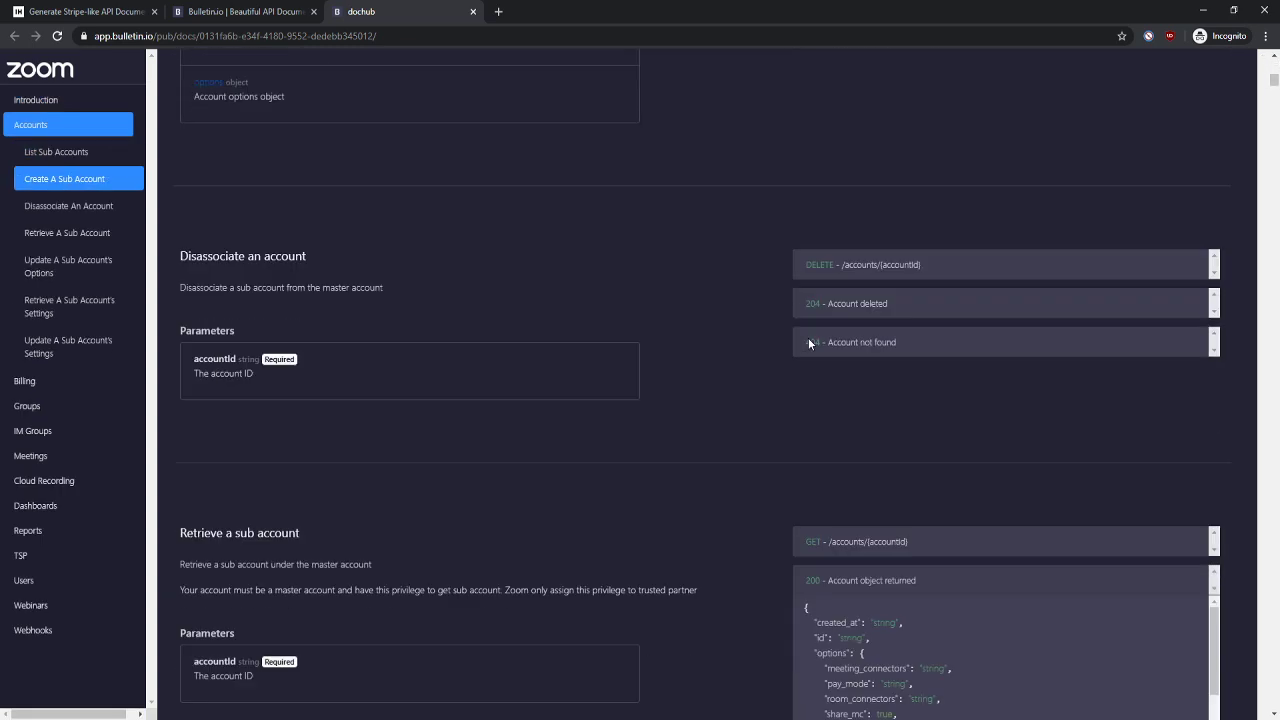
pyautogui.scroll(-3)
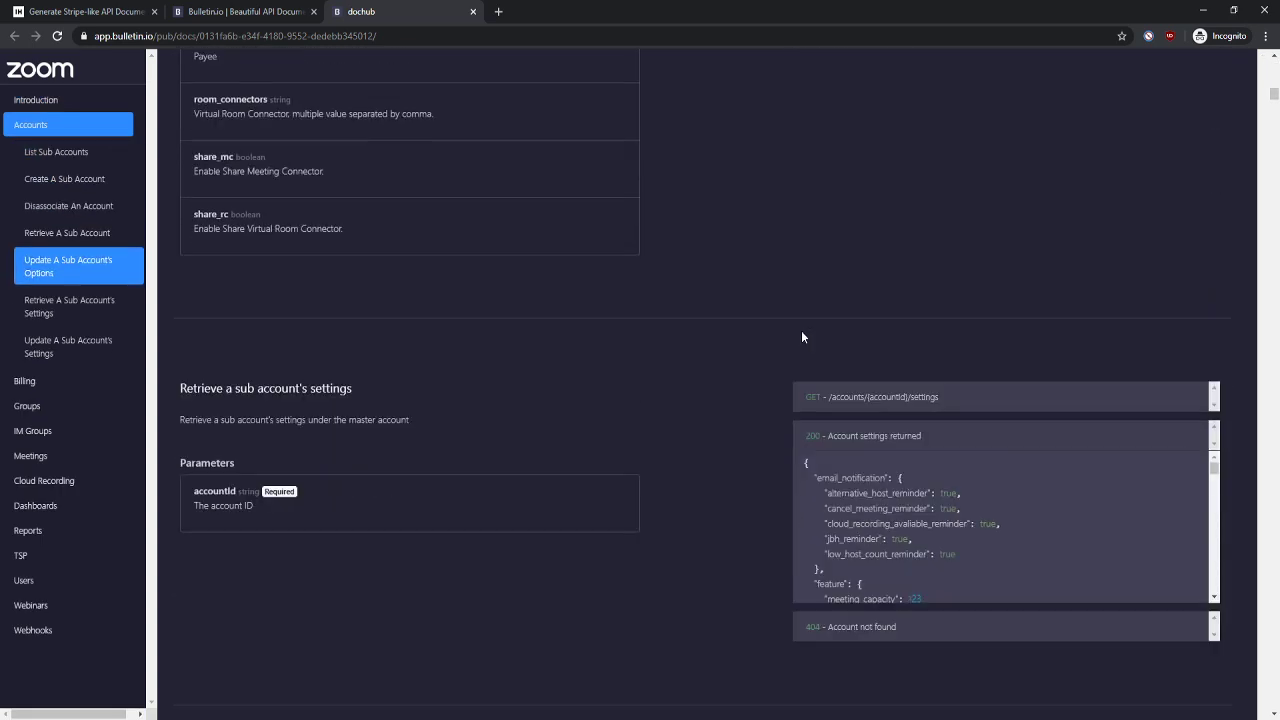
pyautogui.scroll(-3)
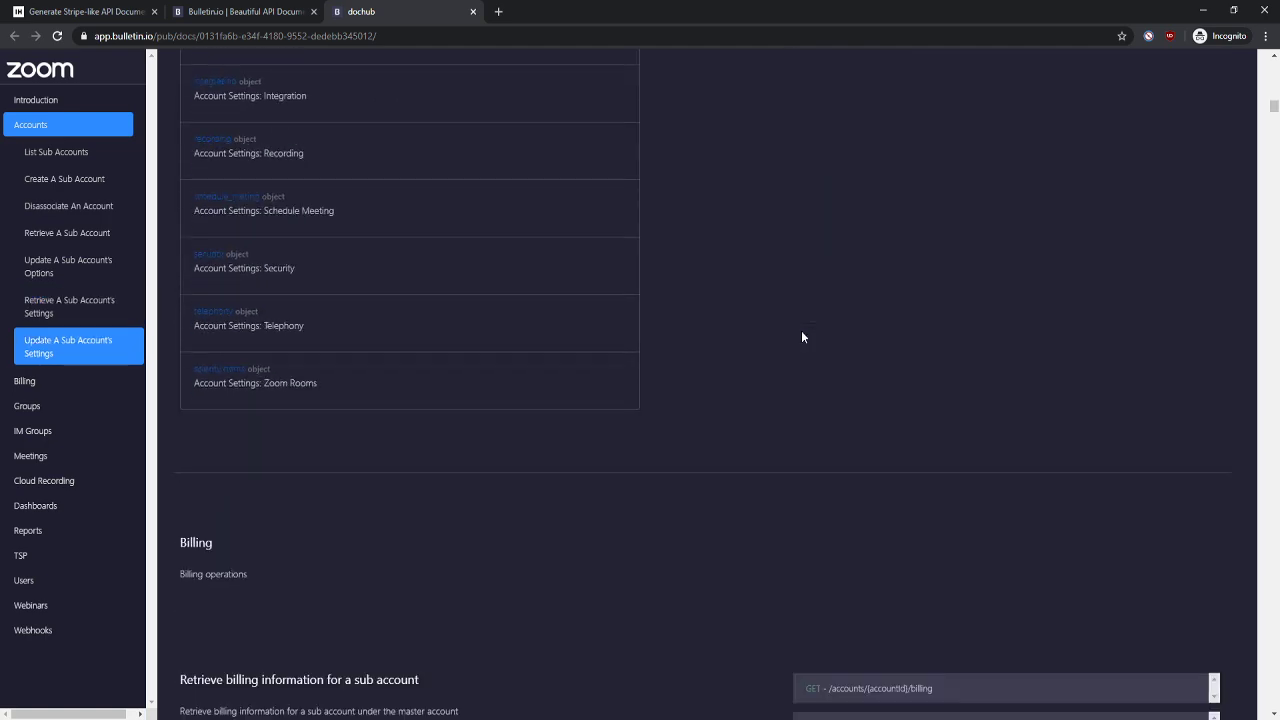
pyautogui.click(24, 380)
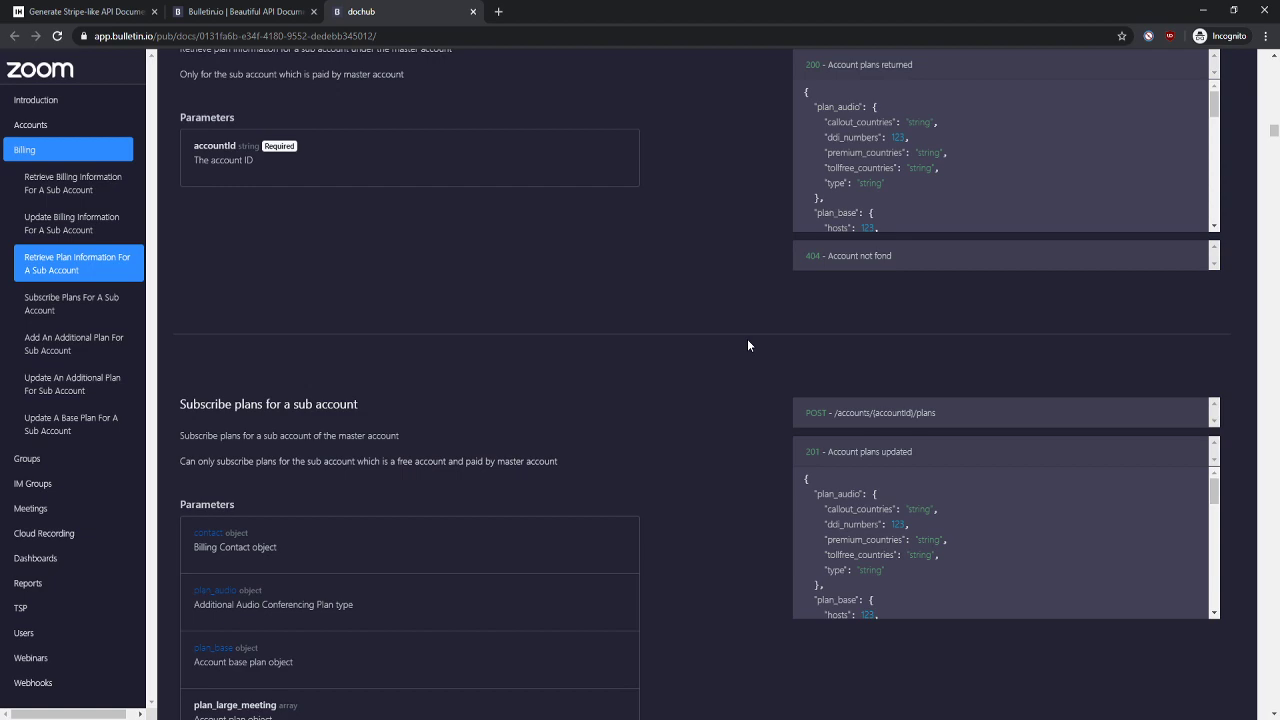
pyautogui.scroll(-3)
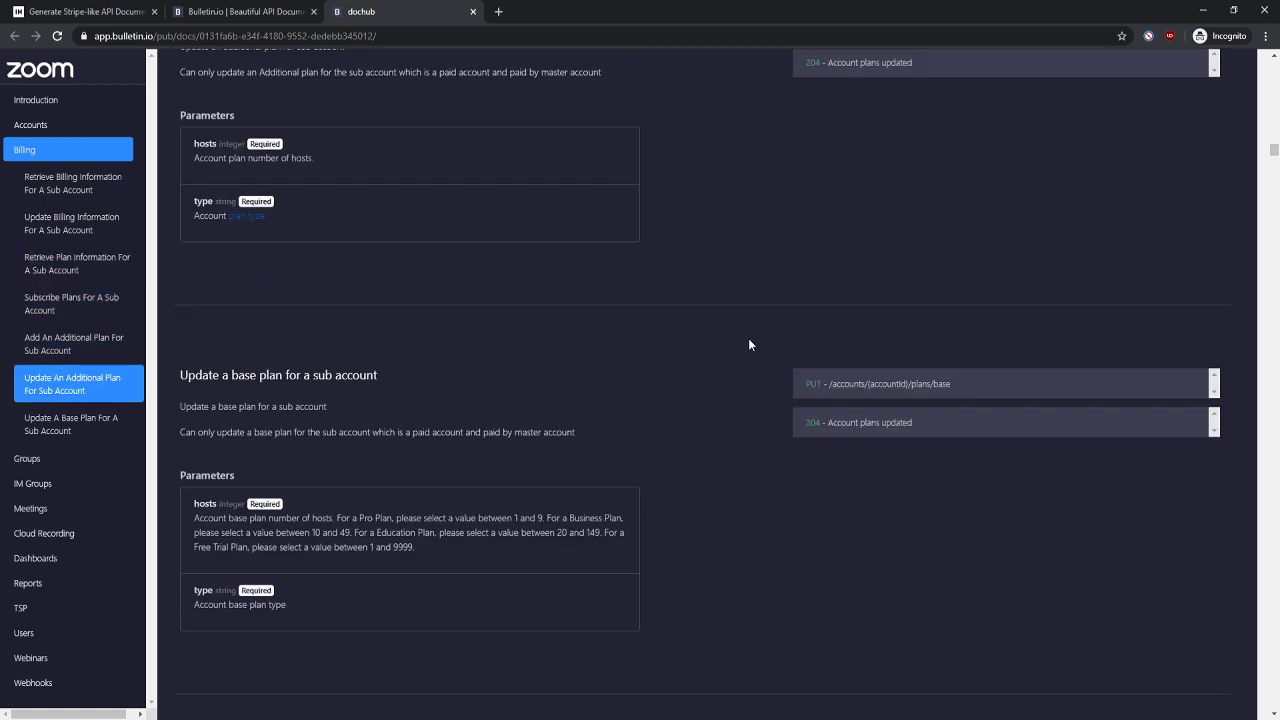
pyautogui.click(28, 458)
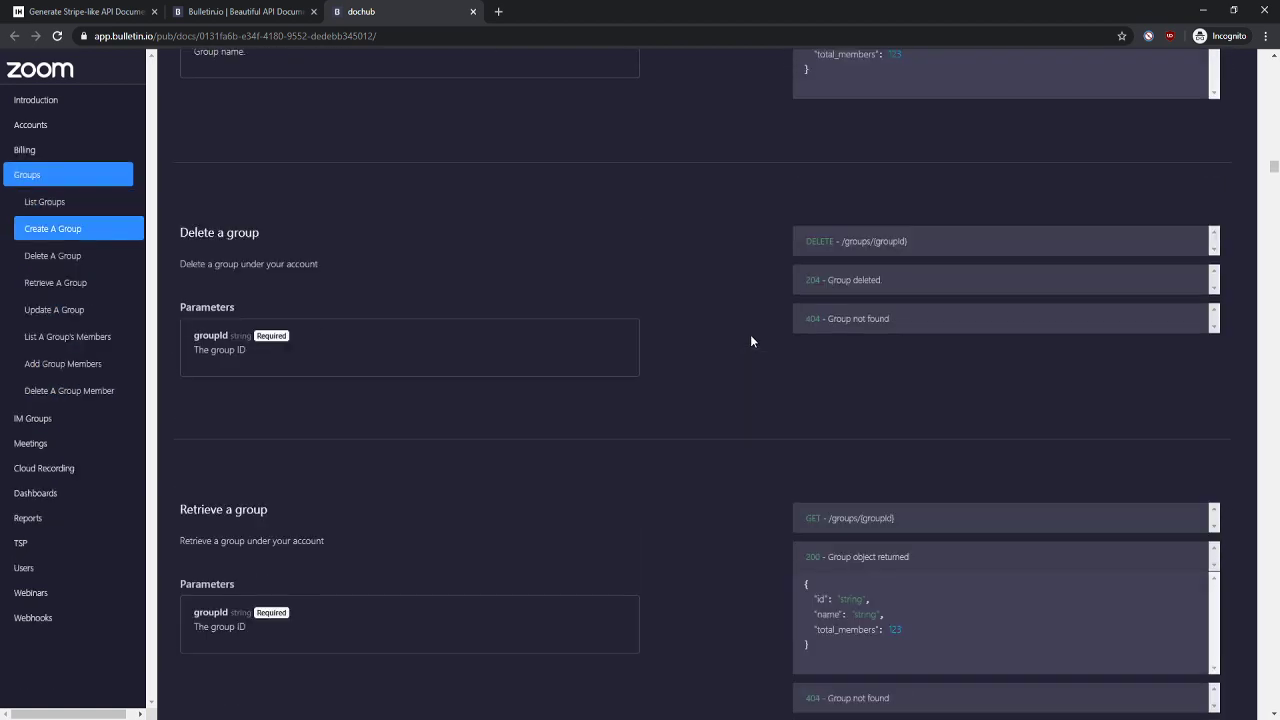
pyautogui.click(52, 256)
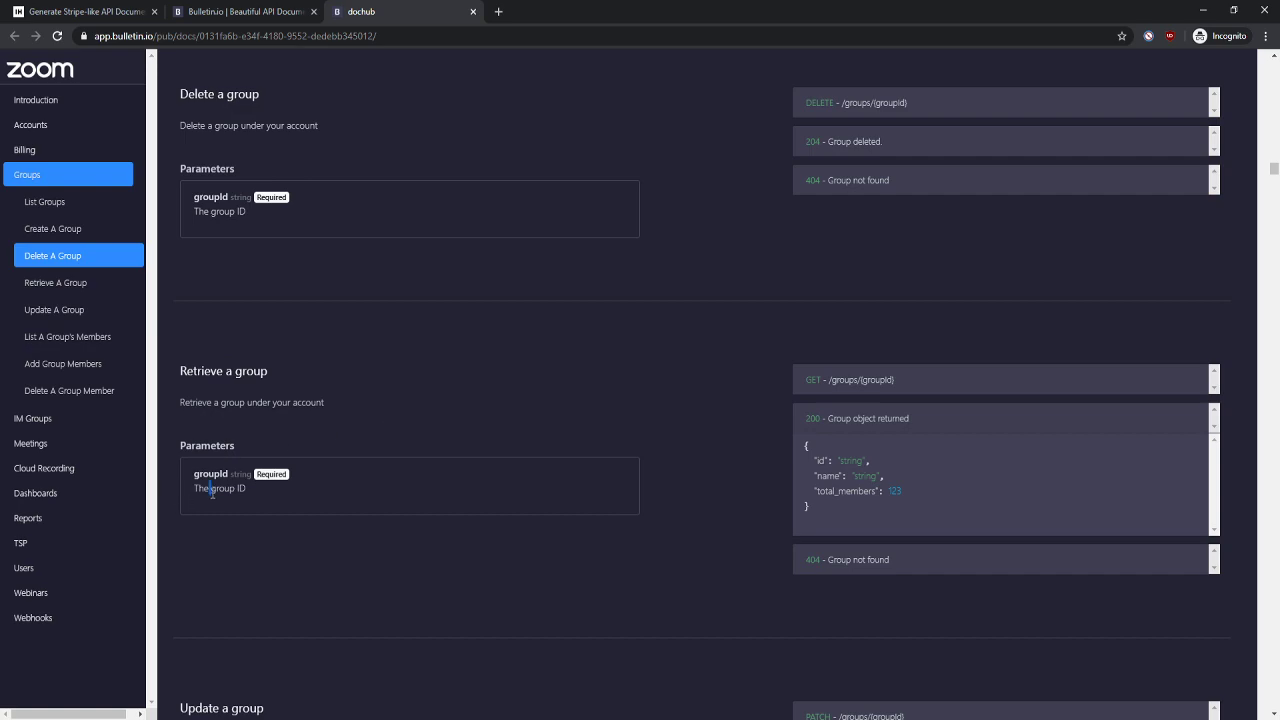
pyautogui.scroll(-3)
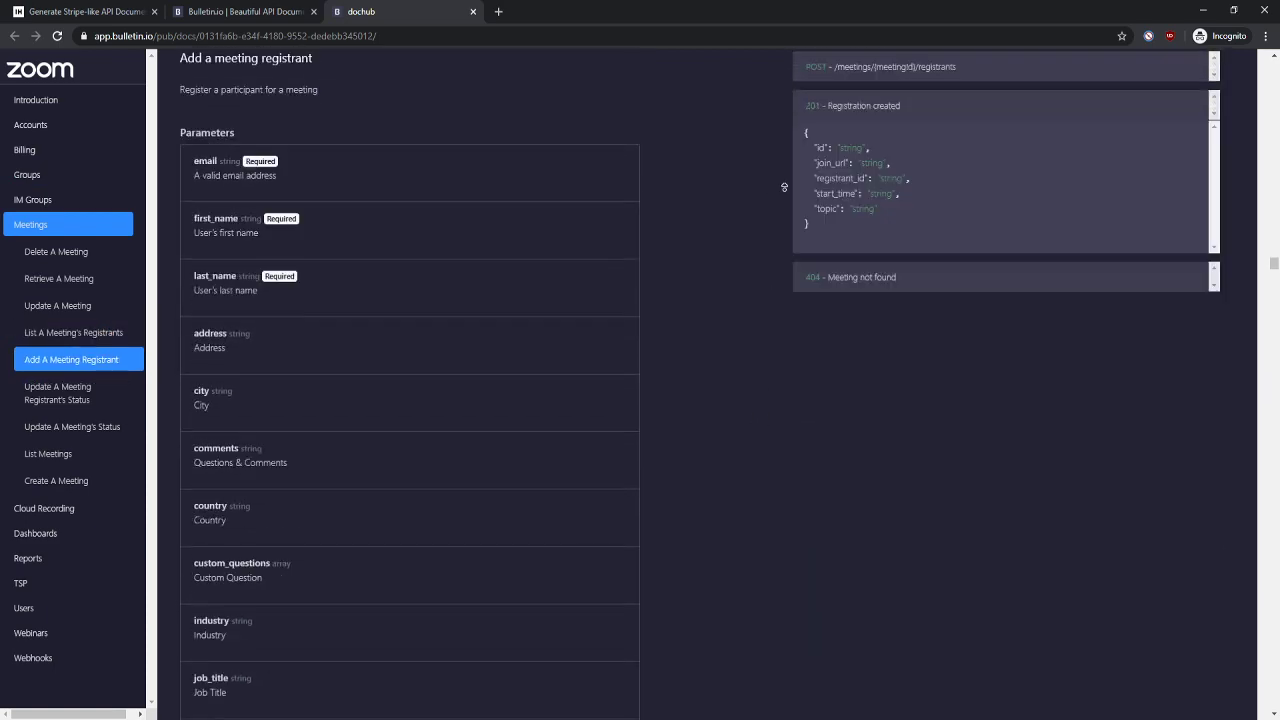
# - Return to the Zoom introduction, select the API Description text, and switch back to the Bulletin.io tab
pyautogui.click(36, 100)
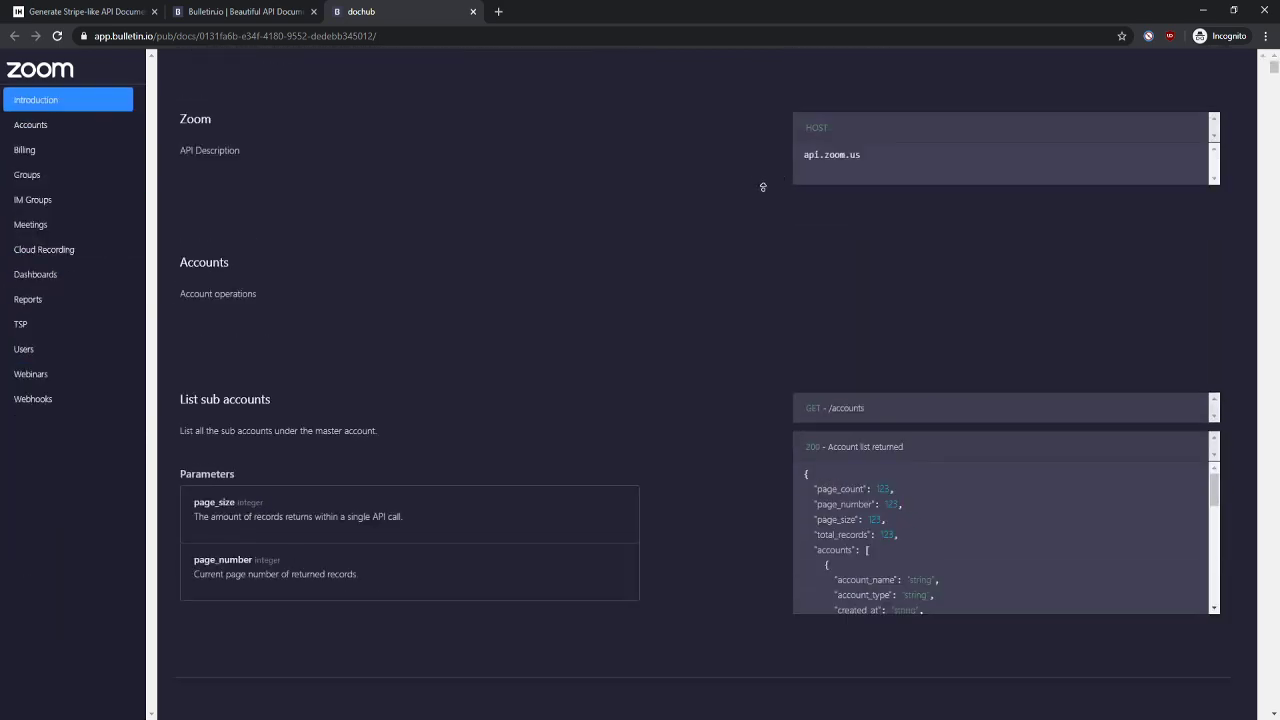
pyautogui.doubleClick(208, 150)
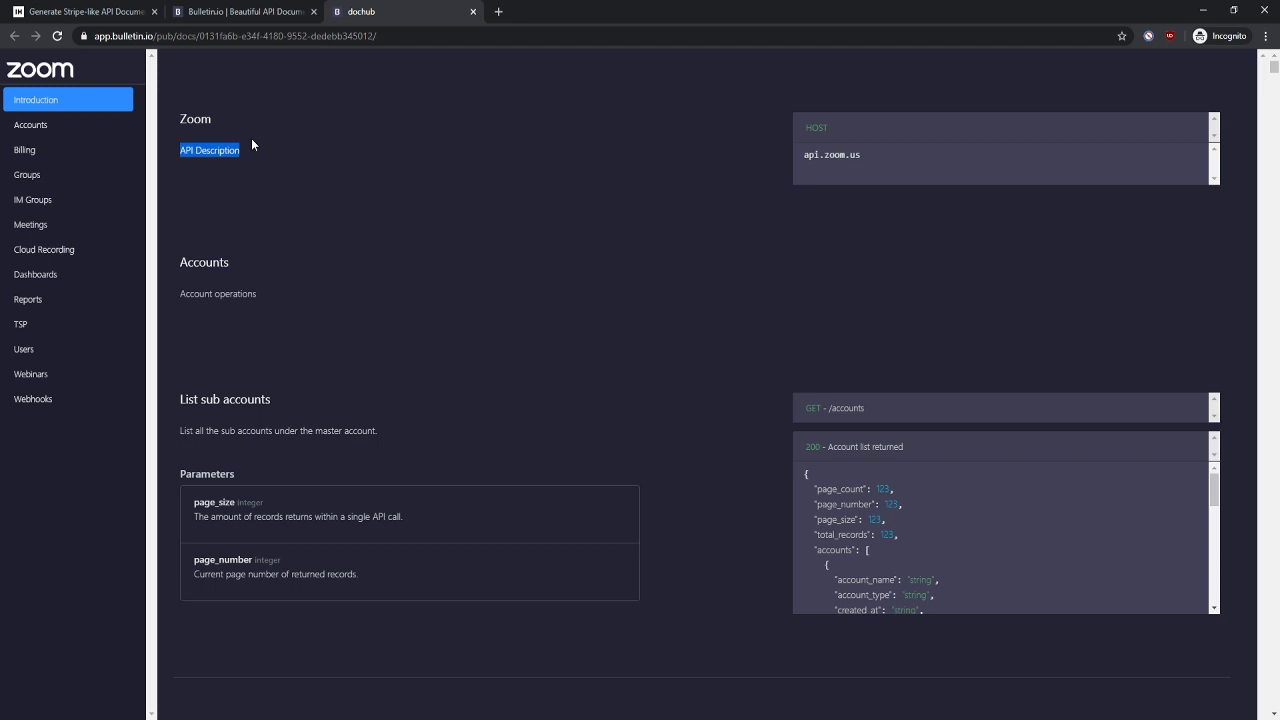
pyautogui.moveTo(380, 50)
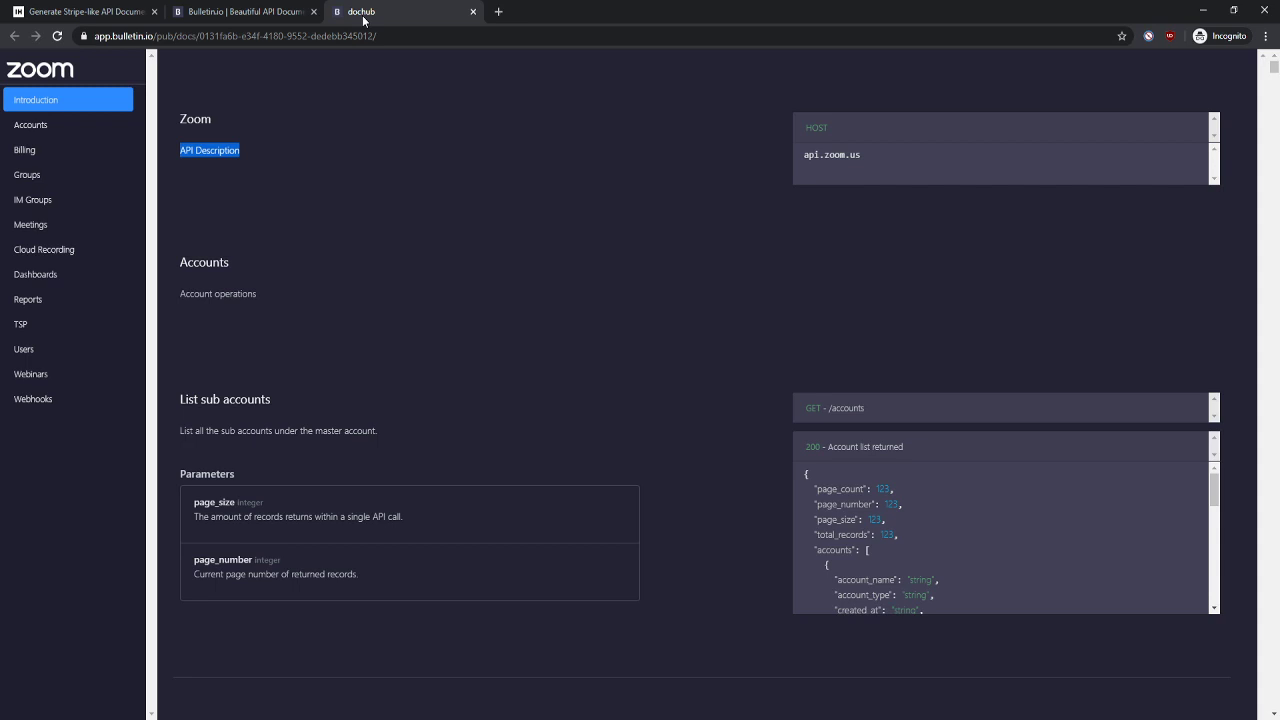
pyautogui.click(244, 12)
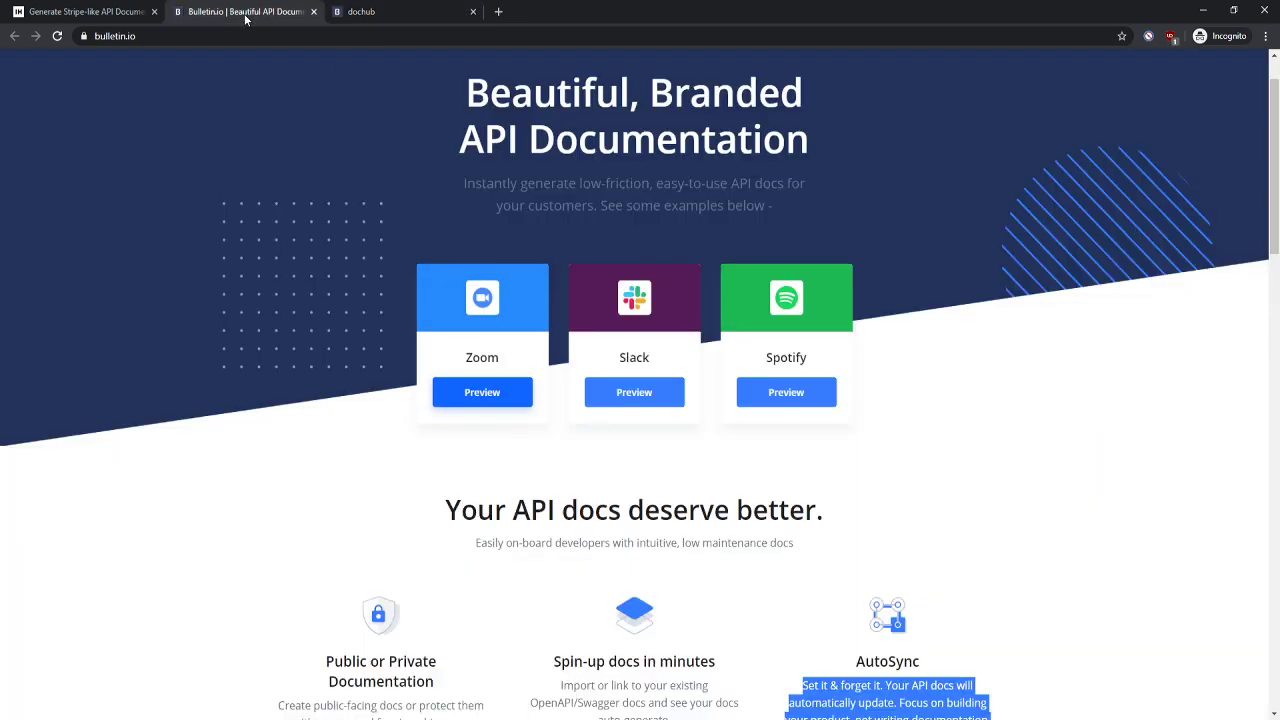
pyautogui.scroll(-3)
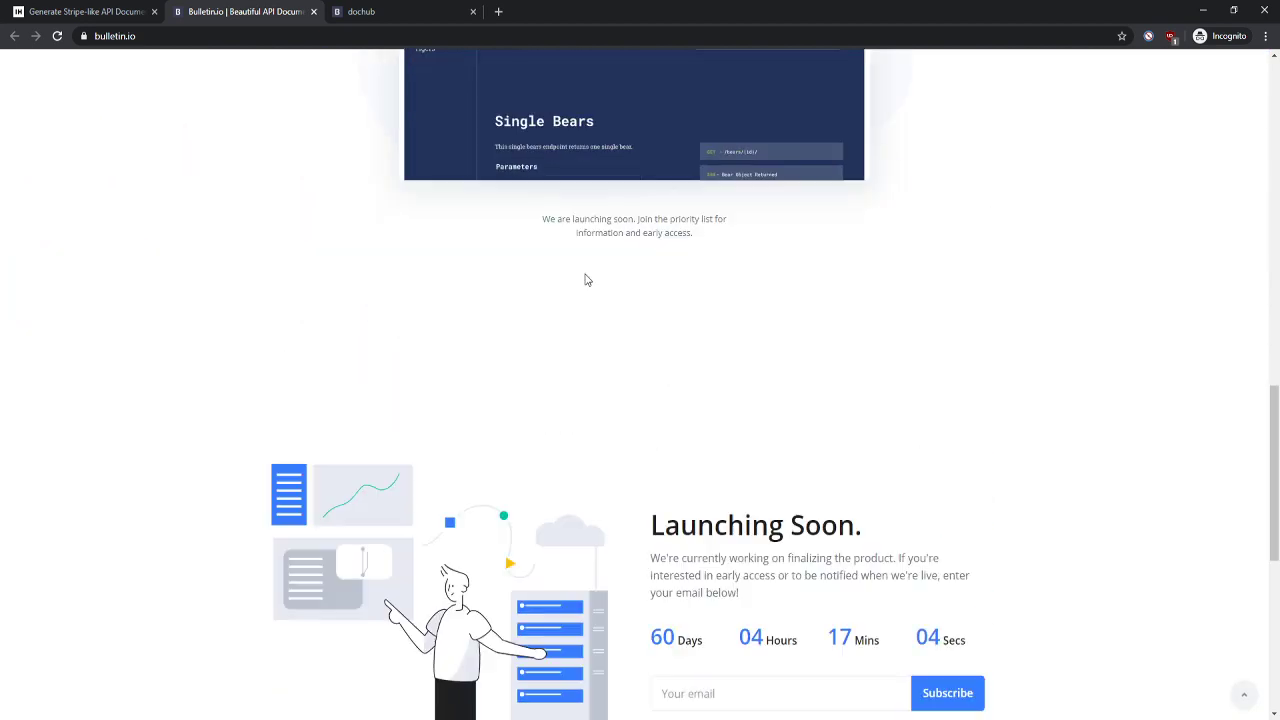
pyautogui.scroll(-3)
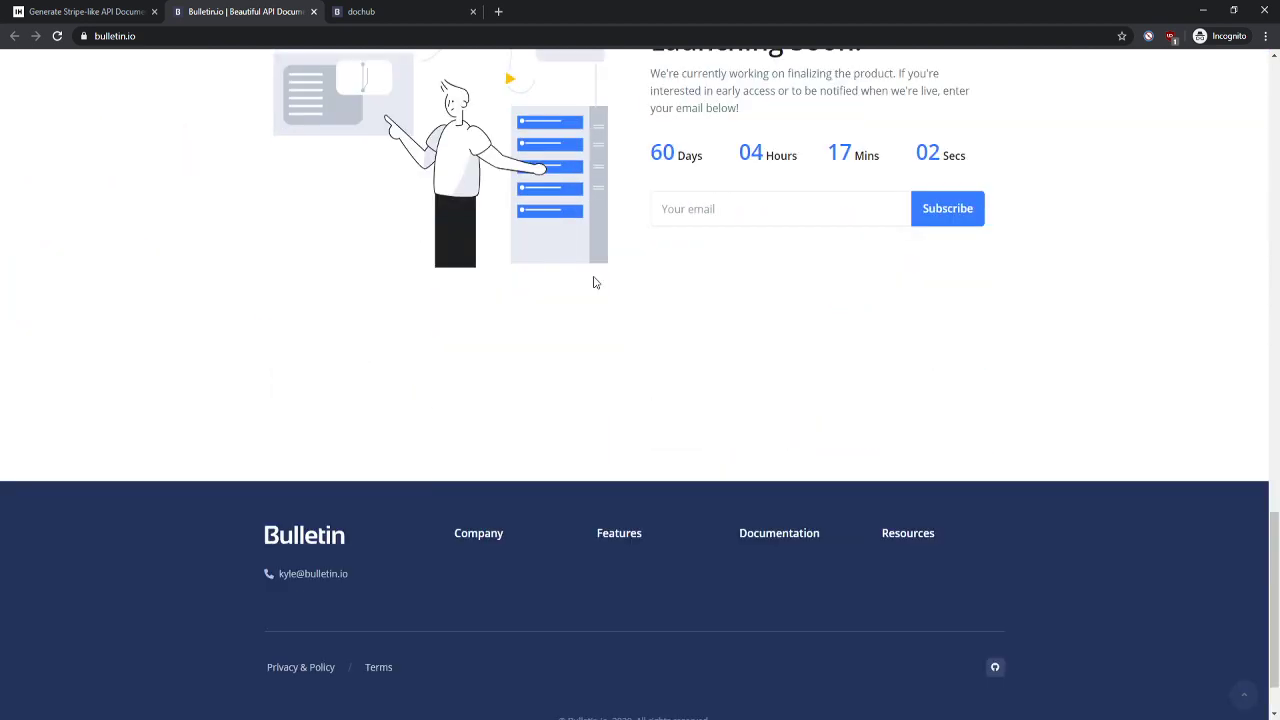
pyautogui.scroll(3)
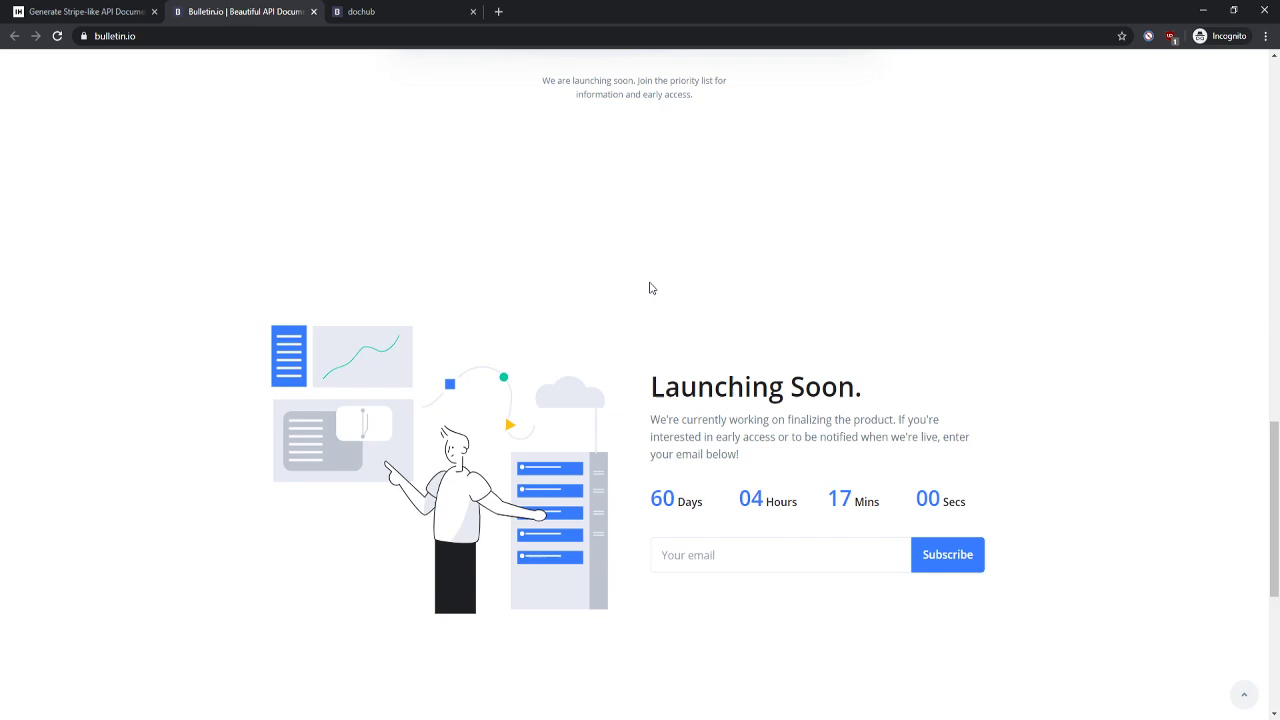
pyautogui.scroll(3)
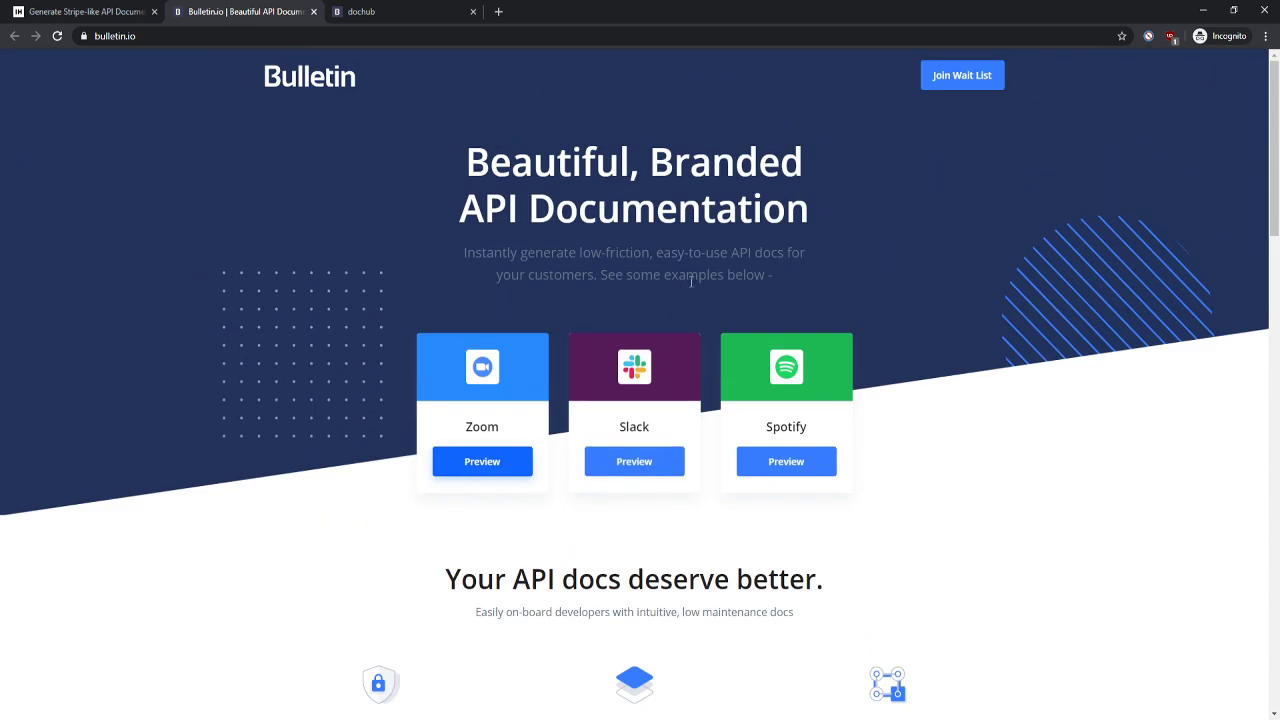
pyautogui.moveTo(880, 88)
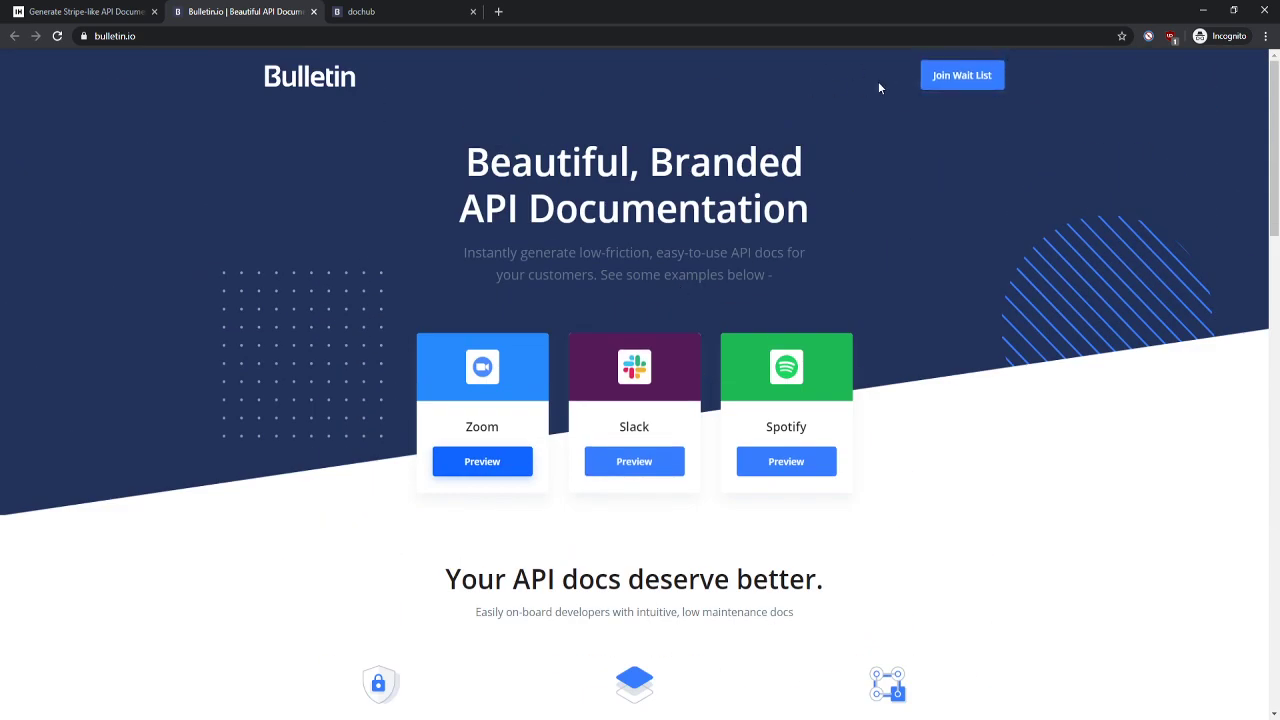
pyautogui.moveTo(886, 84)
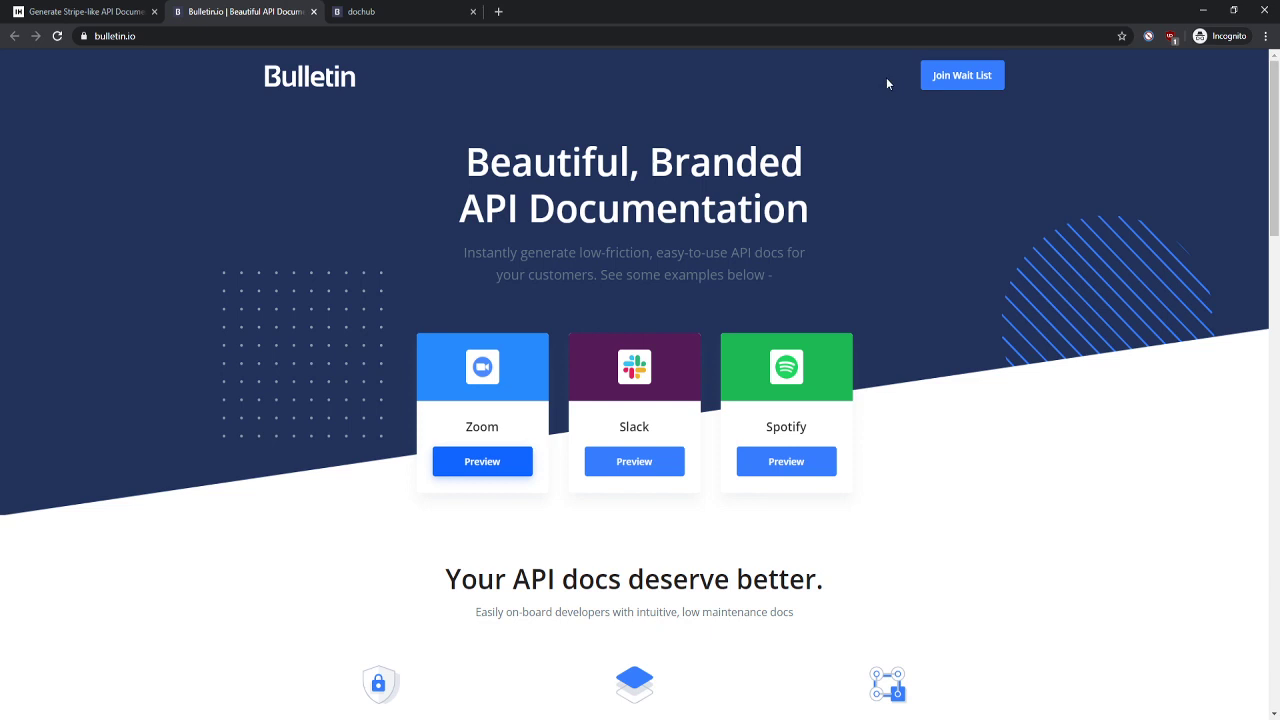
pyautogui.moveTo(864, 88)
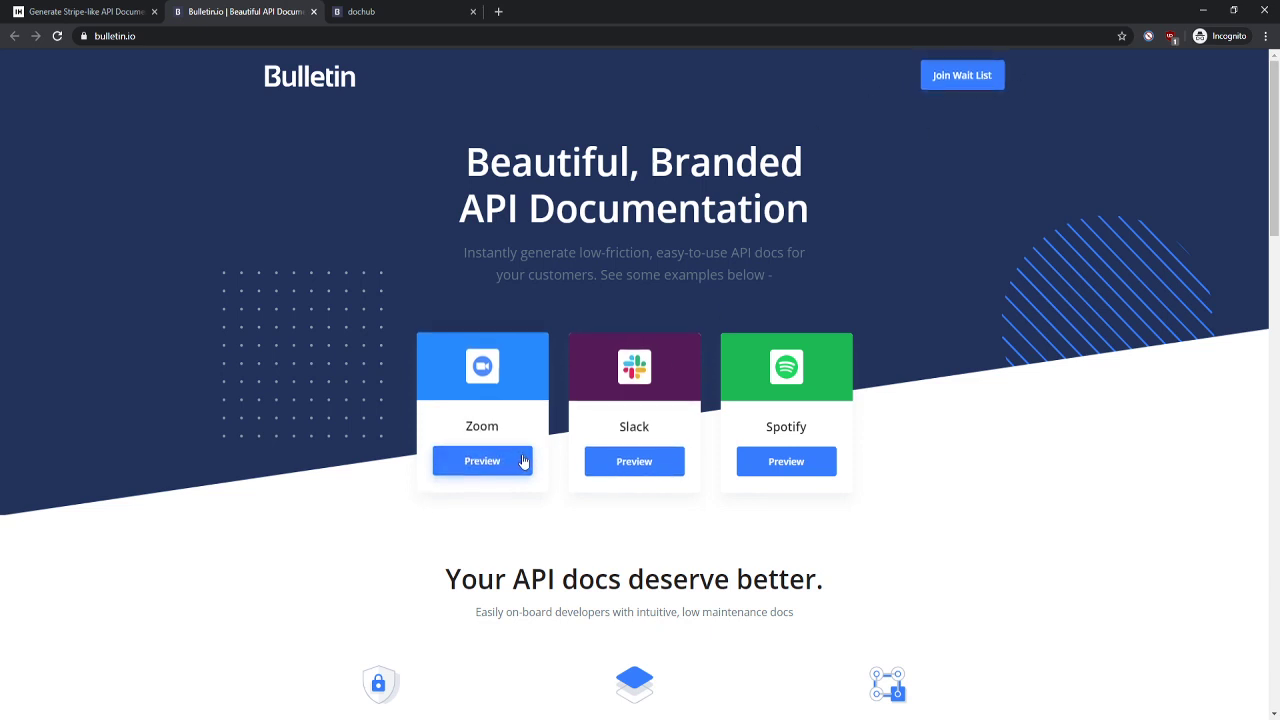
pyautogui.moveTo(936, 138)
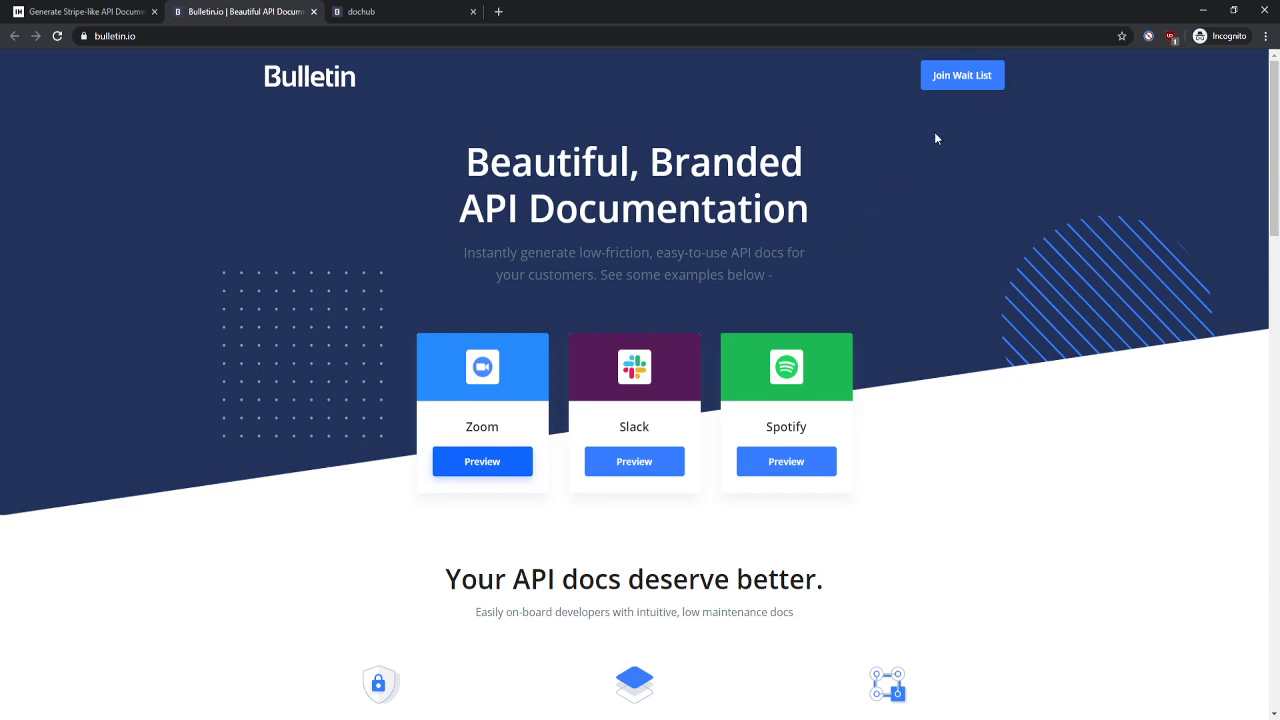
pyautogui.scroll(-3)
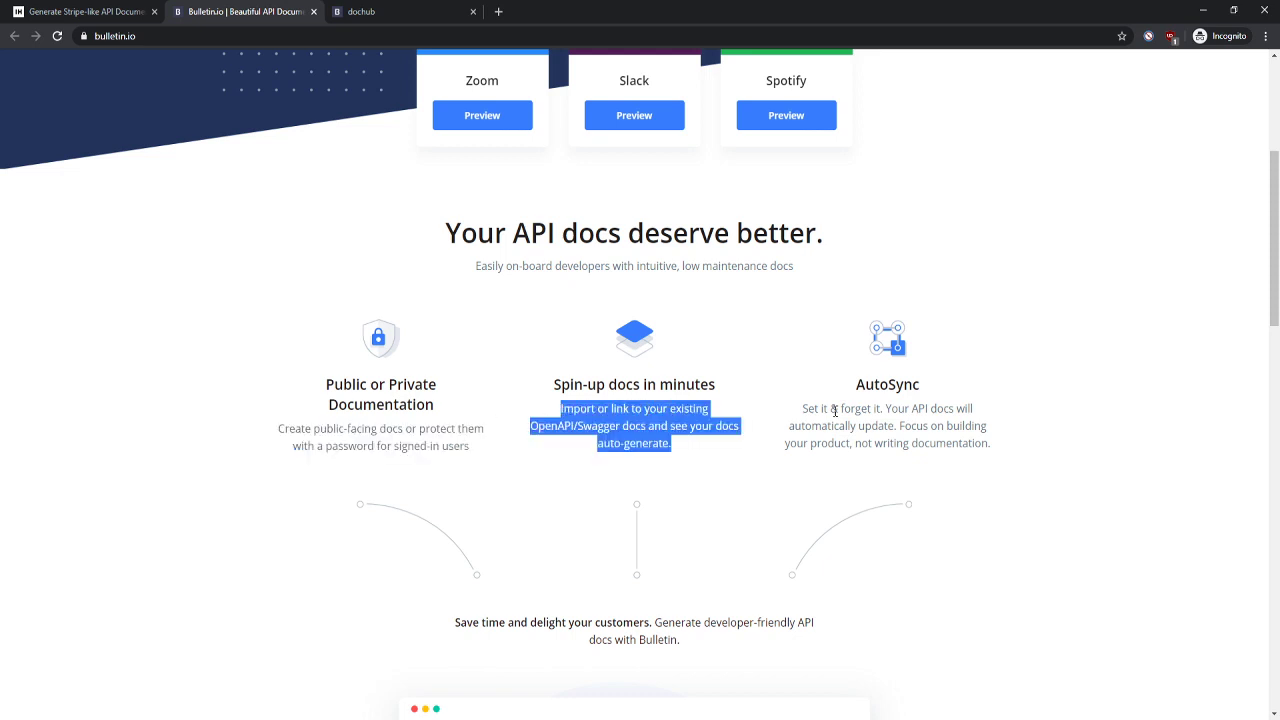
pyautogui.click(724, 442)
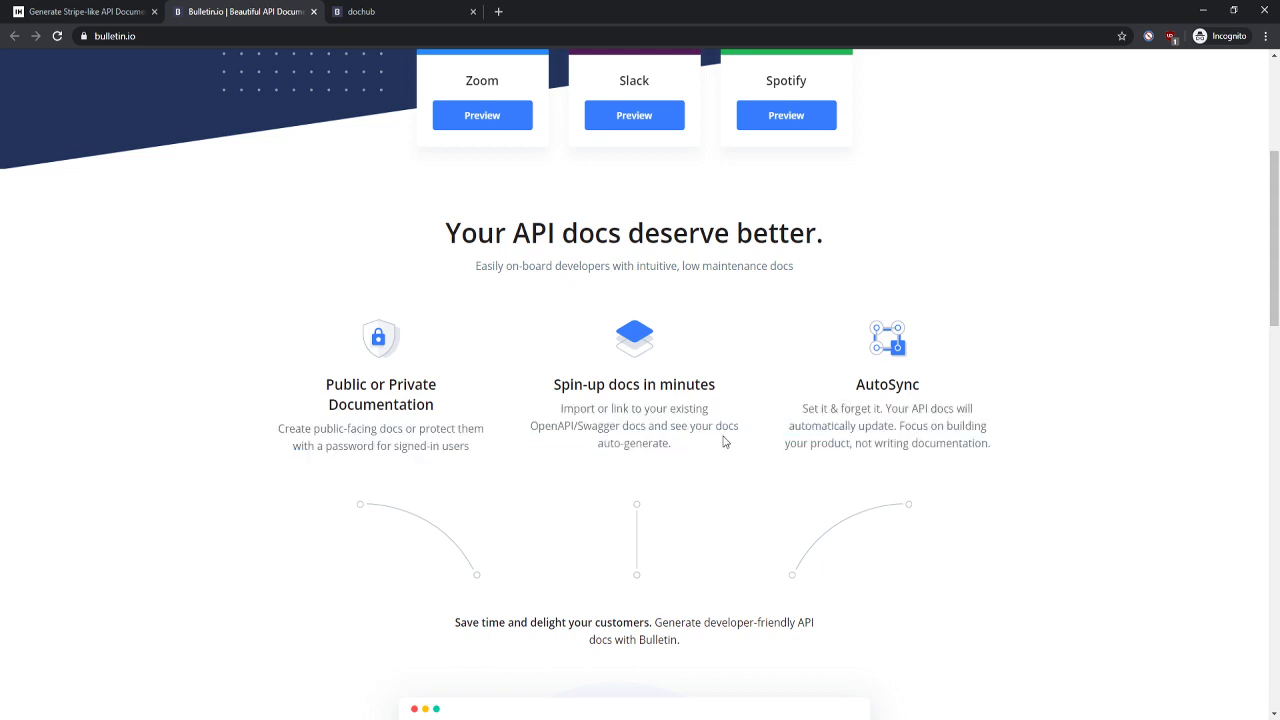
pyautogui.scroll(-3)
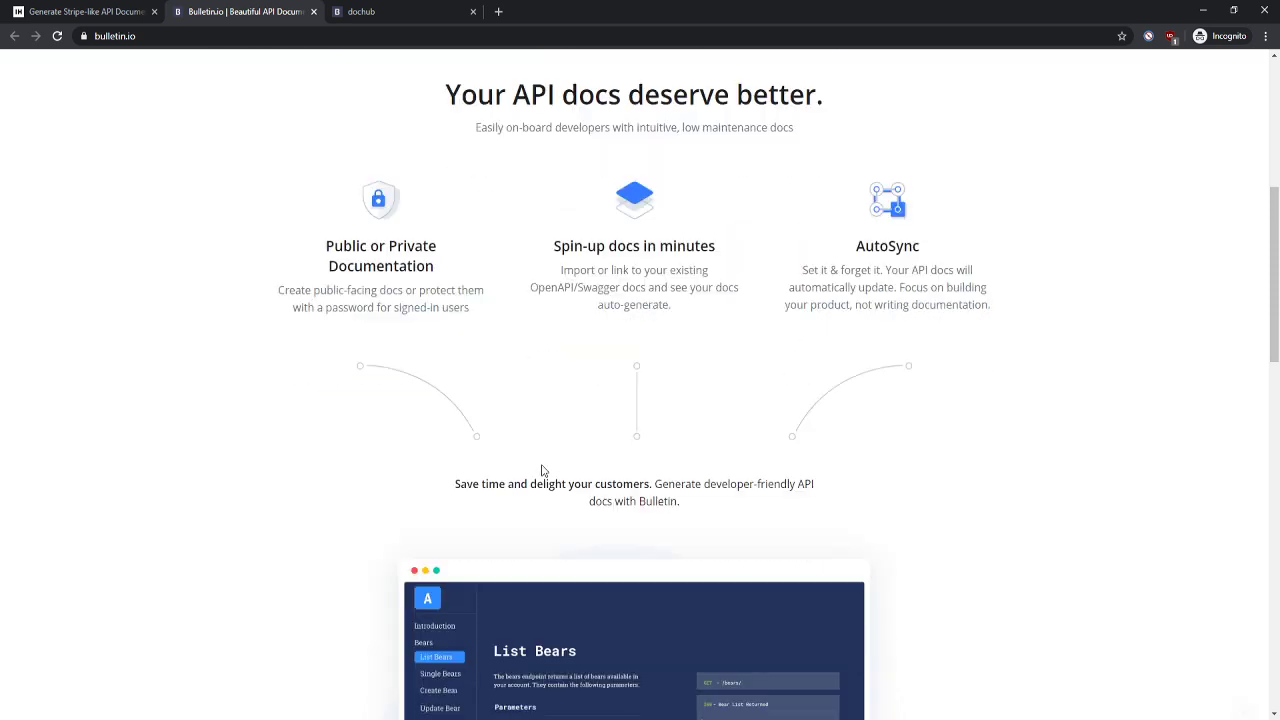
pyautogui.moveTo(616, 352)
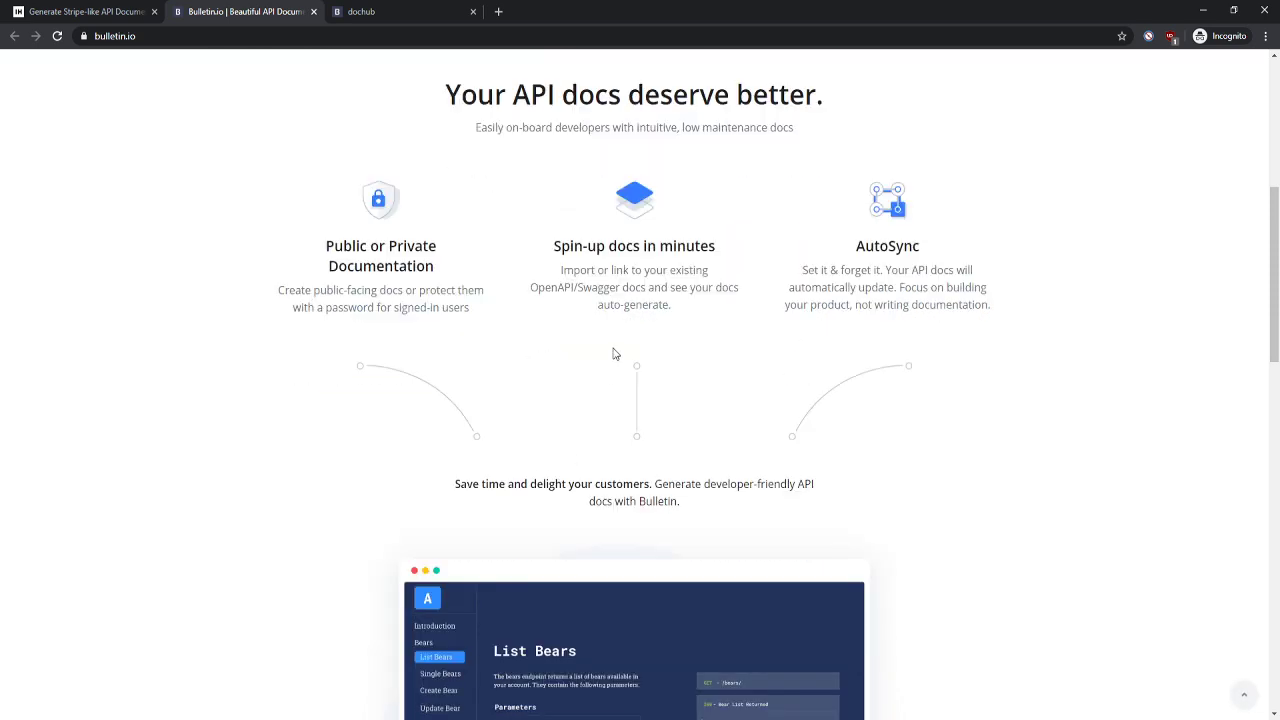
pyautogui.scroll(-3)
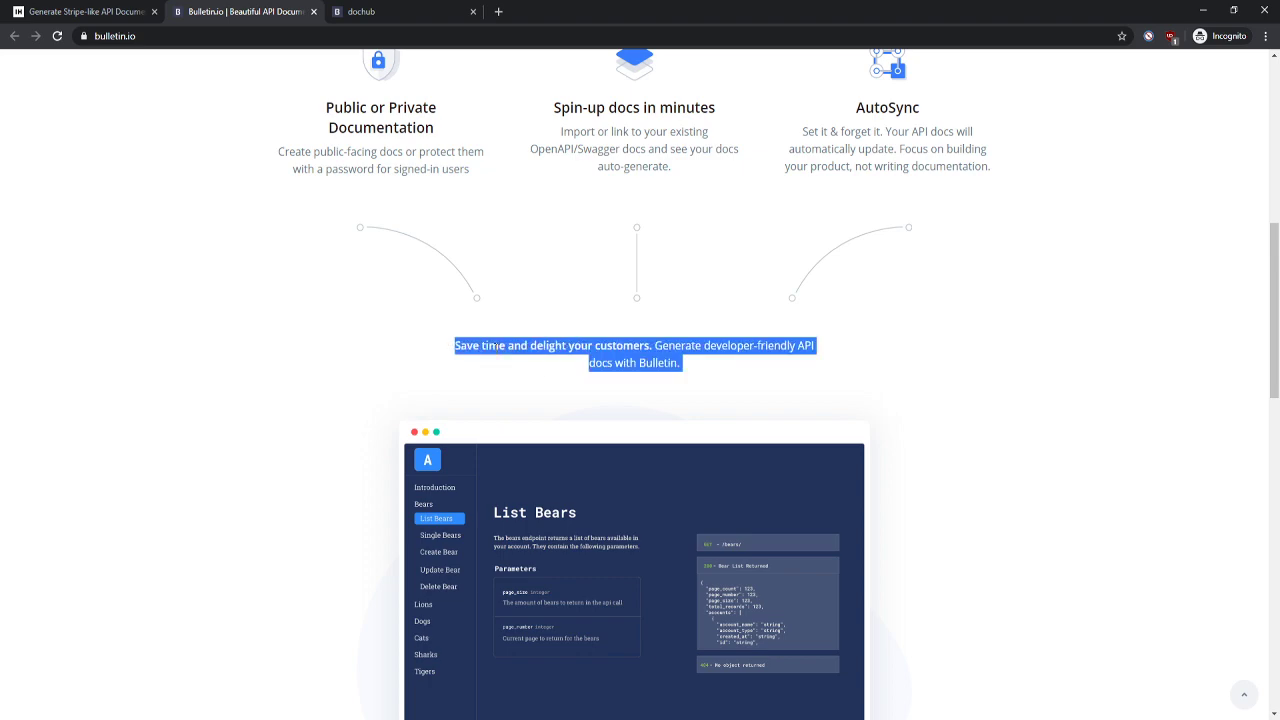
pyautogui.moveTo(744, 364)
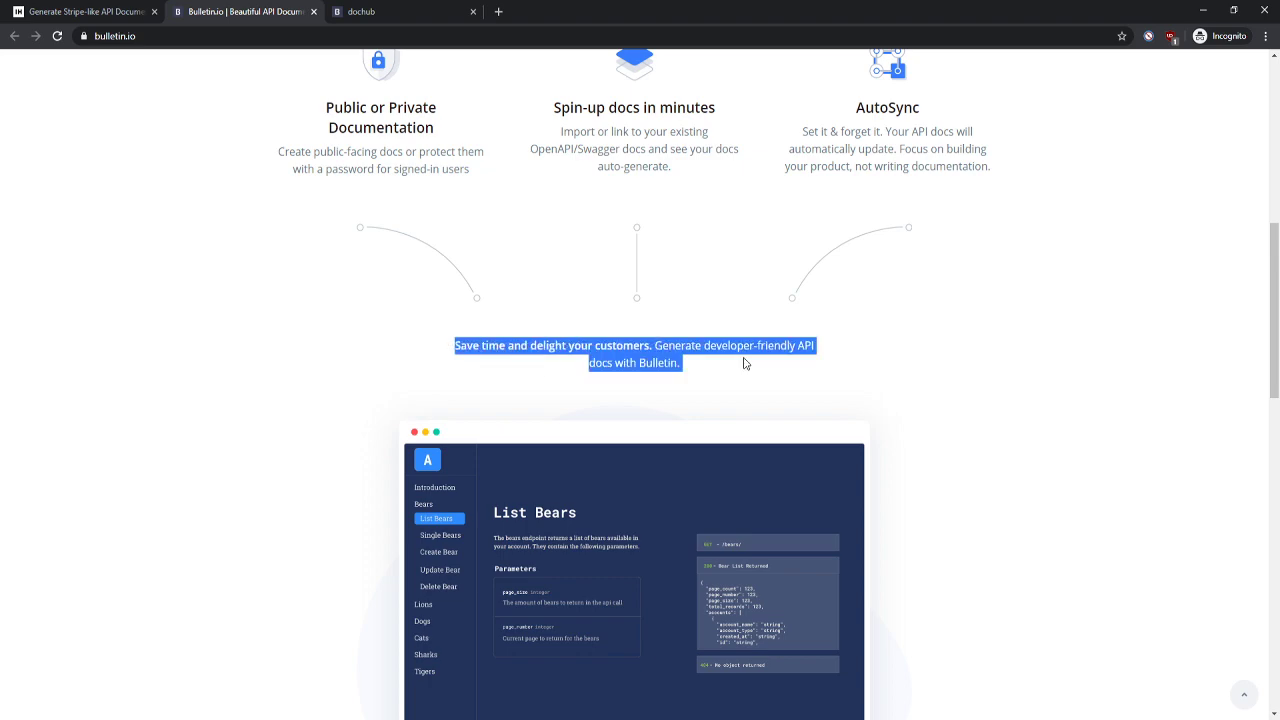
pyautogui.scroll(3)
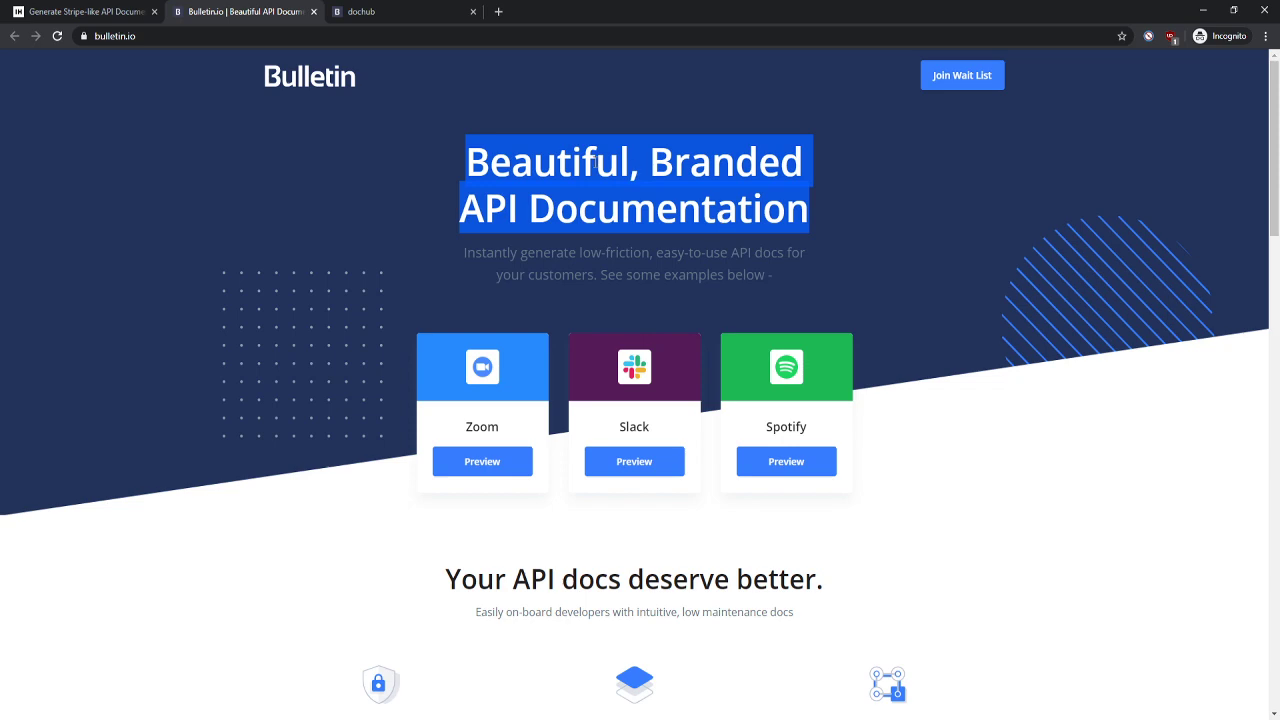
pyautogui.moveTo(714, 356)
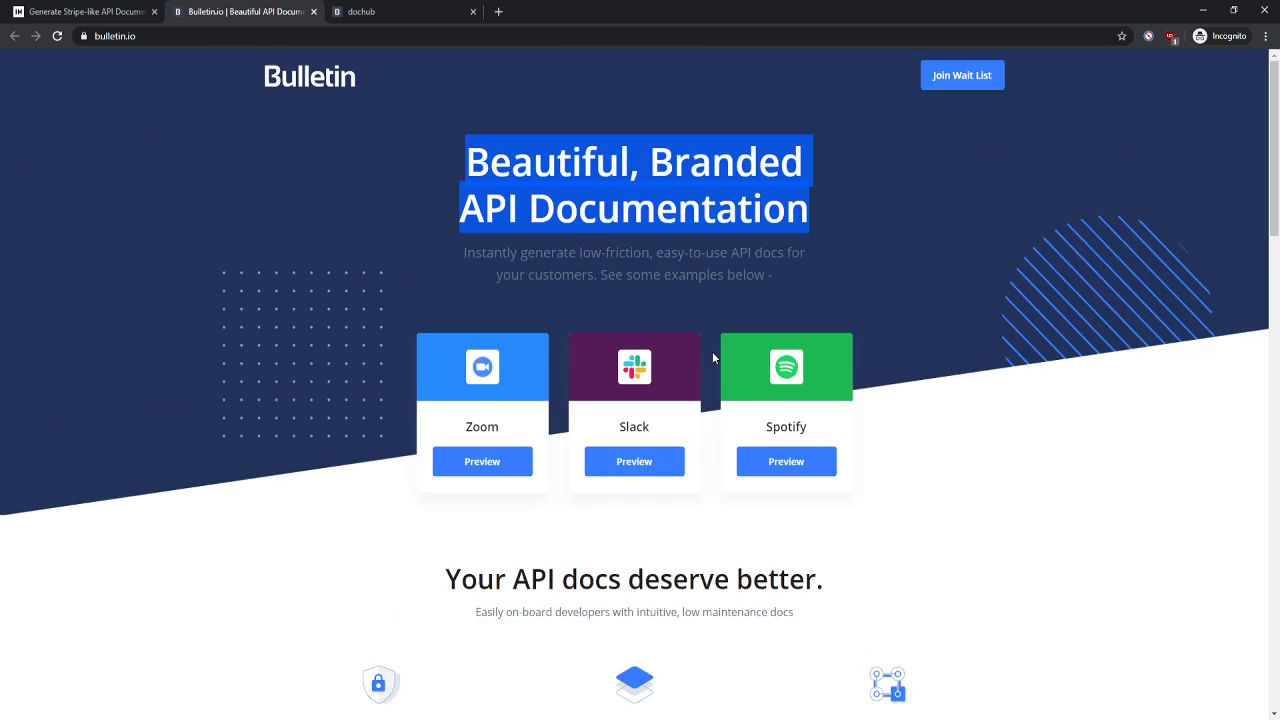
pyautogui.scroll(-3)
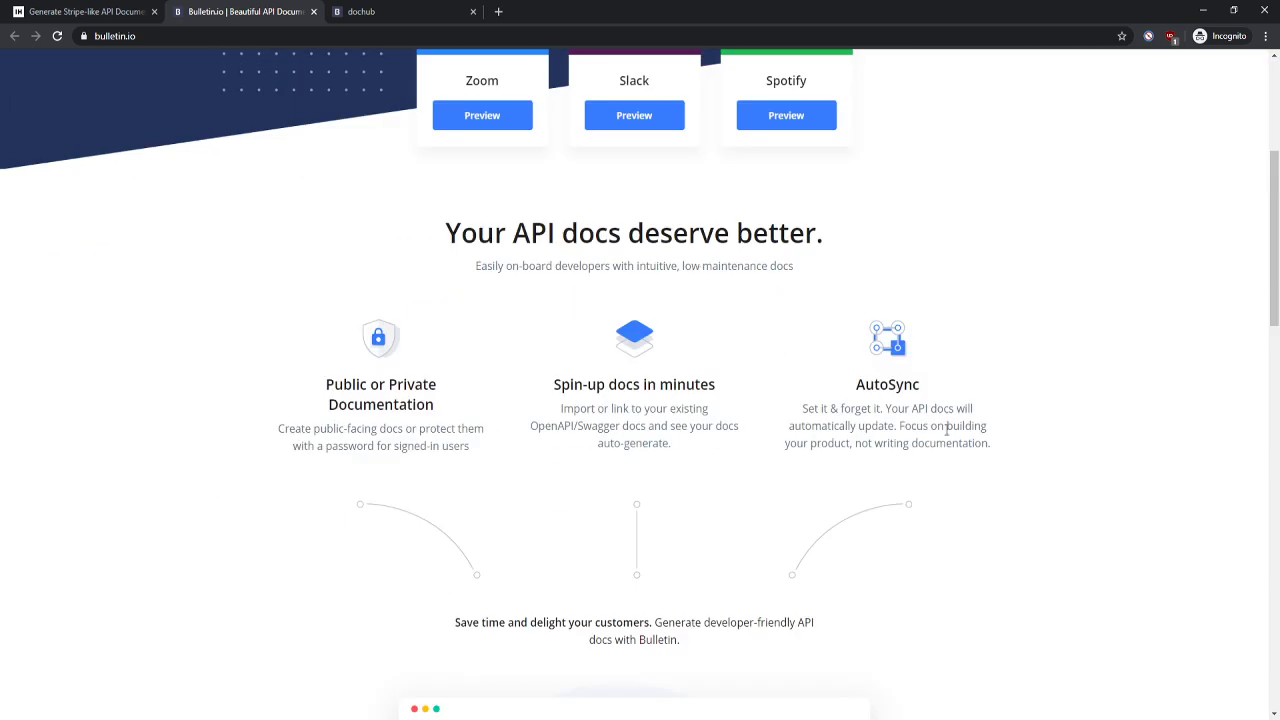
pyautogui.moveTo(900, 426); pyautogui.dragTo(992, 444)
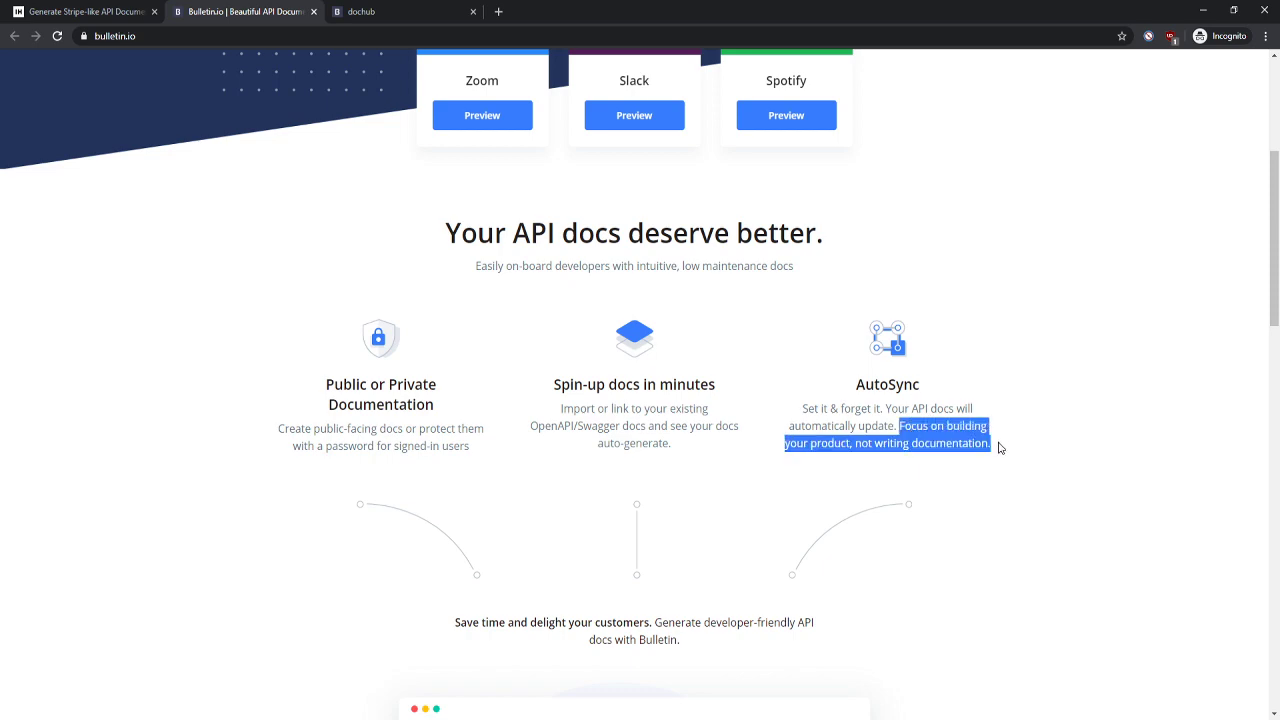
pyautogui.scroll(3)
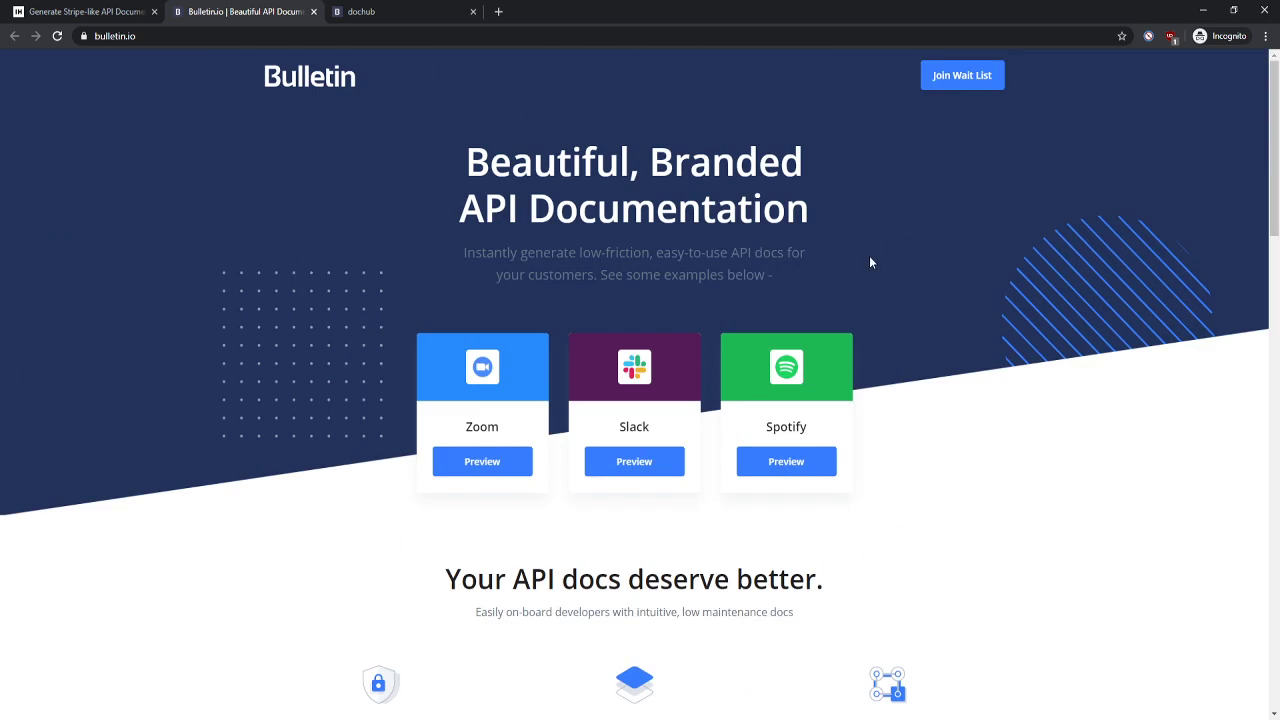
pyautogui.moveTo(880, 258)
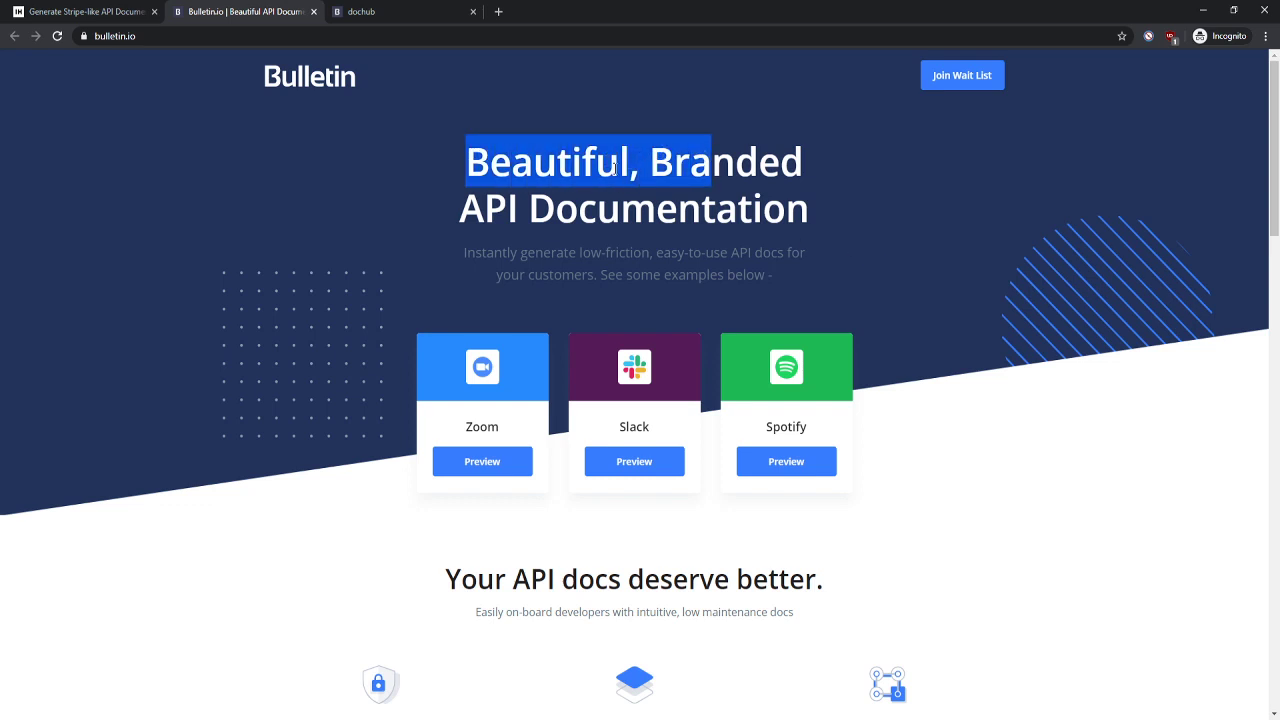
pyautogui.moveTo(690, 202)
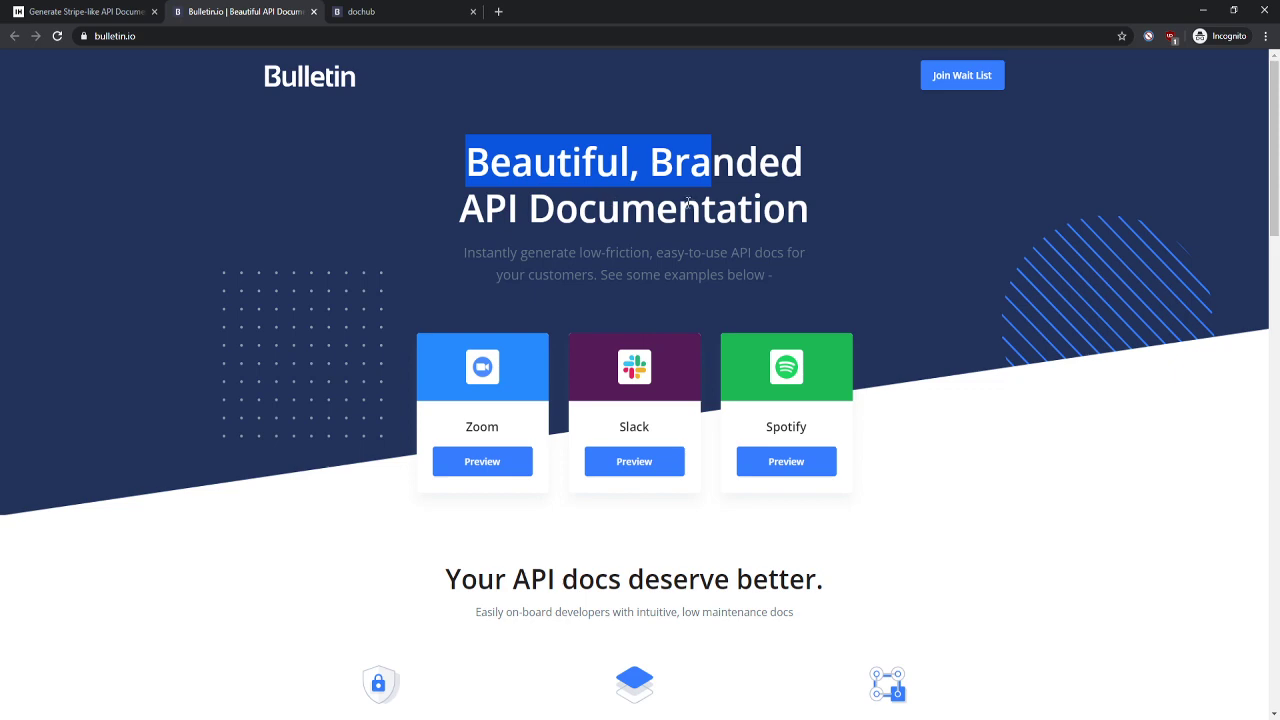
pyautogui.scroll(-3)
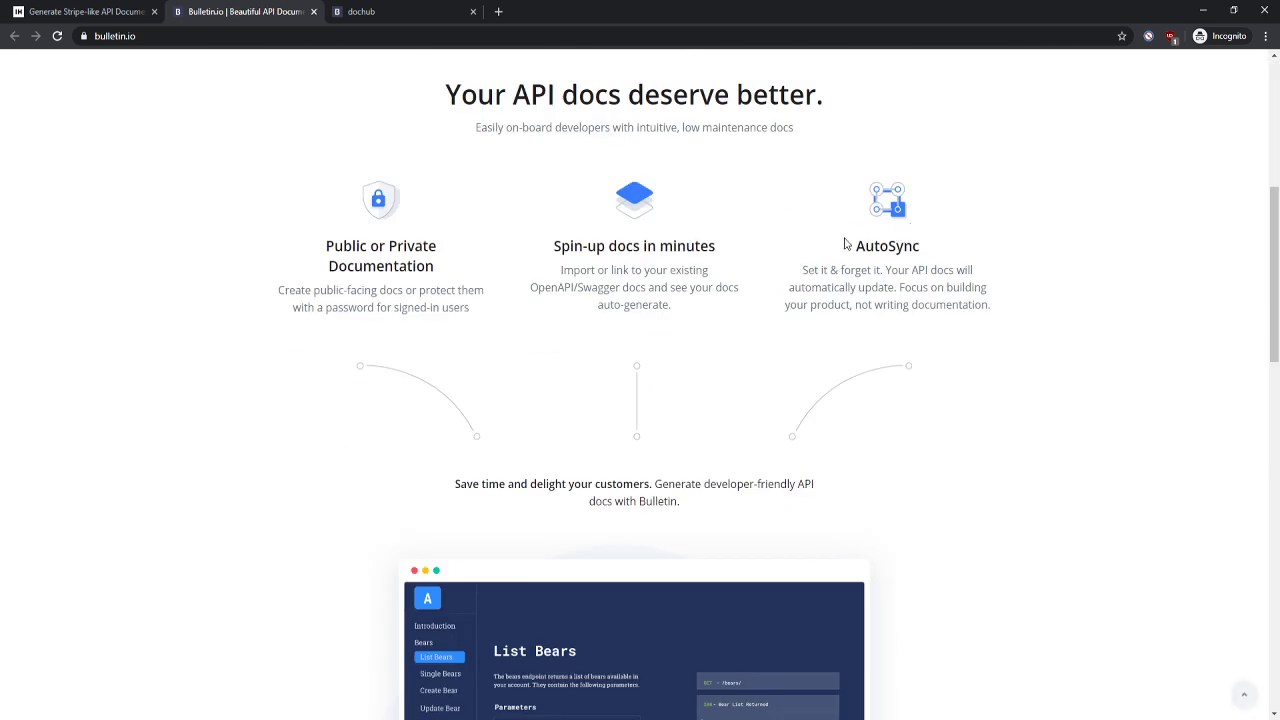
pyautogui.scroll(3)
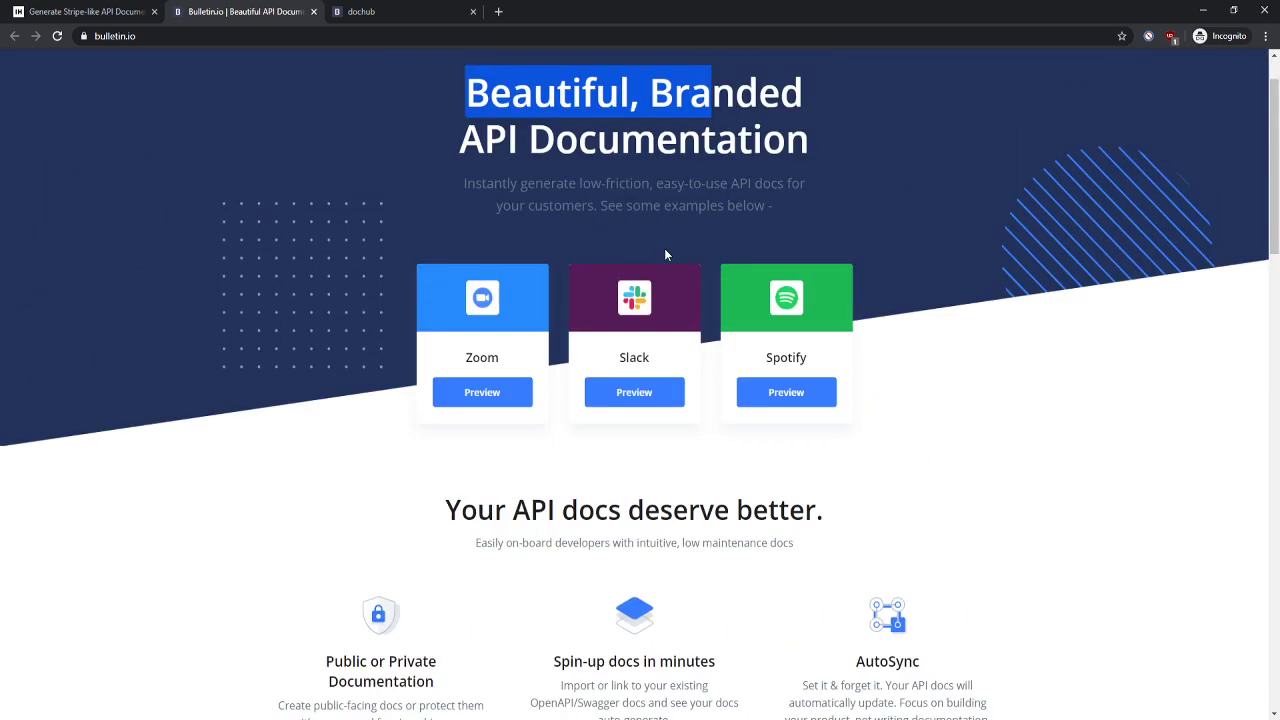
pyautogui.doubleClick(548, 184)
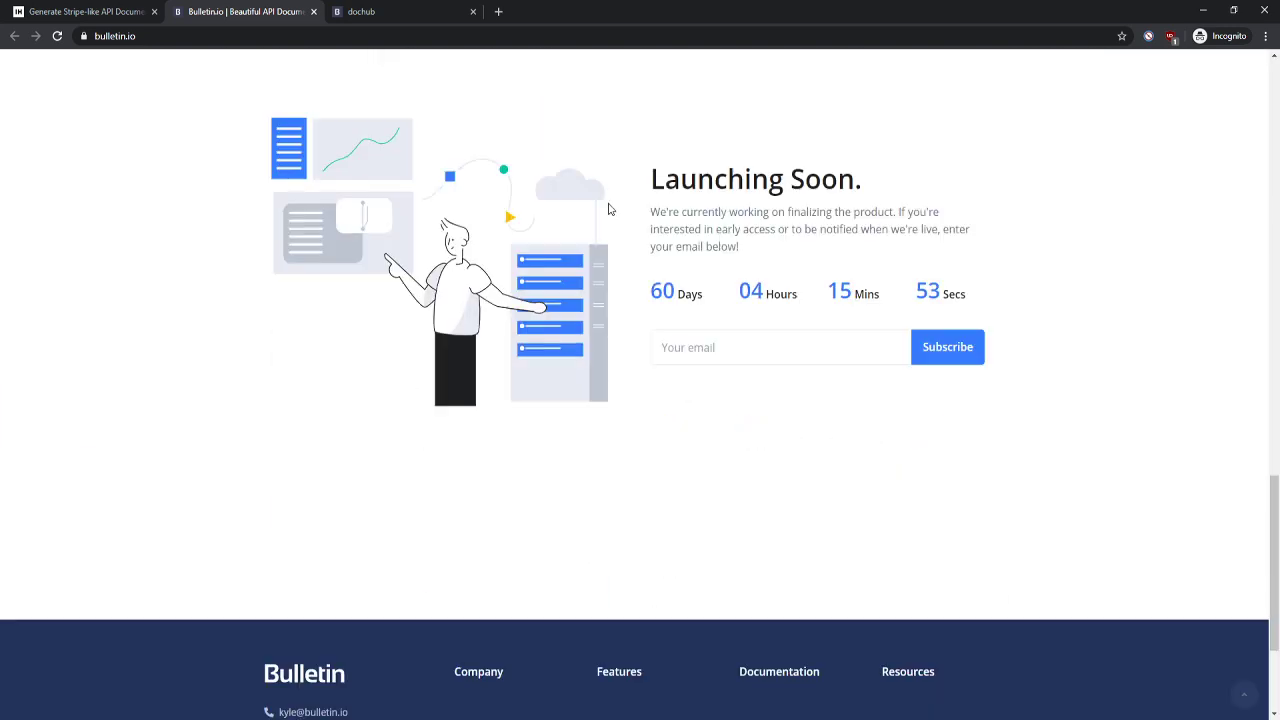
# - Scroll around the footer to settle on the Launching Soon countdown and email signup
pyautogui.scroll(3)
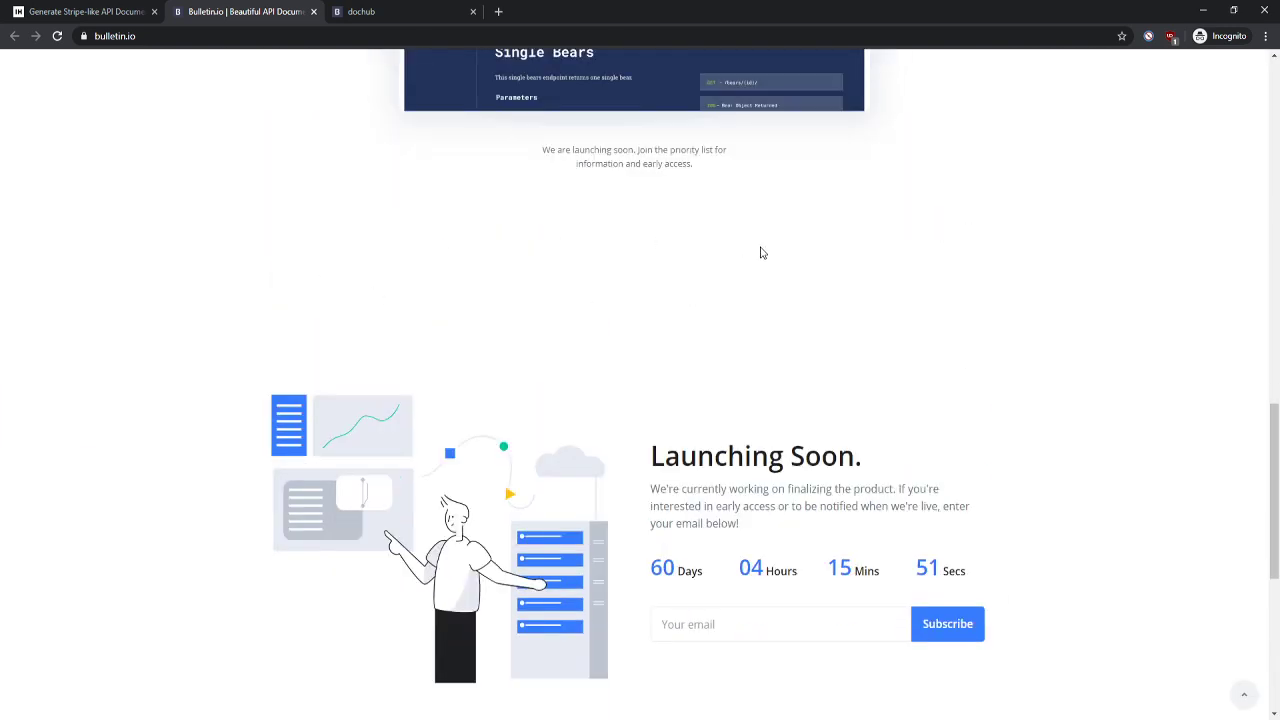
pyautogui.scroll(3)
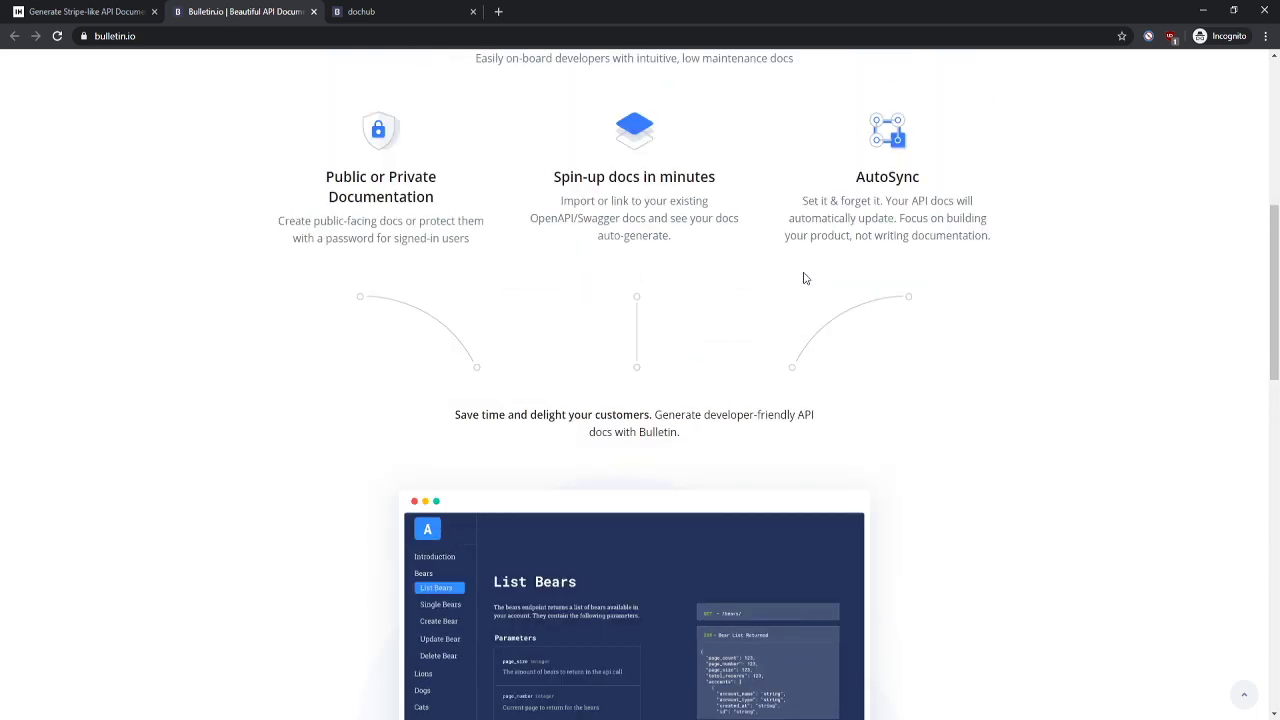
pyautogui.scroll(-3)
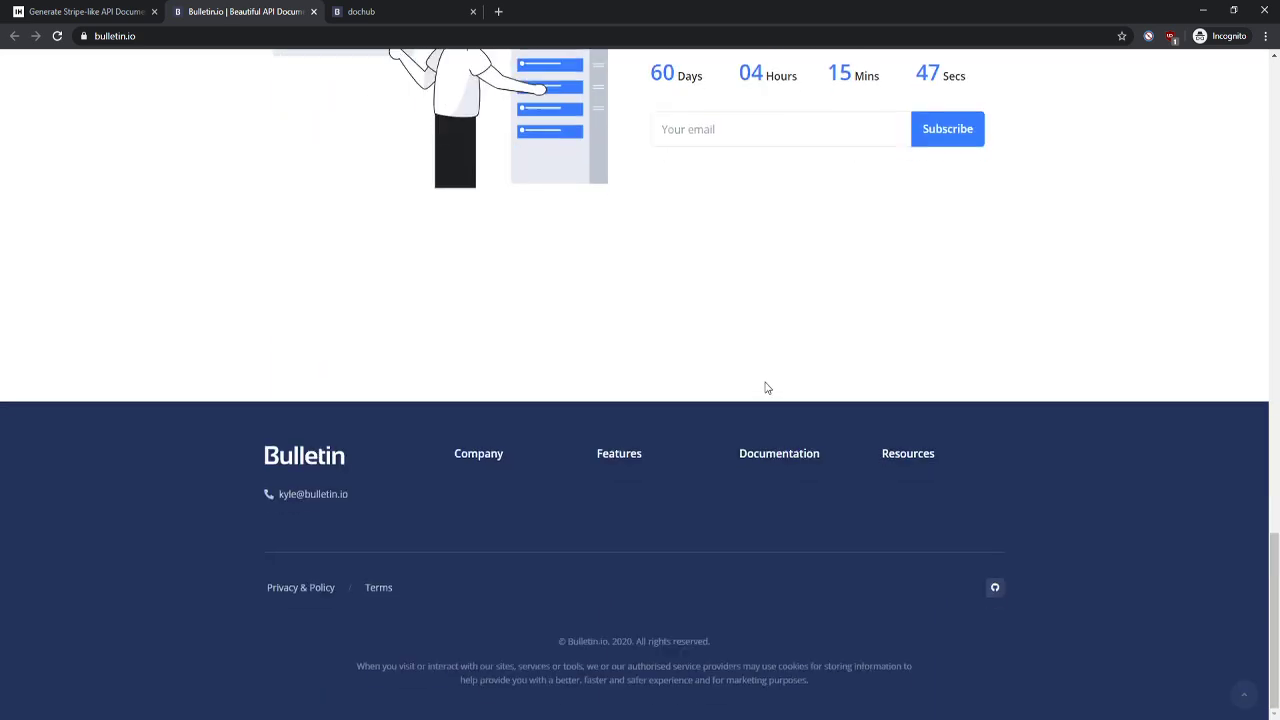
pyautogui.scroll(3)
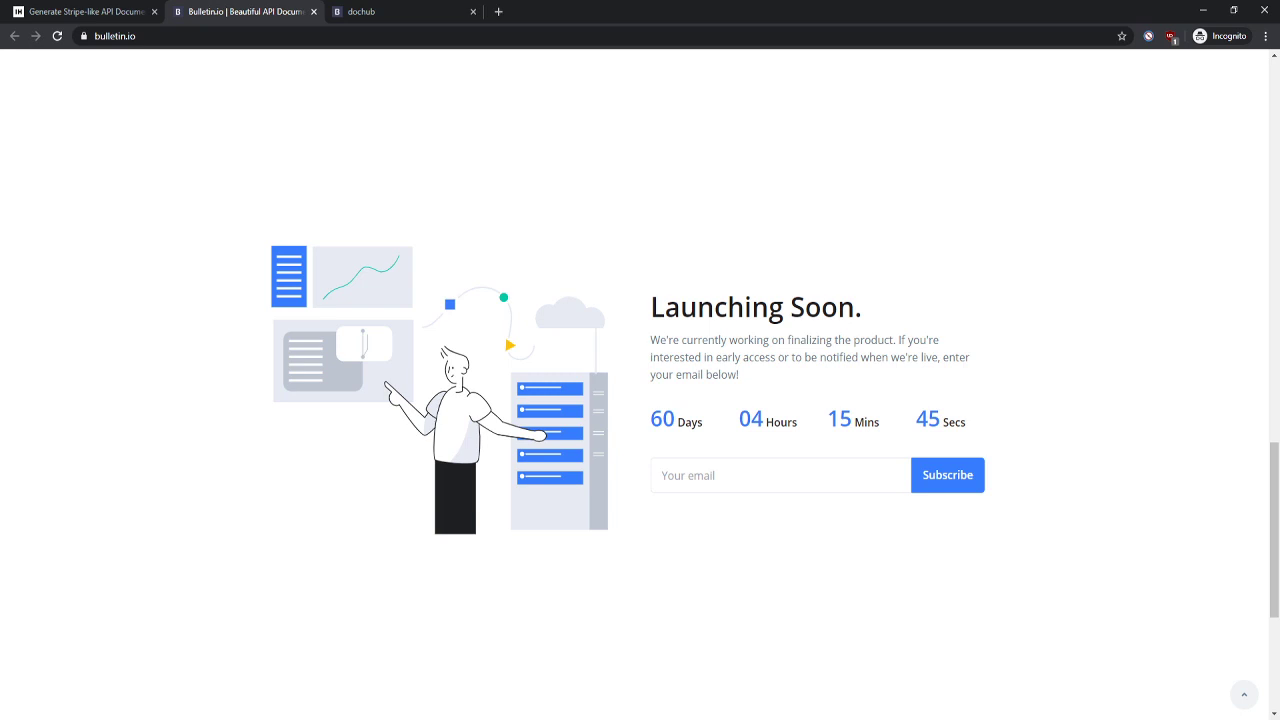